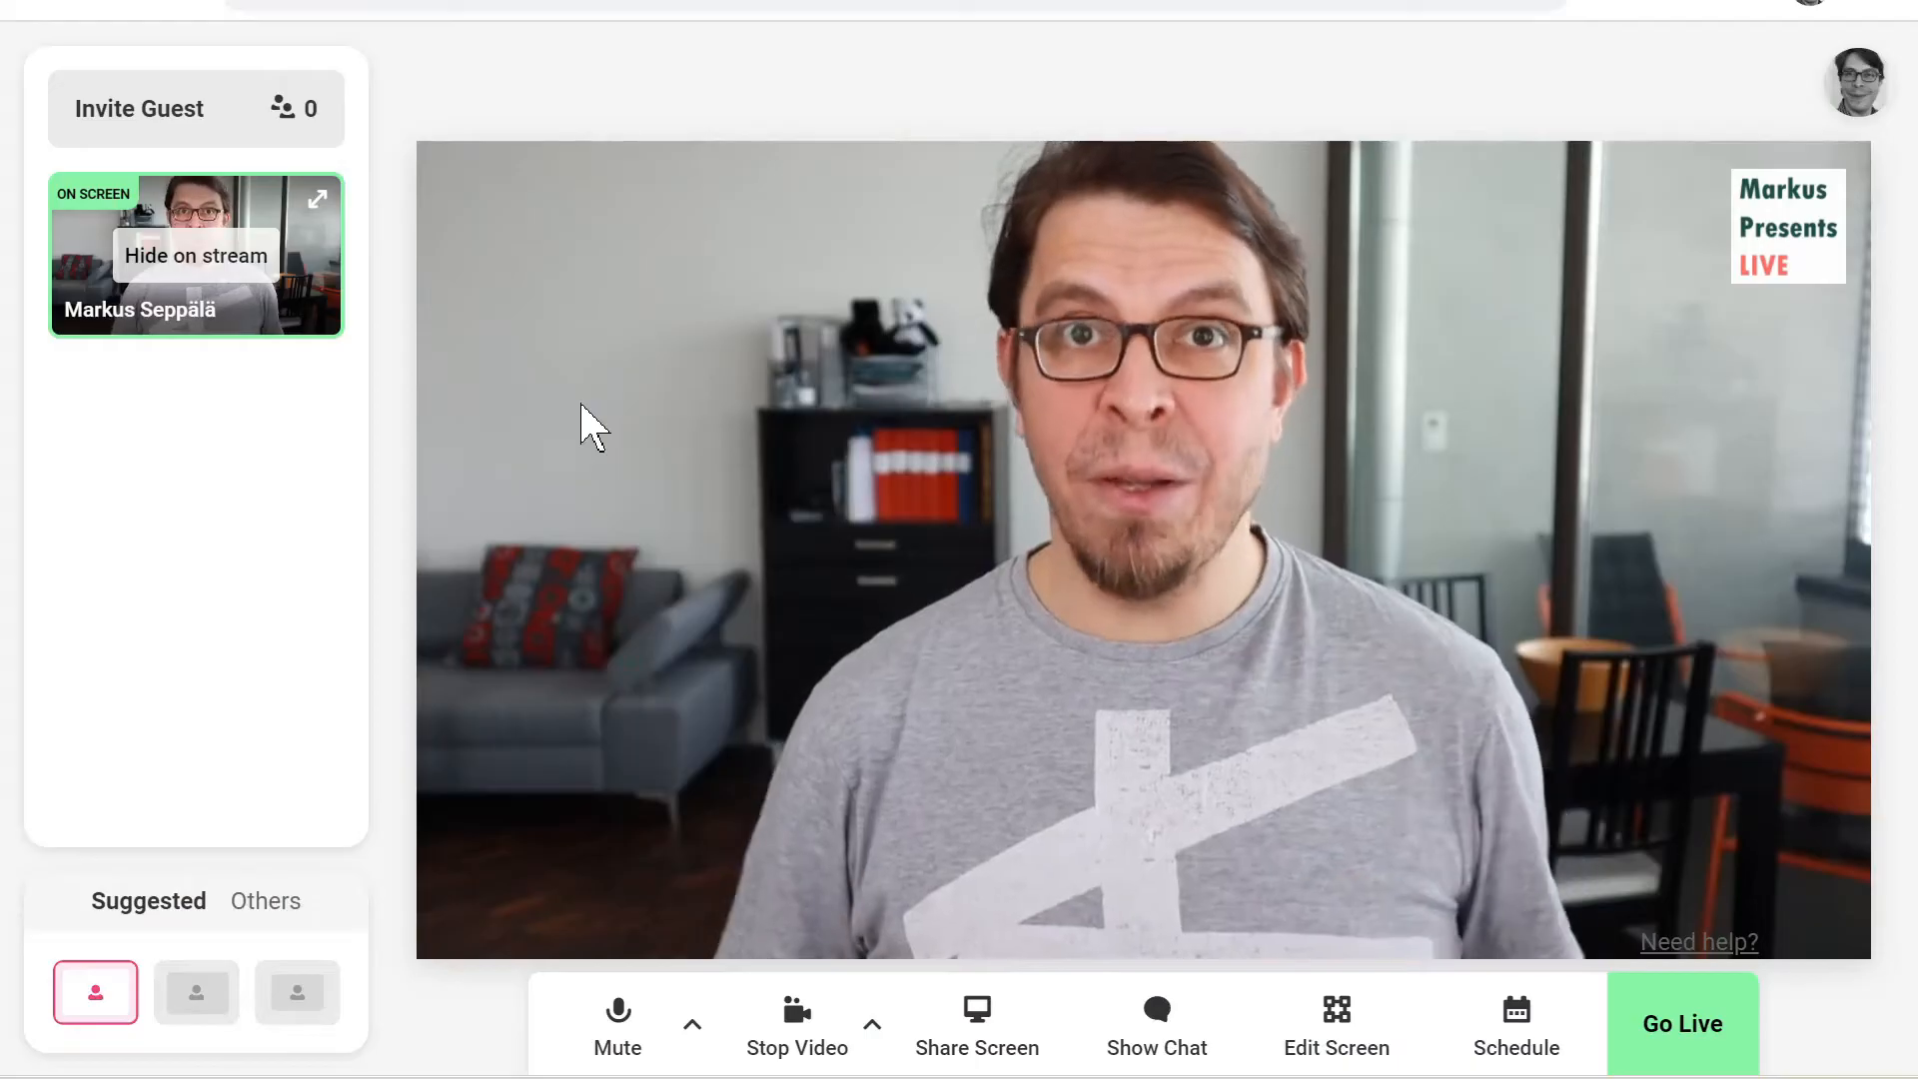
mouse_move(636, 672)
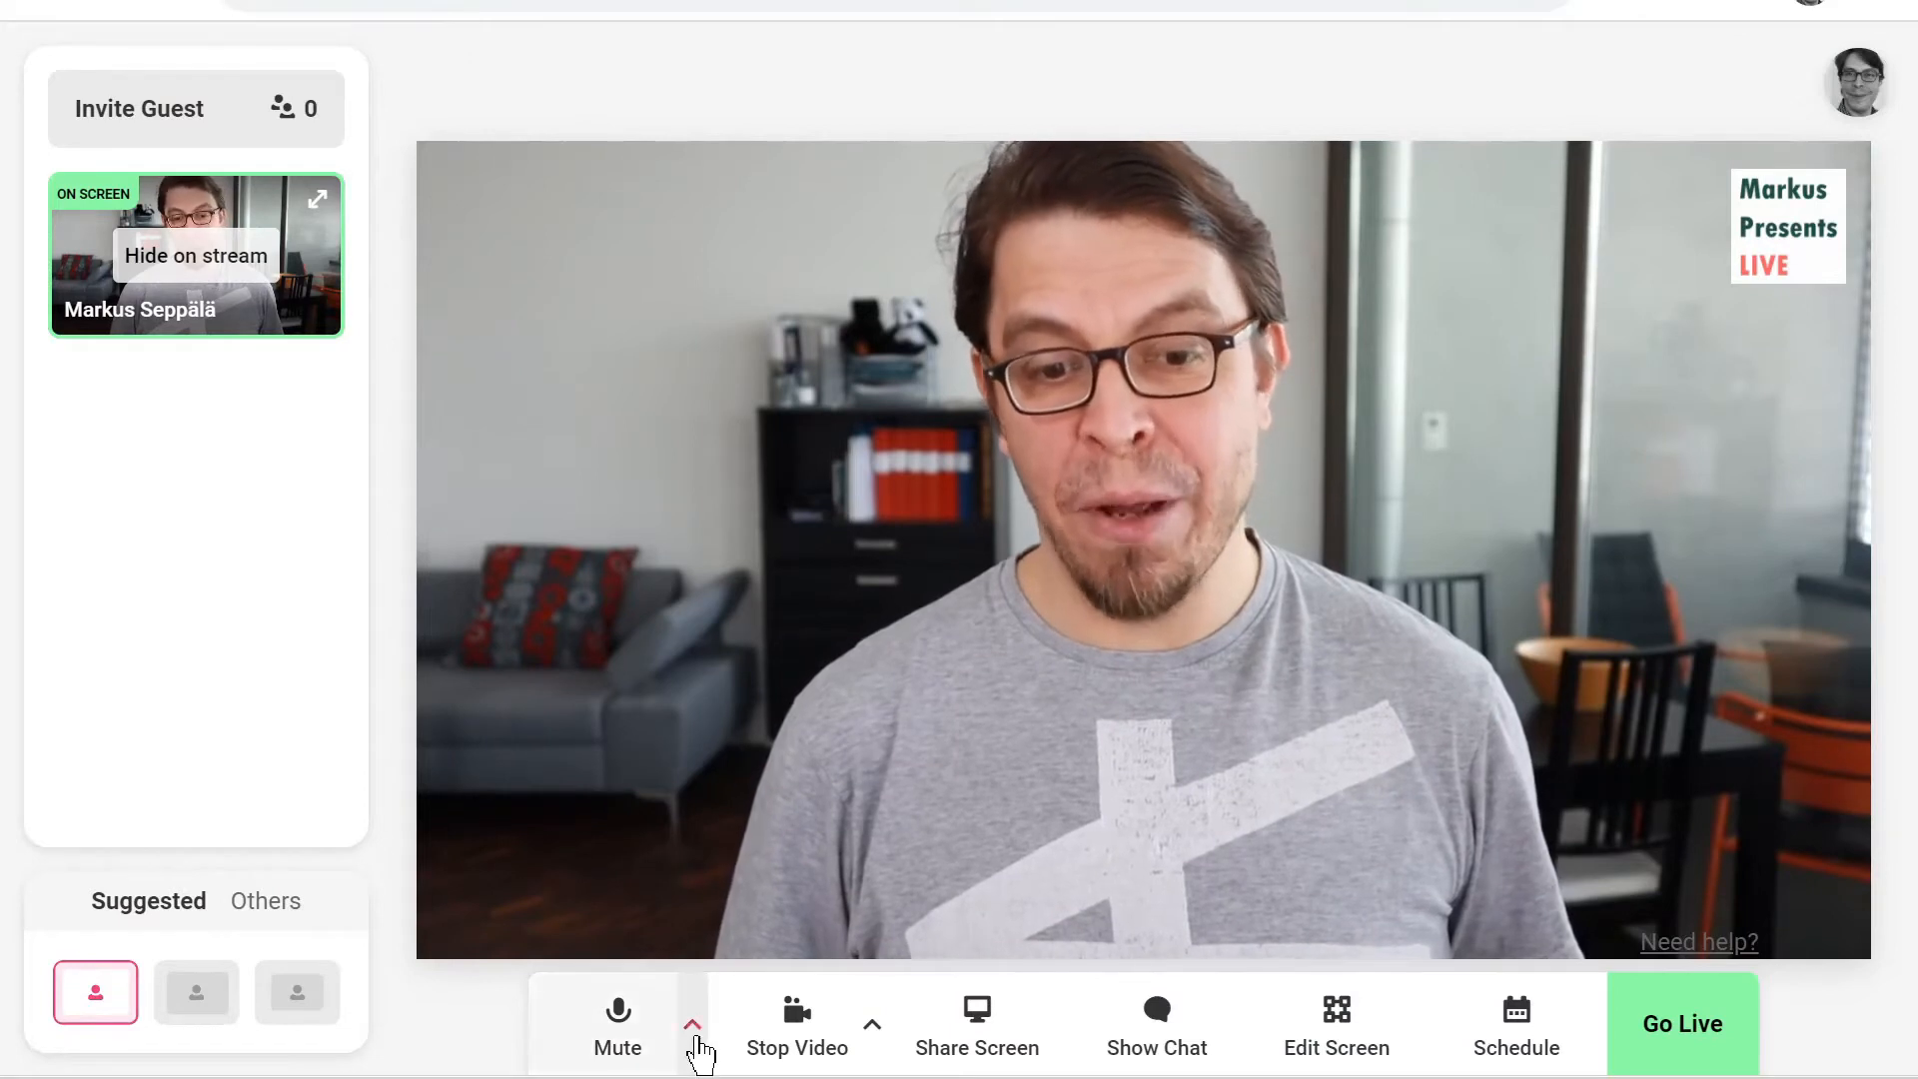
Set OBS's audio monitoring device to CABLE Input (VB-Audio Virtual Cable) and save.
left_click(693, 1024)
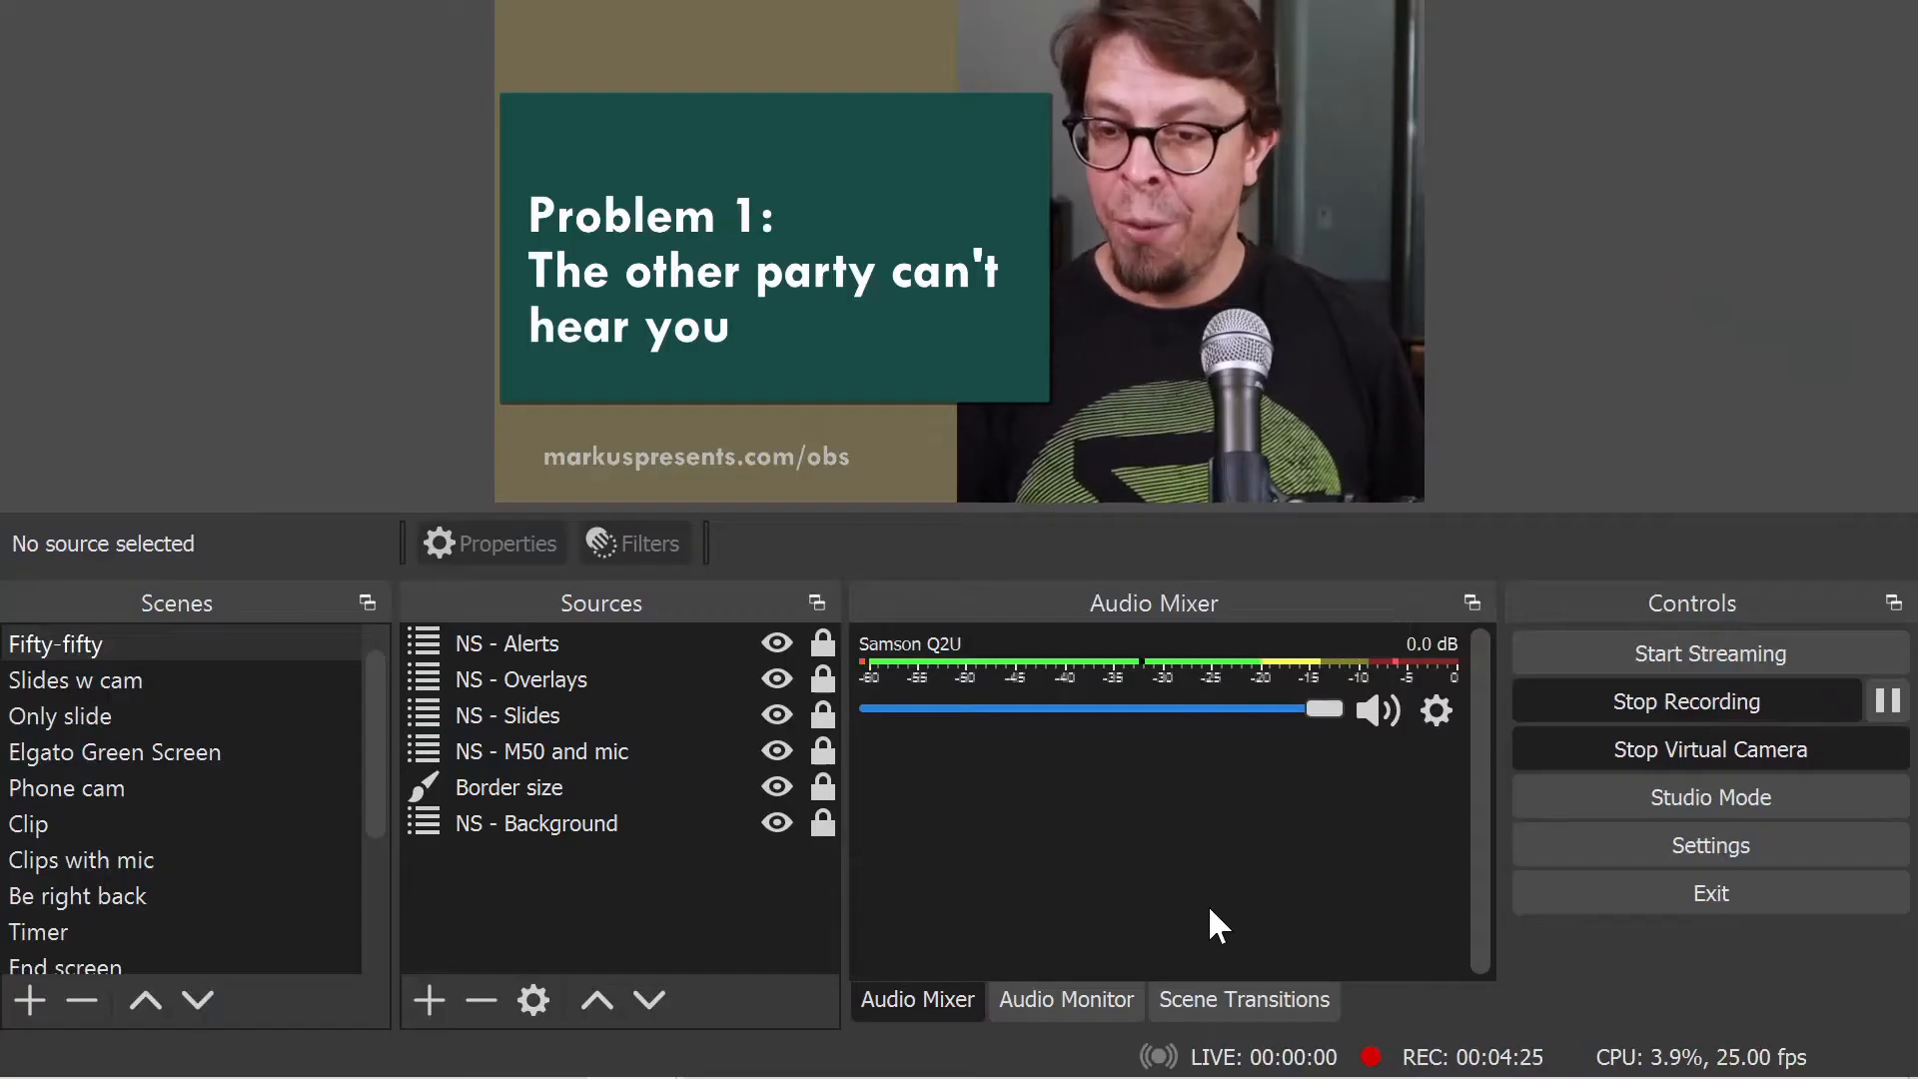
mouse_move(1601, 863)
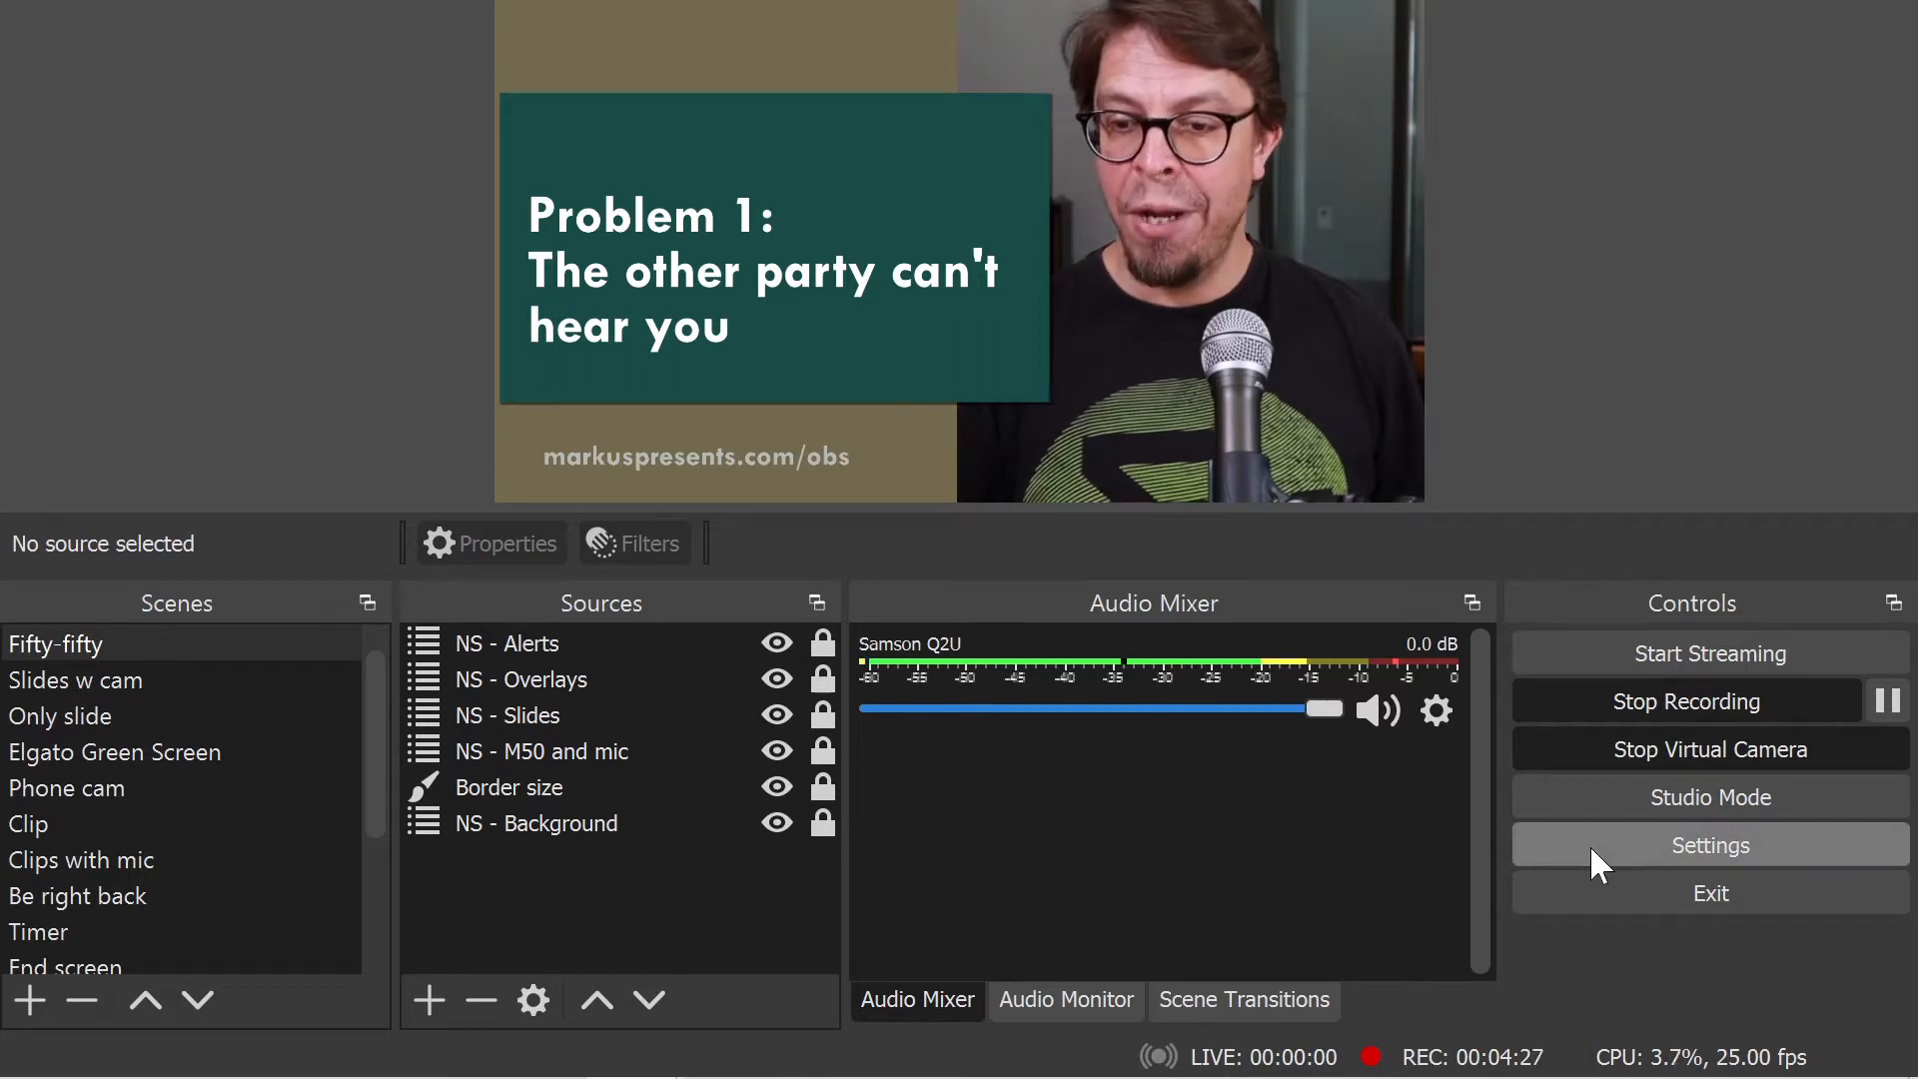
left_click(1709, 845)
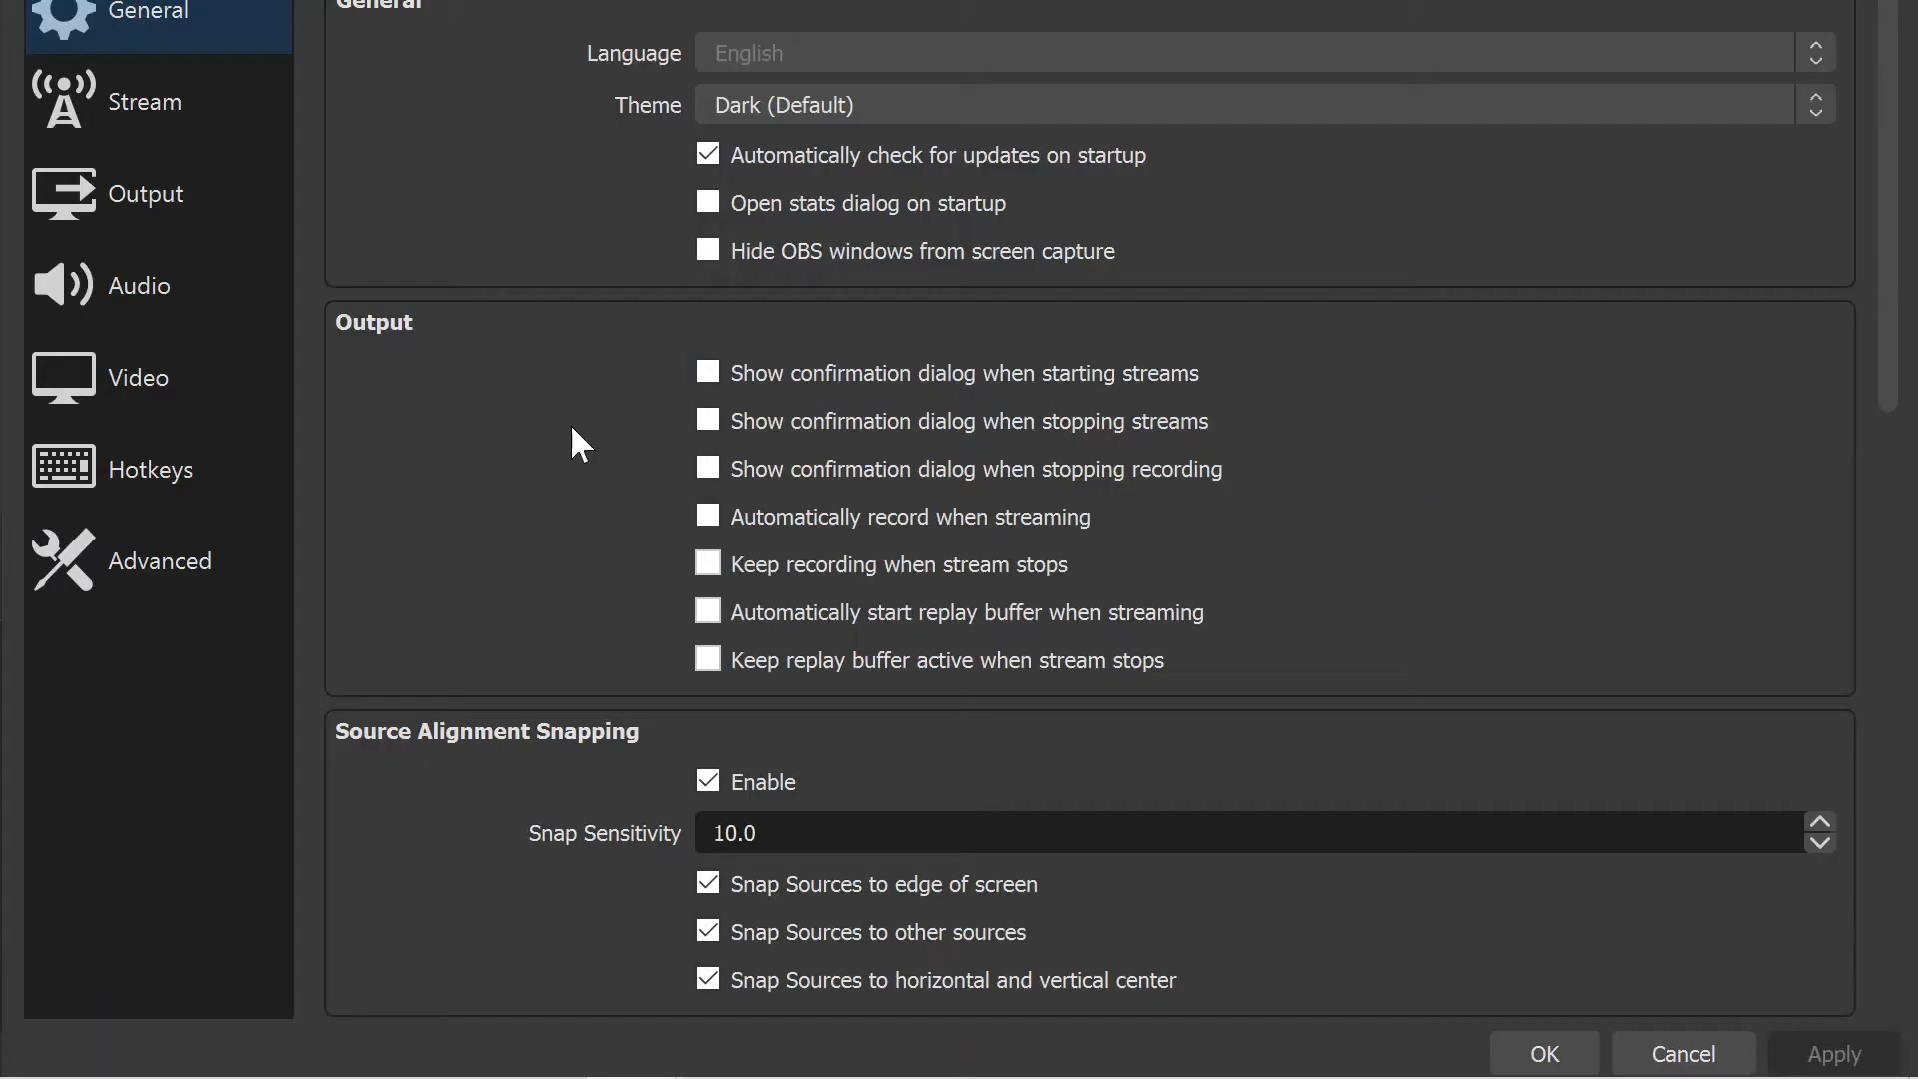
mouse_move(140, 285)
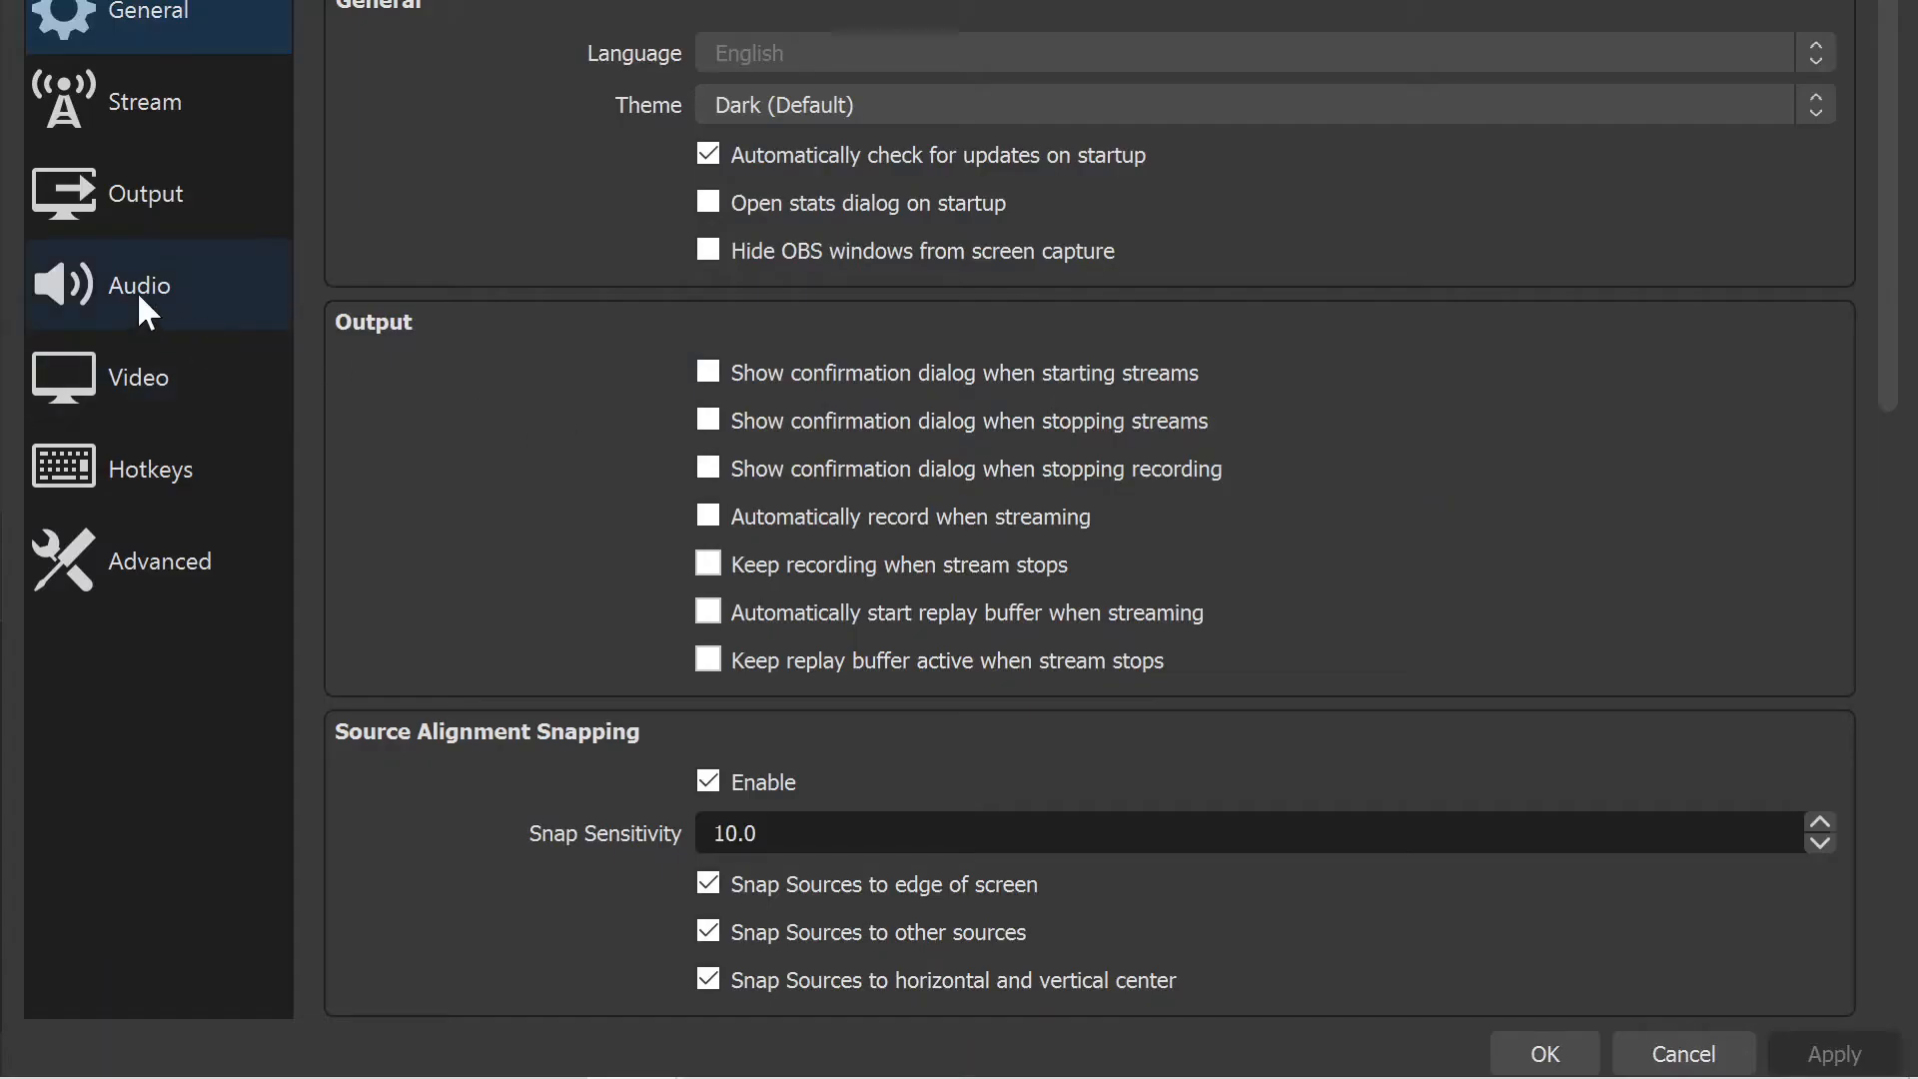
left_click(140, 285)
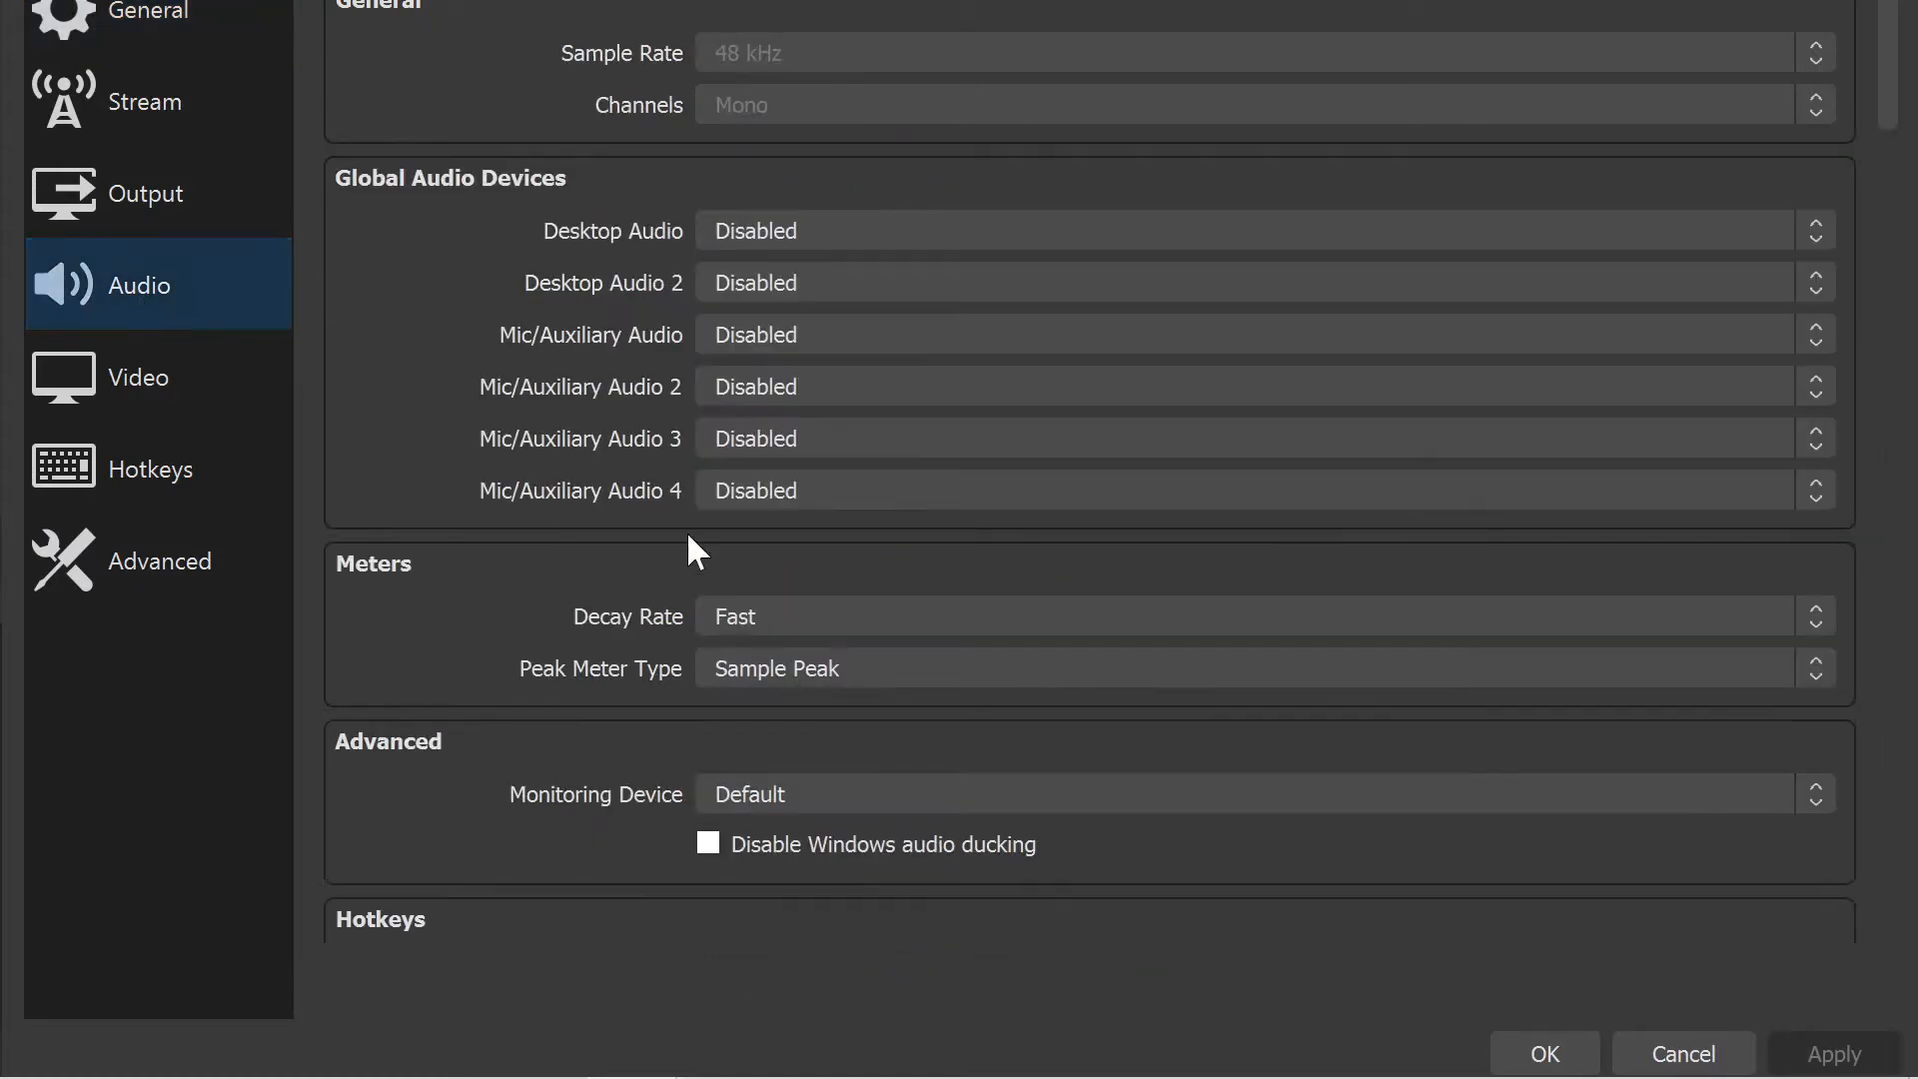
mouse_move(1248, 794)
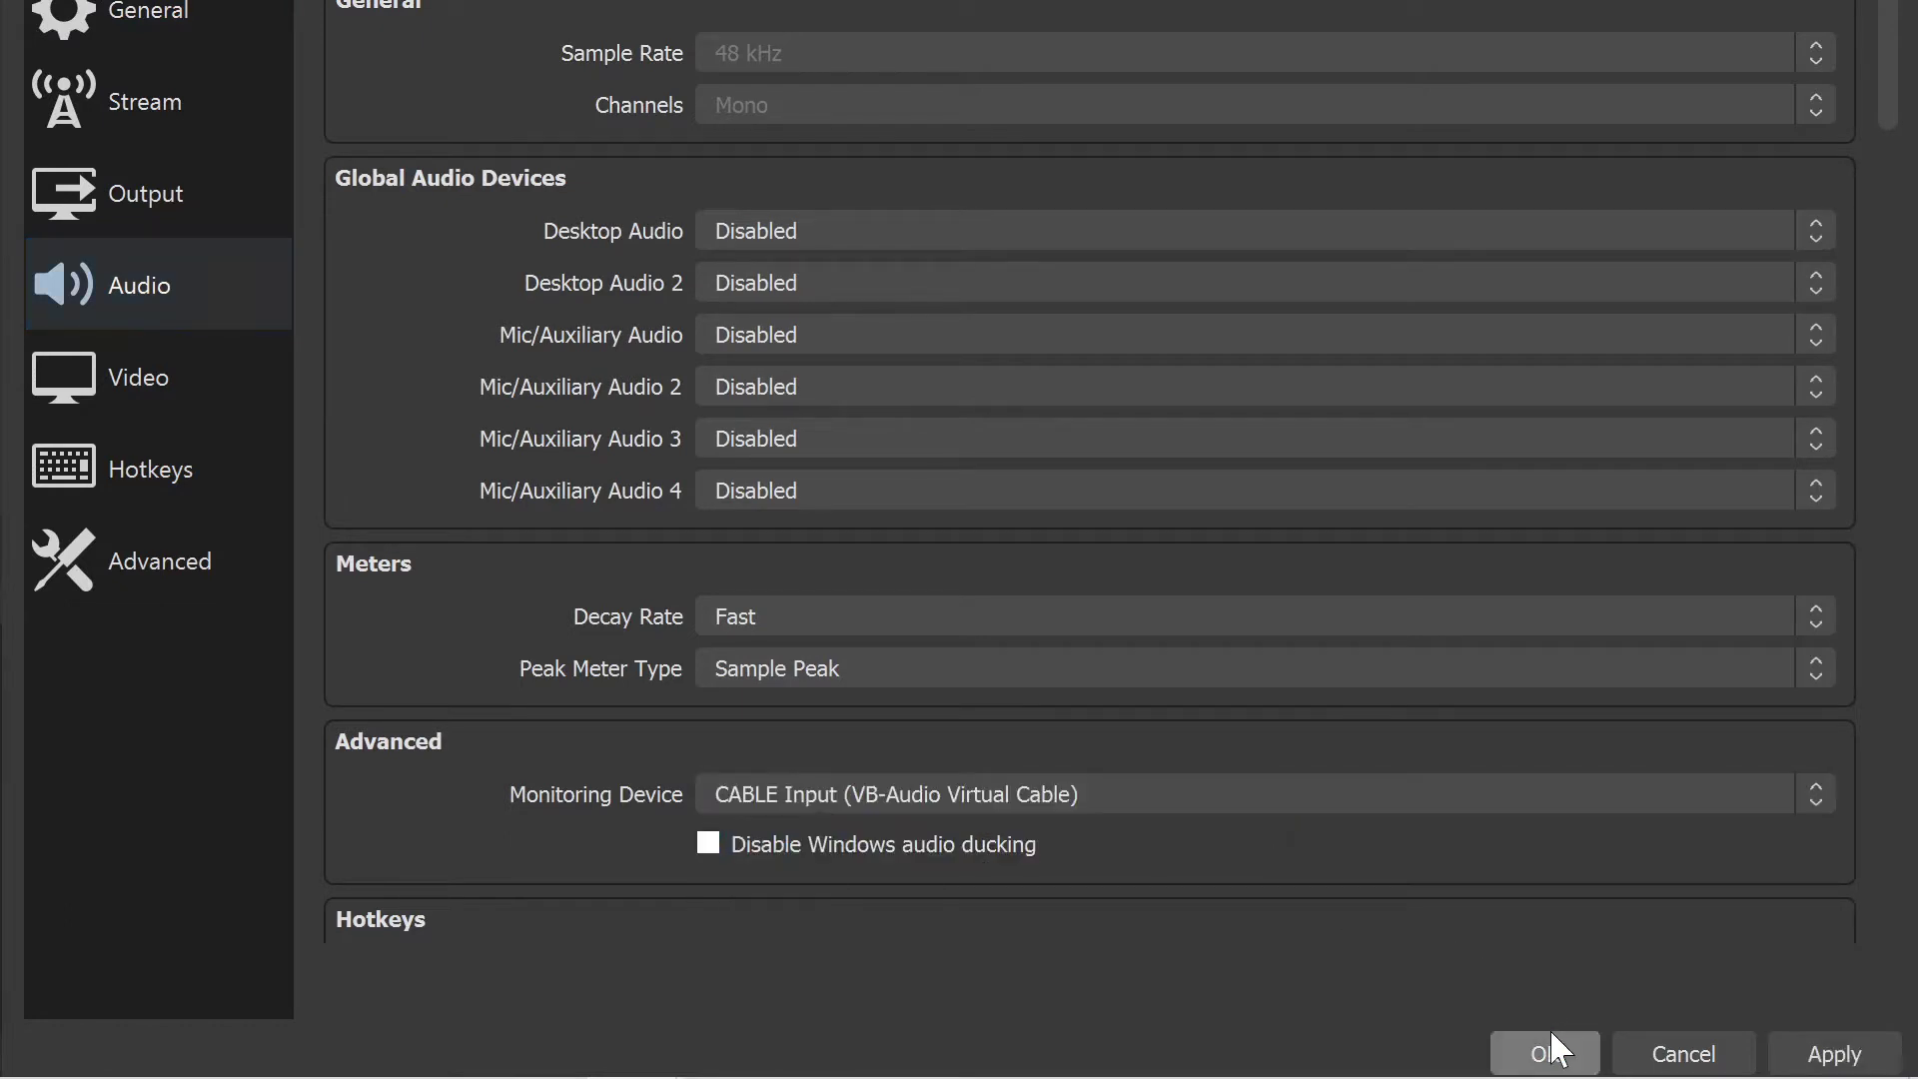
left_click(1543, 1053)
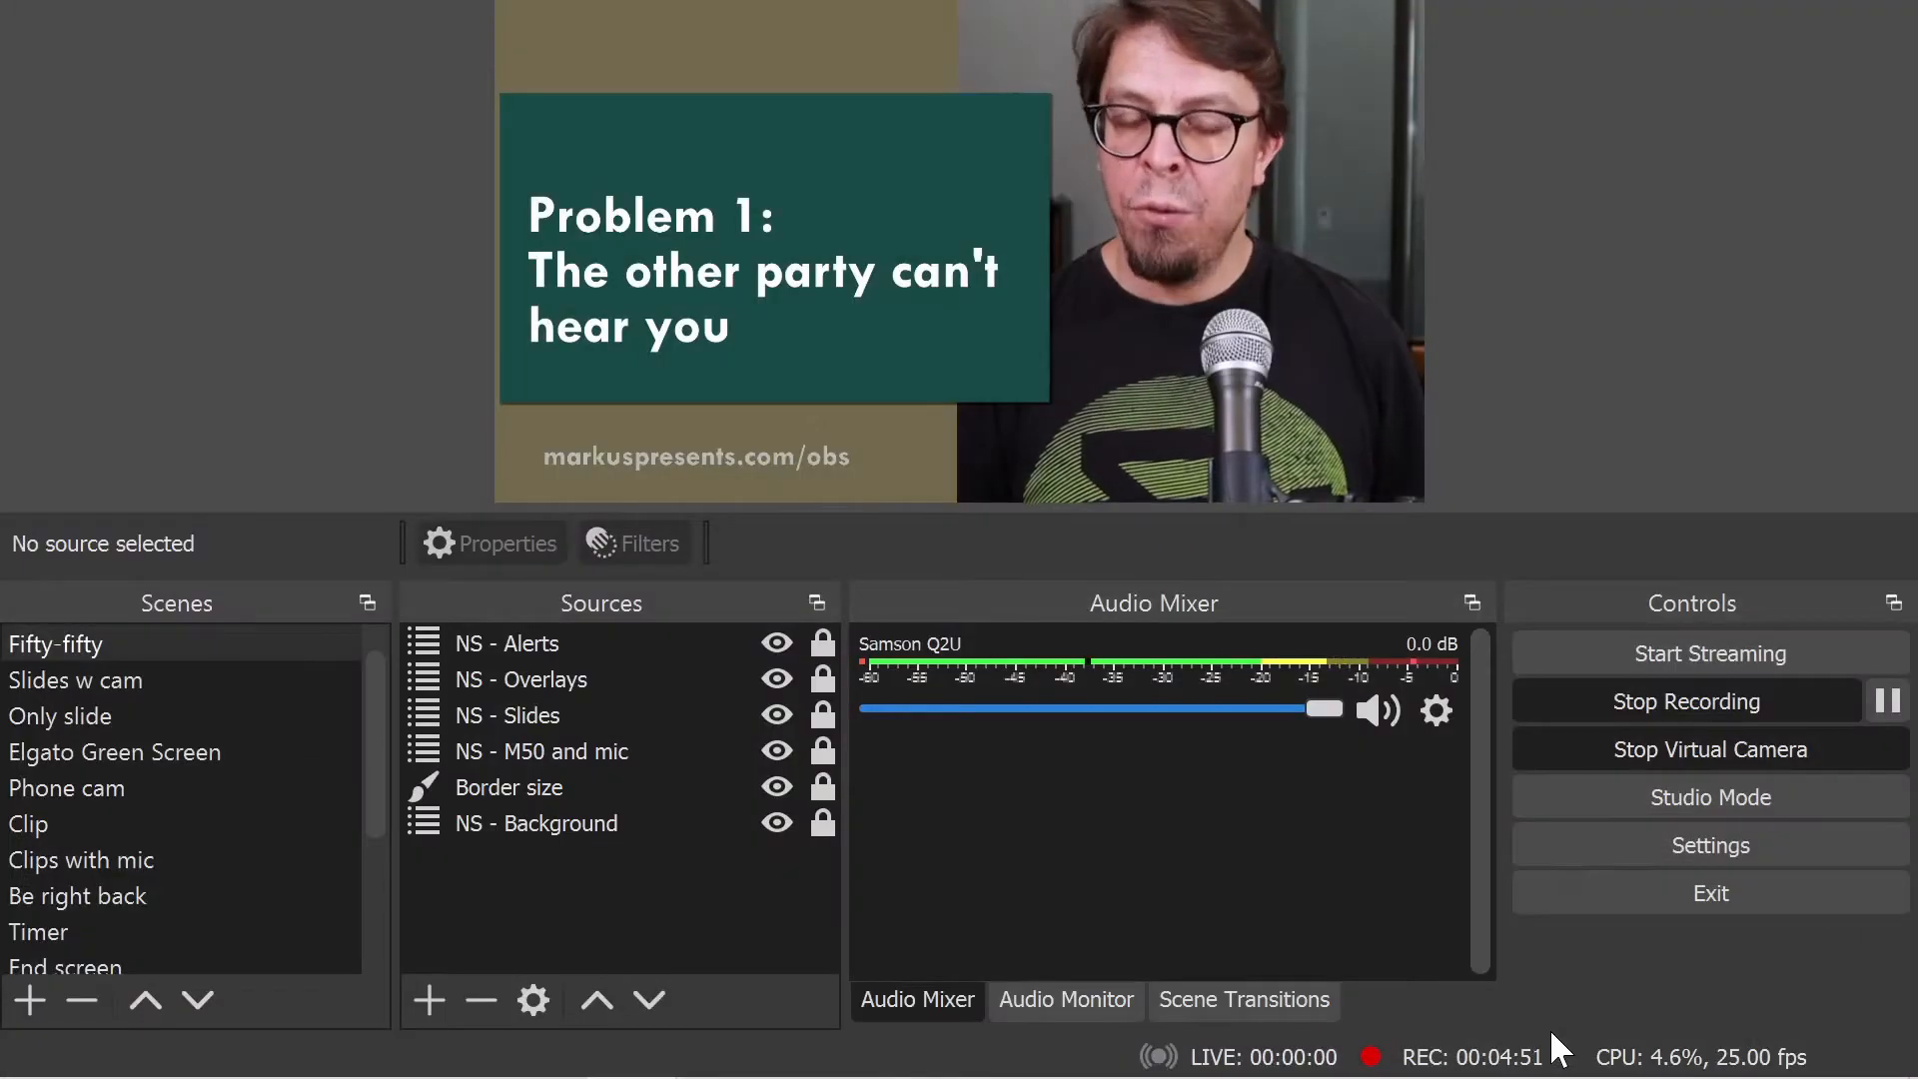
Set the Samson Q2U mic's audio monitoring to Monitor and Output in Advanced Audio Properties.
left_click(1436, 709)
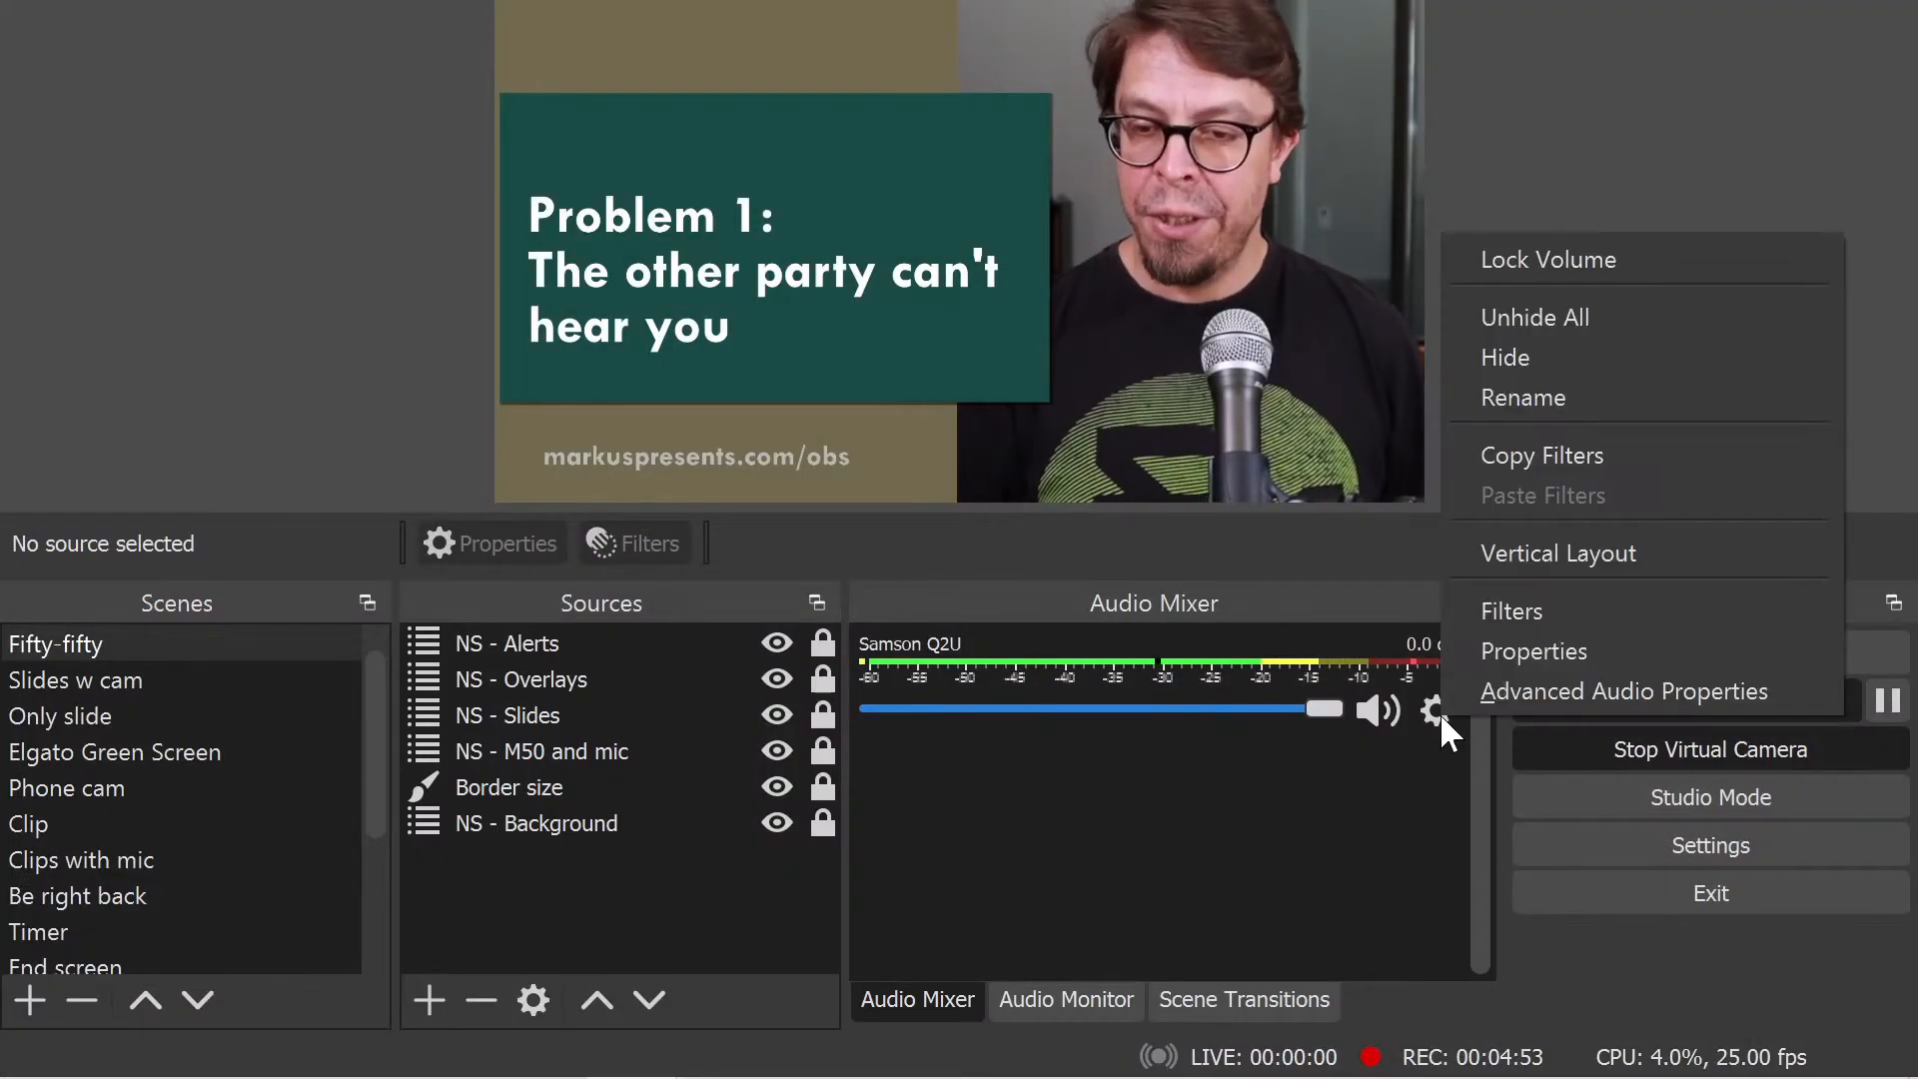
left_click(1625, 691)
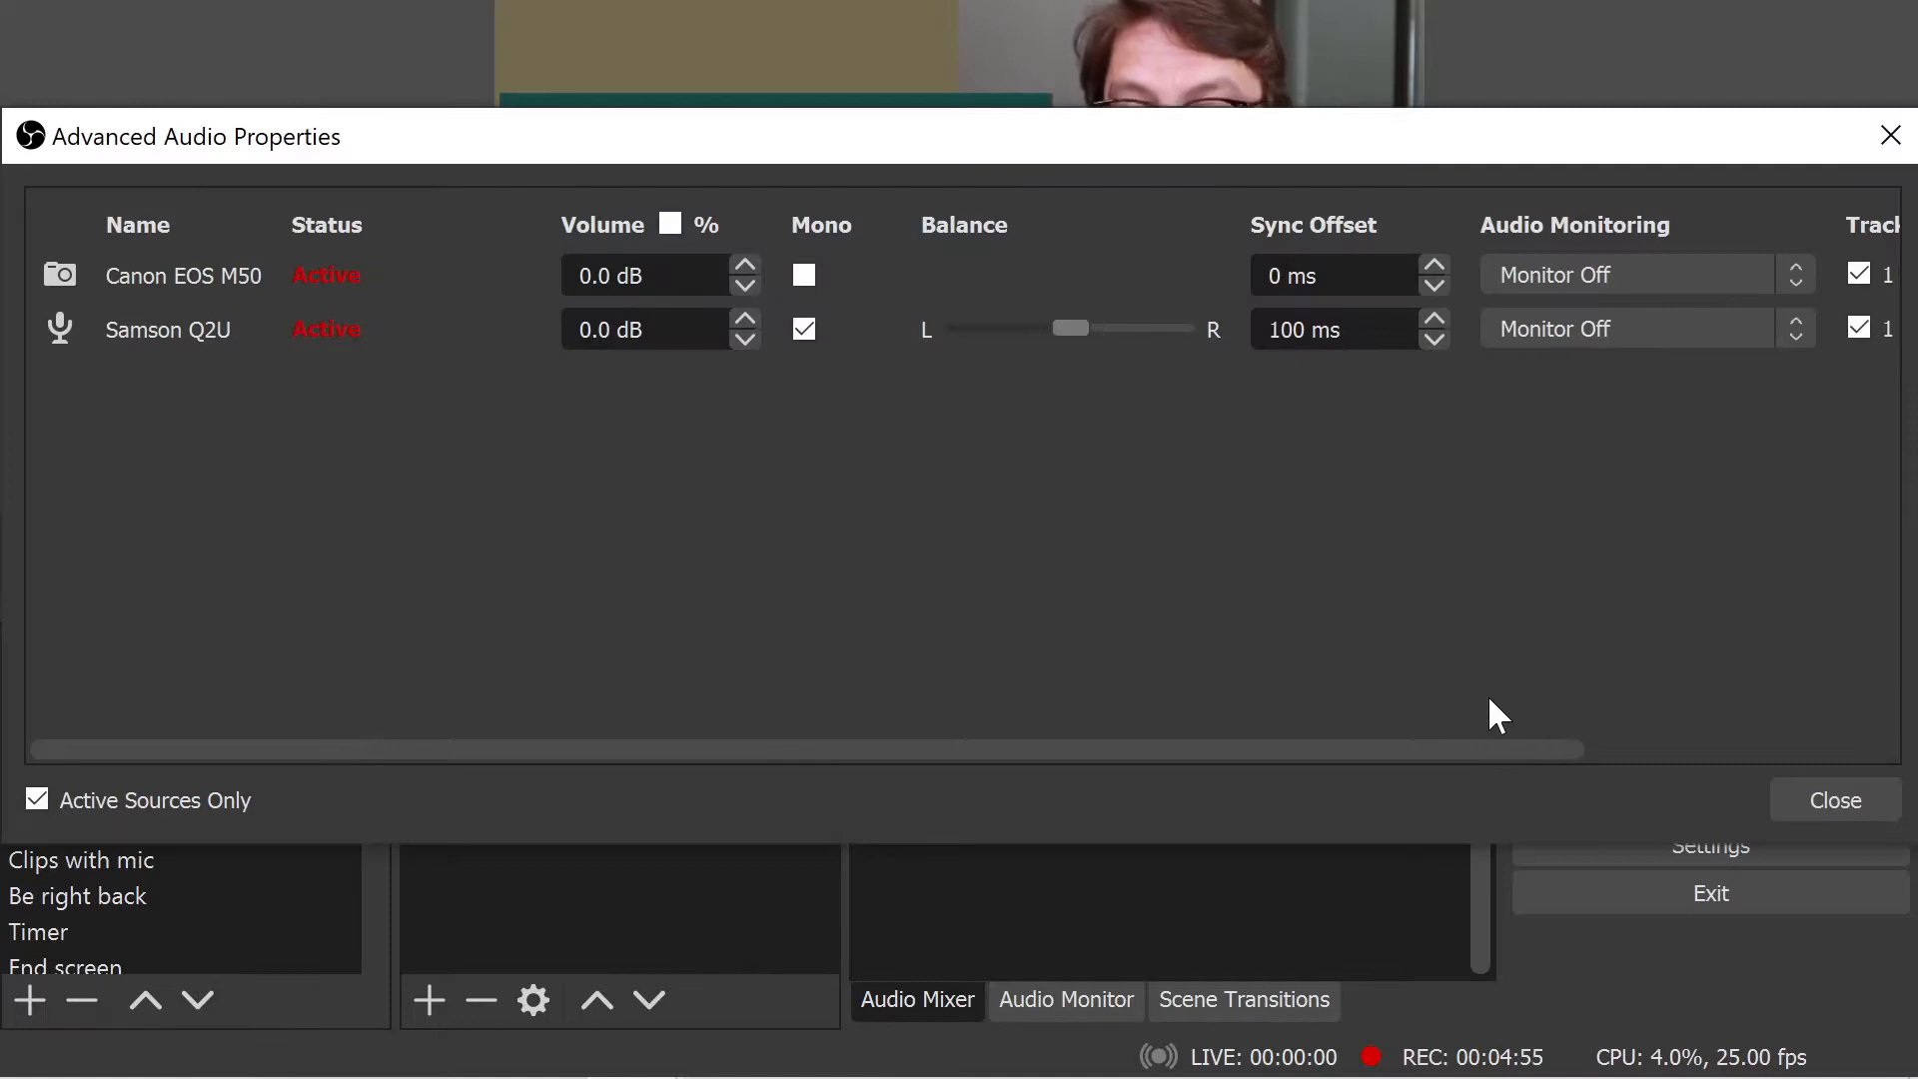
mouse_move(1788, 534)
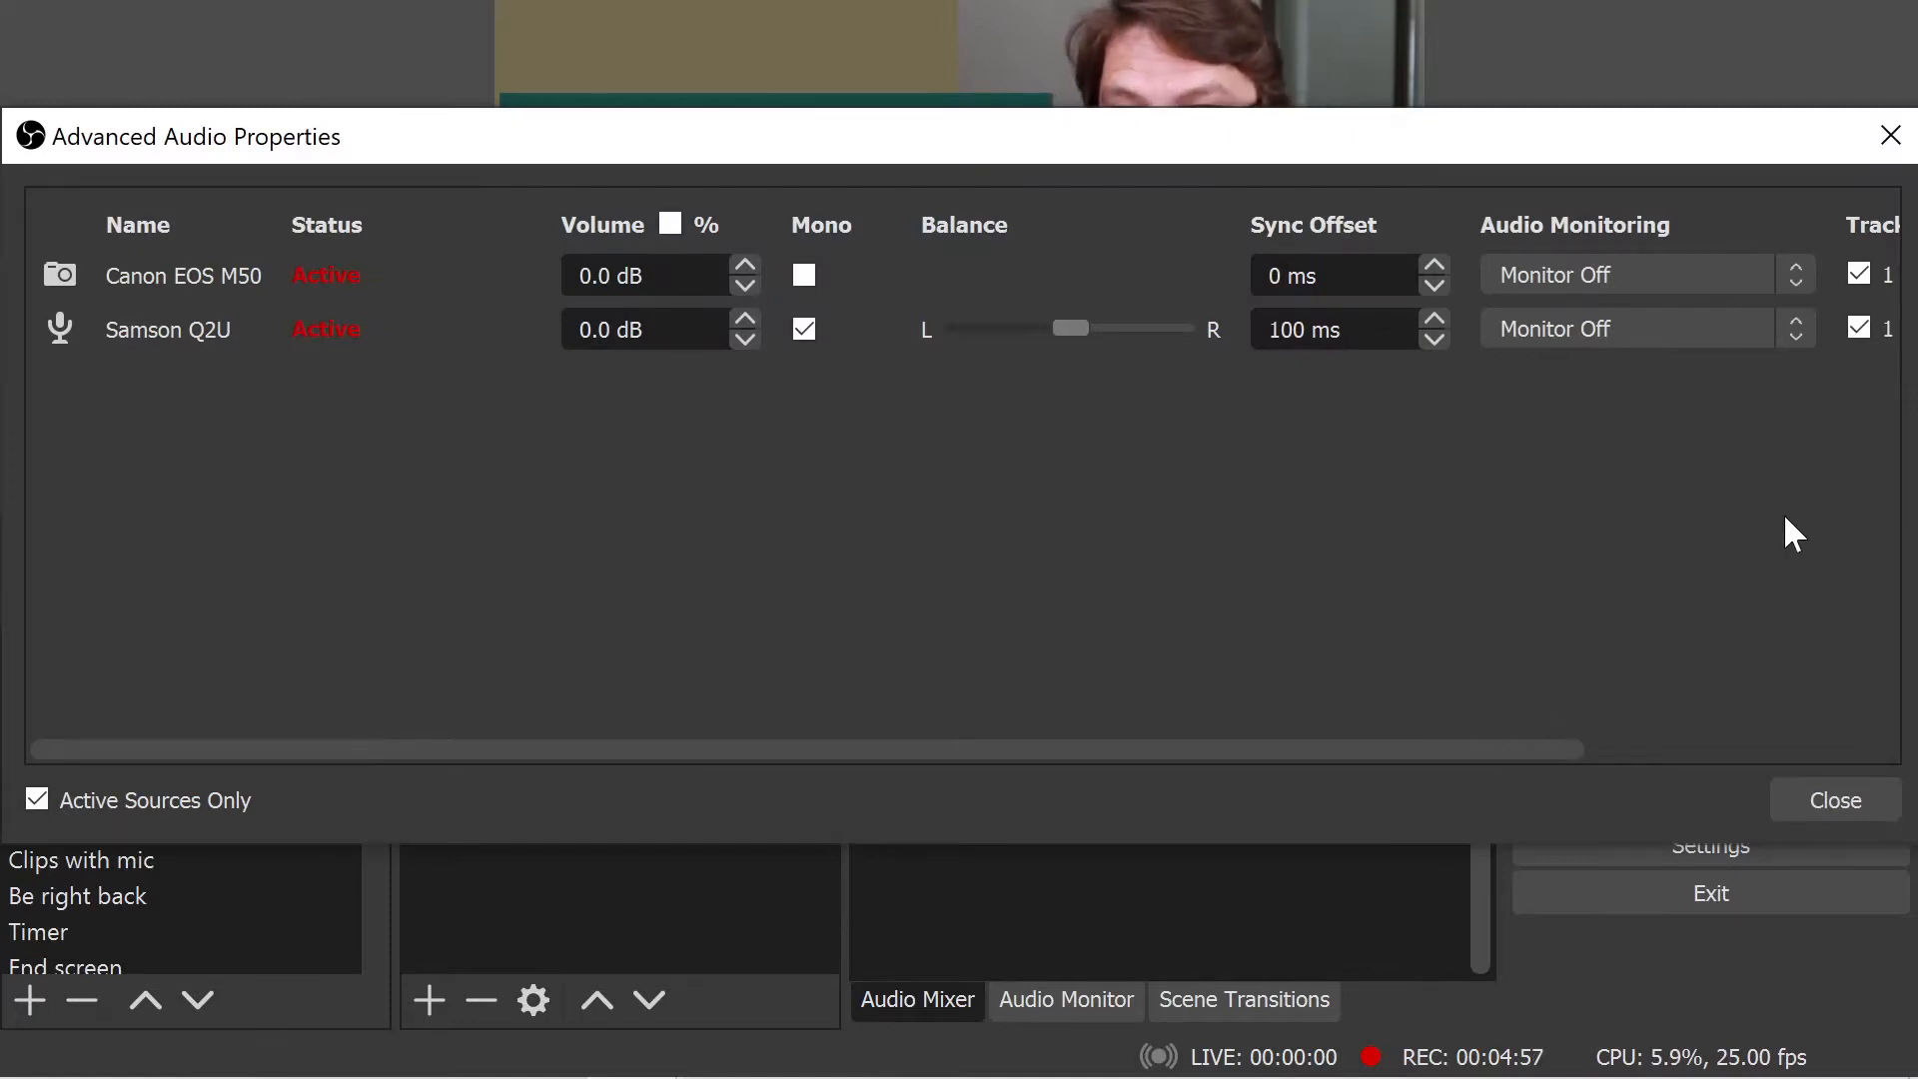
left_click(1639, 328)
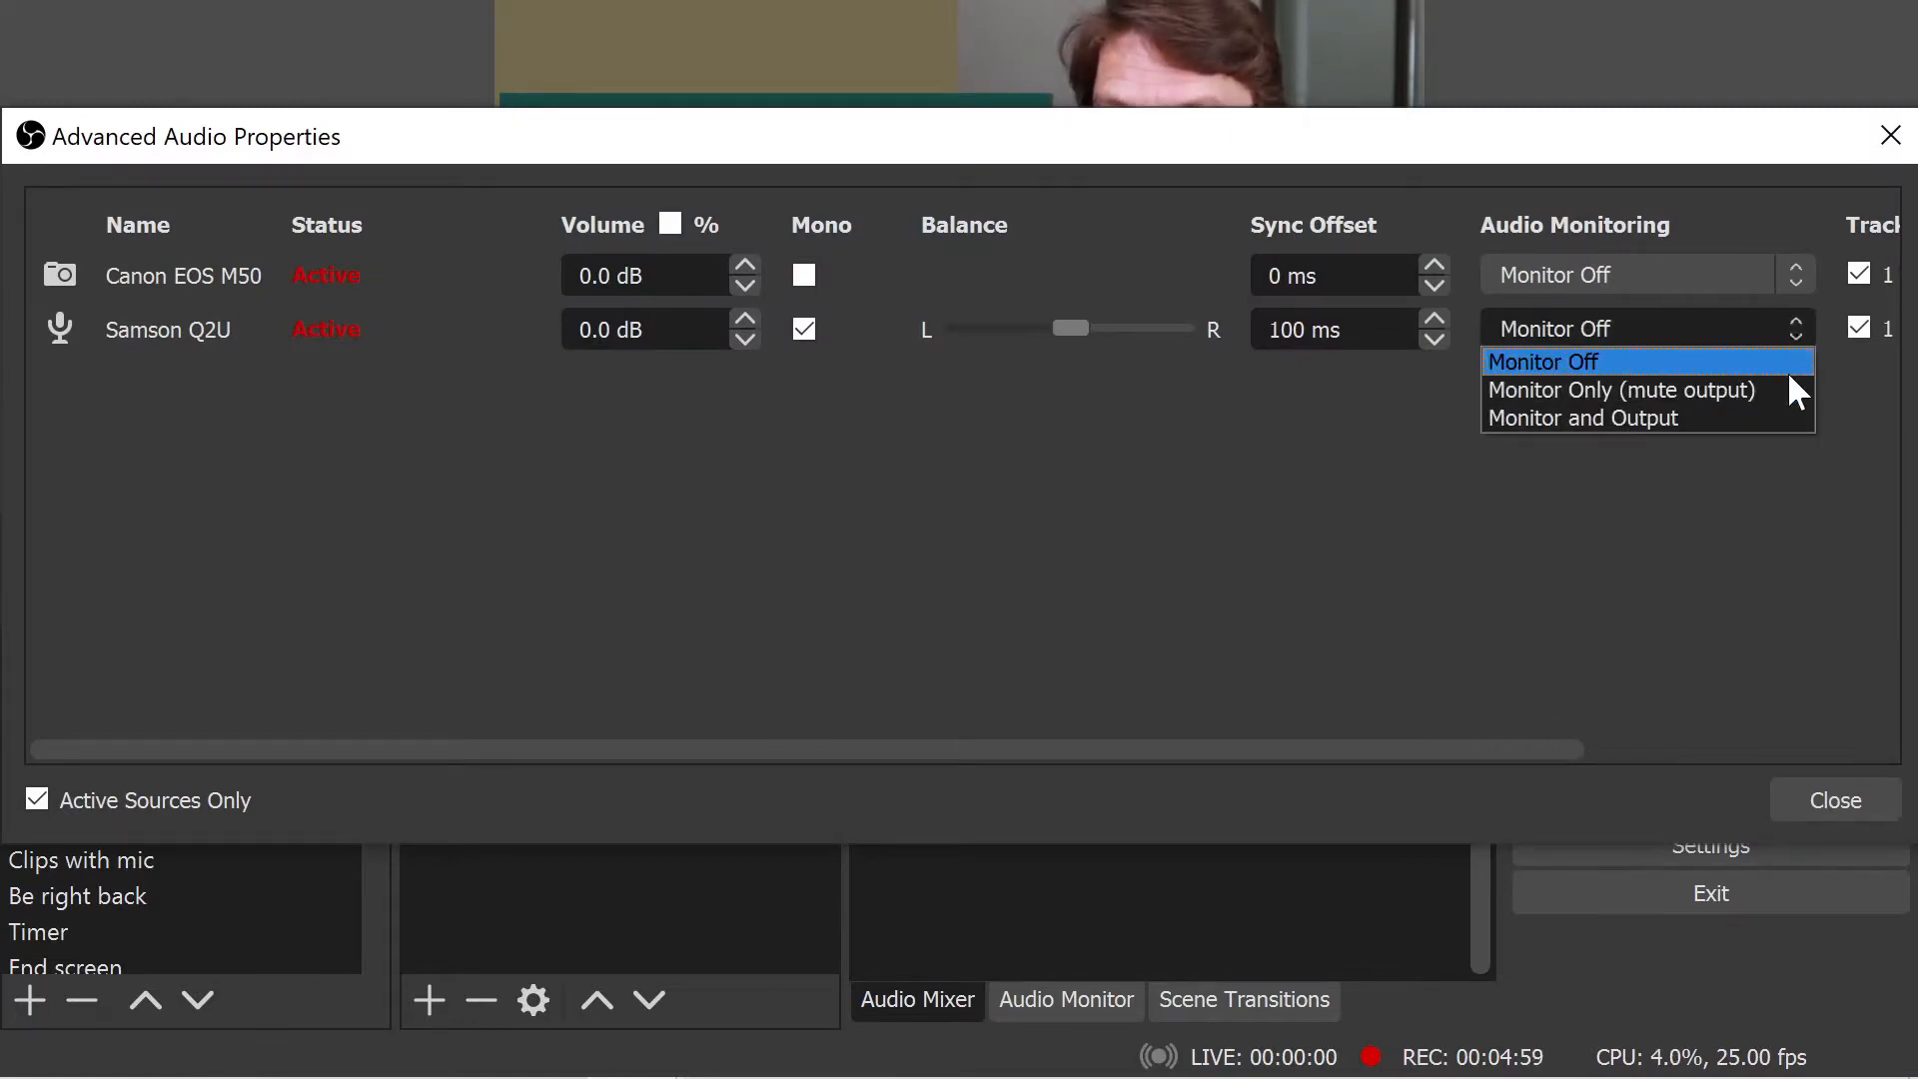
left_click(1581, 418)
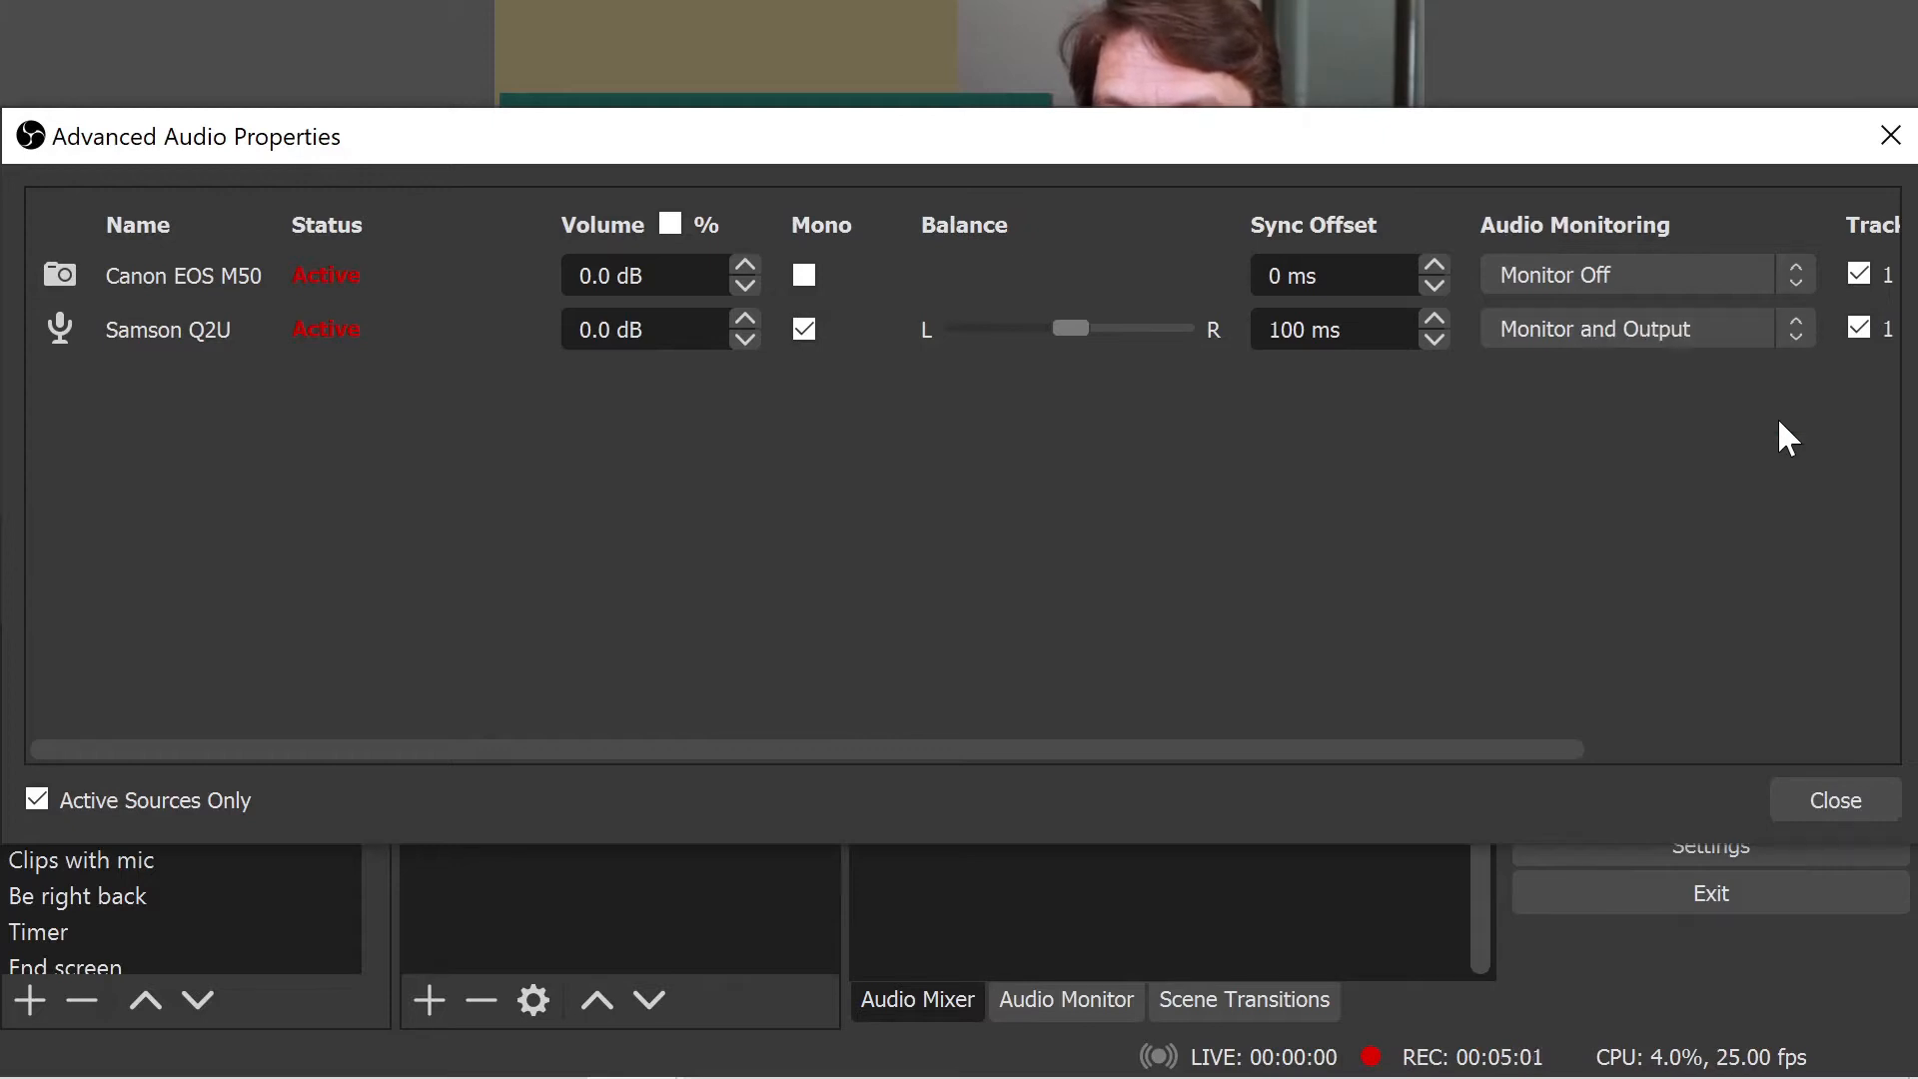
left_click(1834, 801)
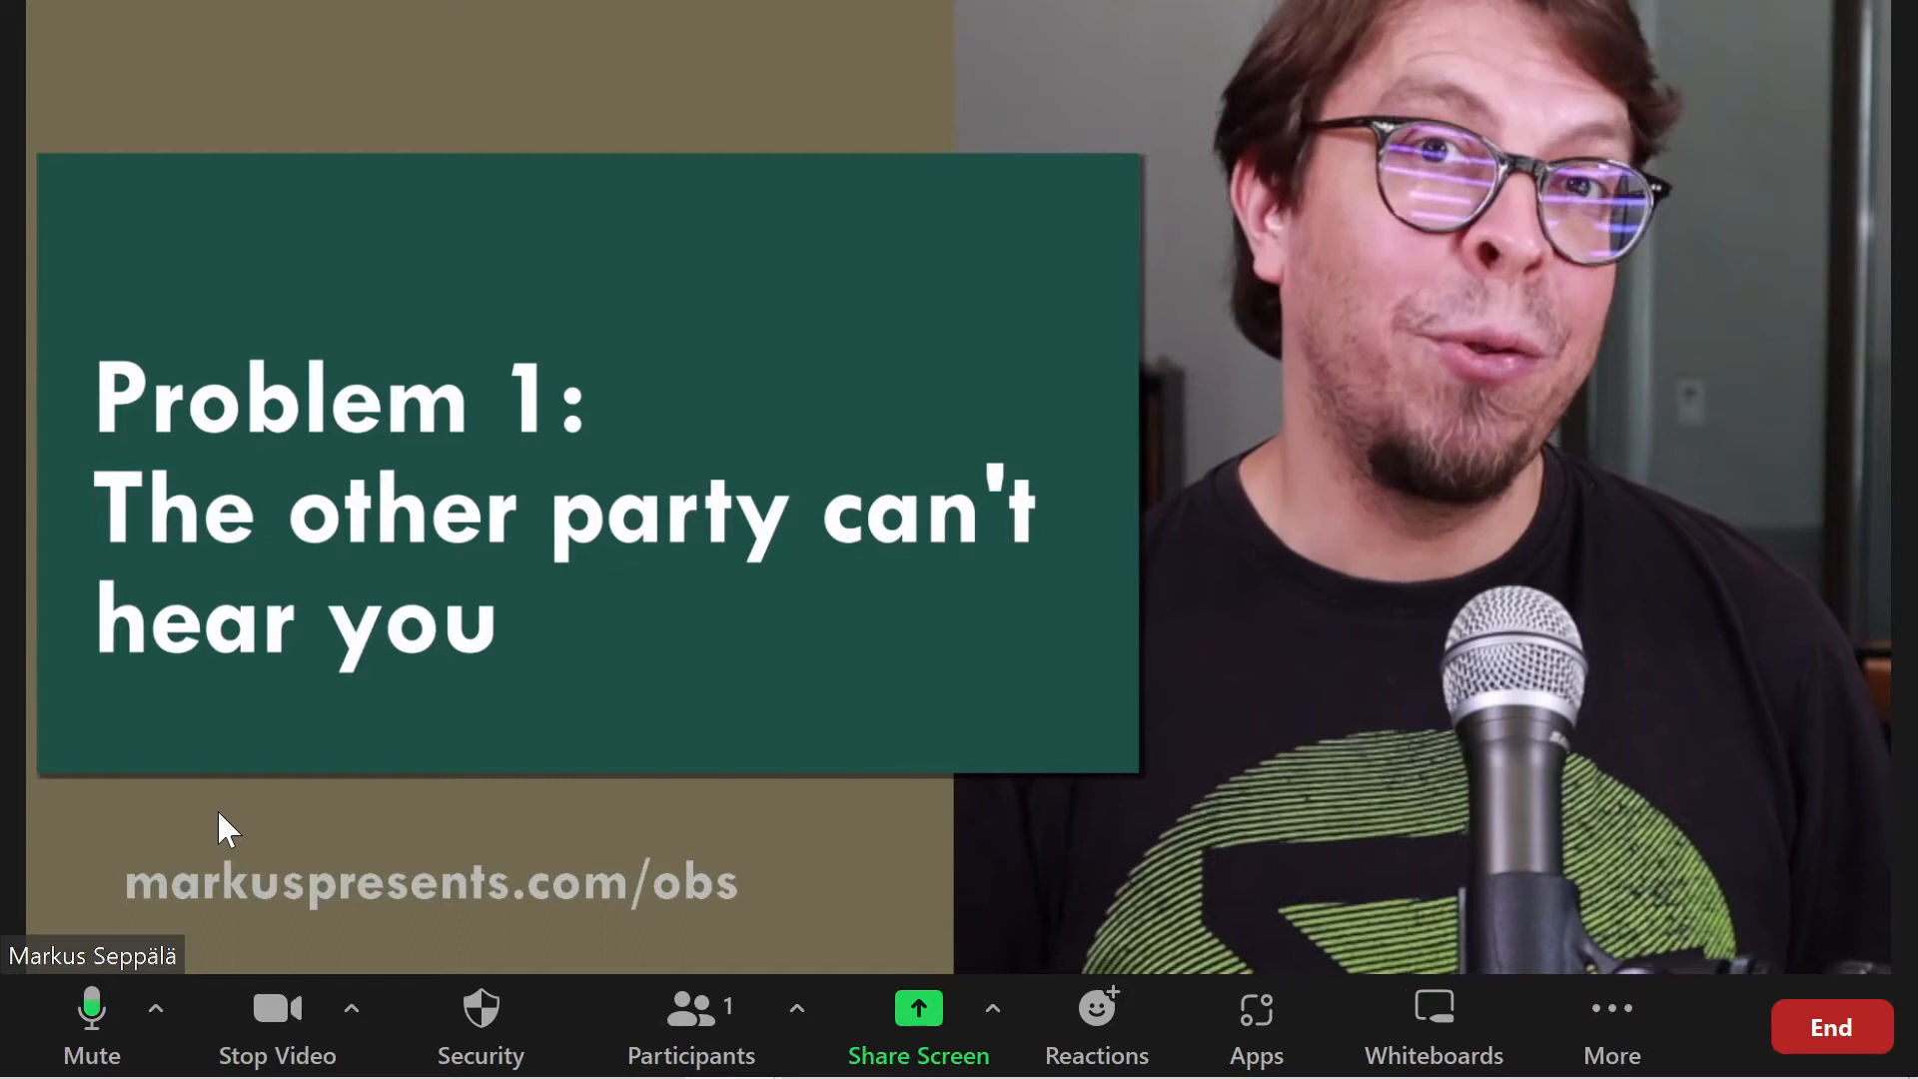
left_click(156, 1008)
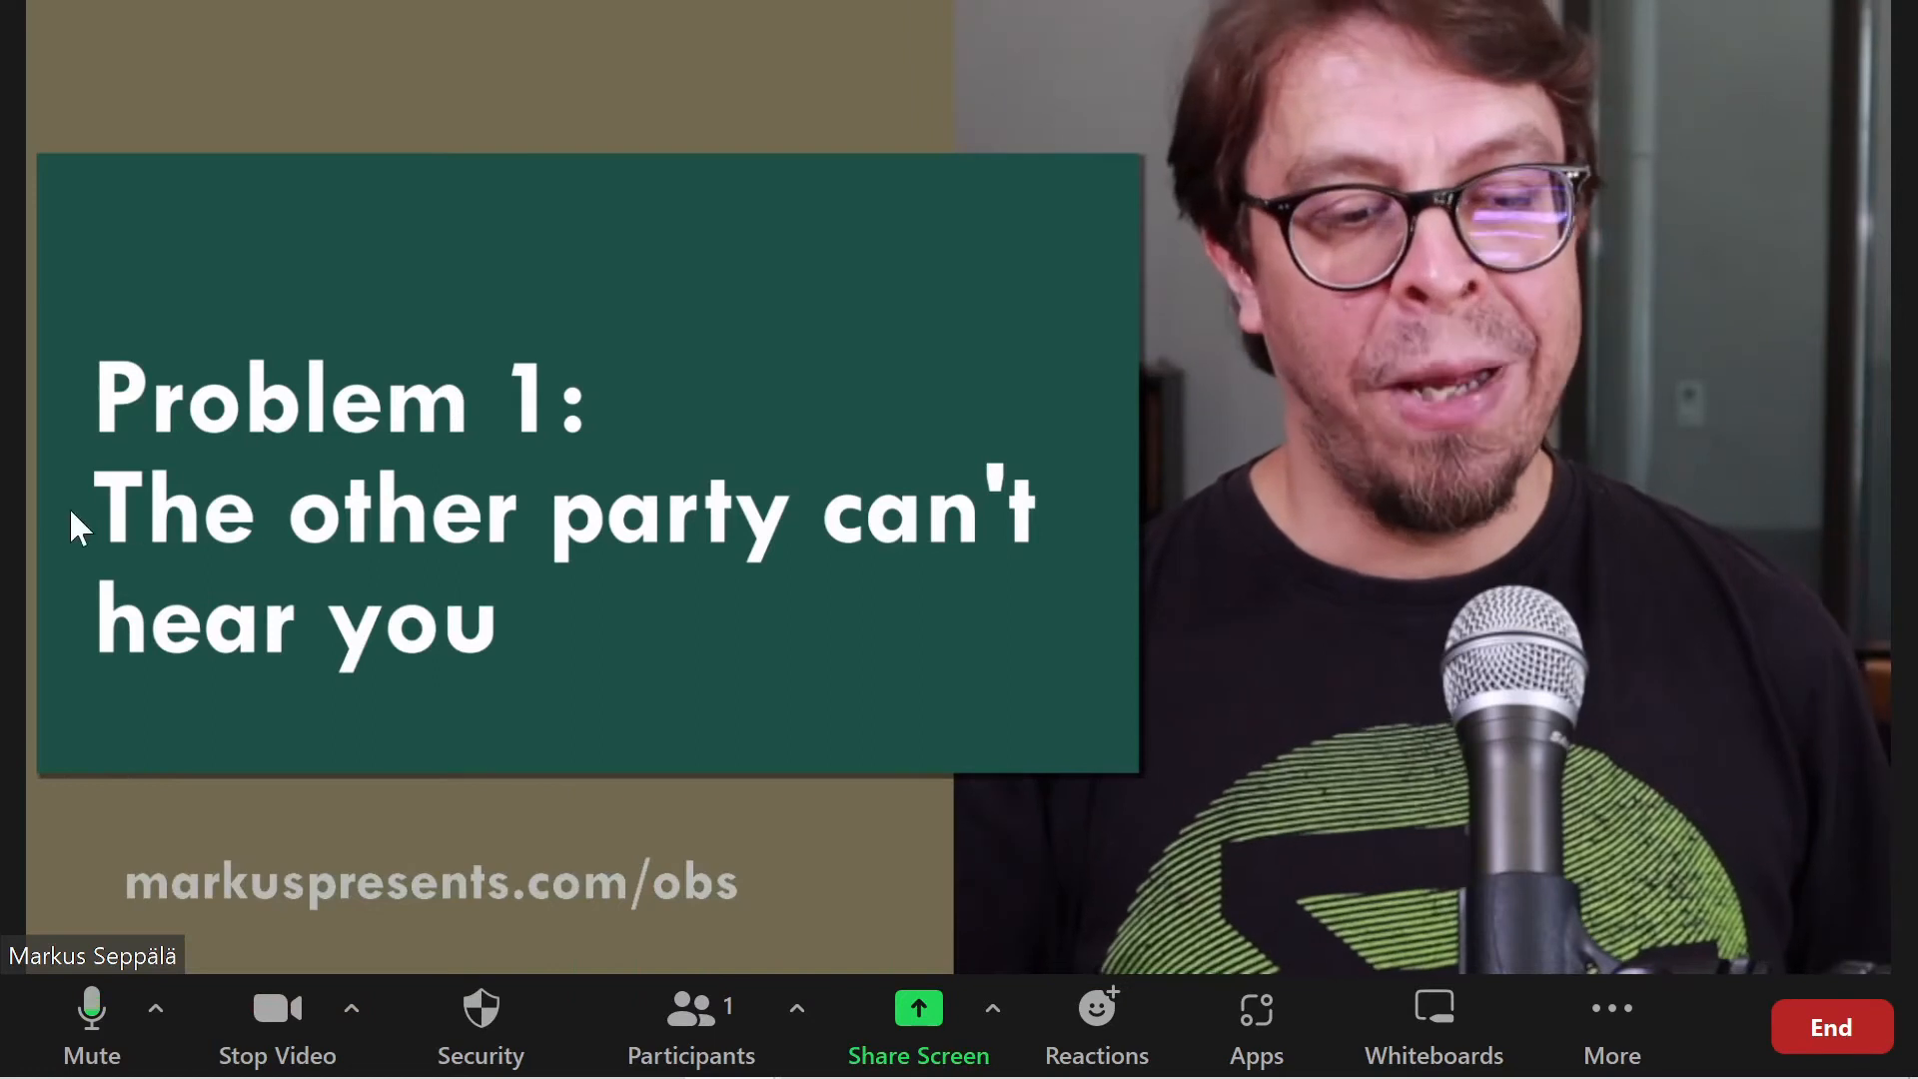
left_click(156, 1009)
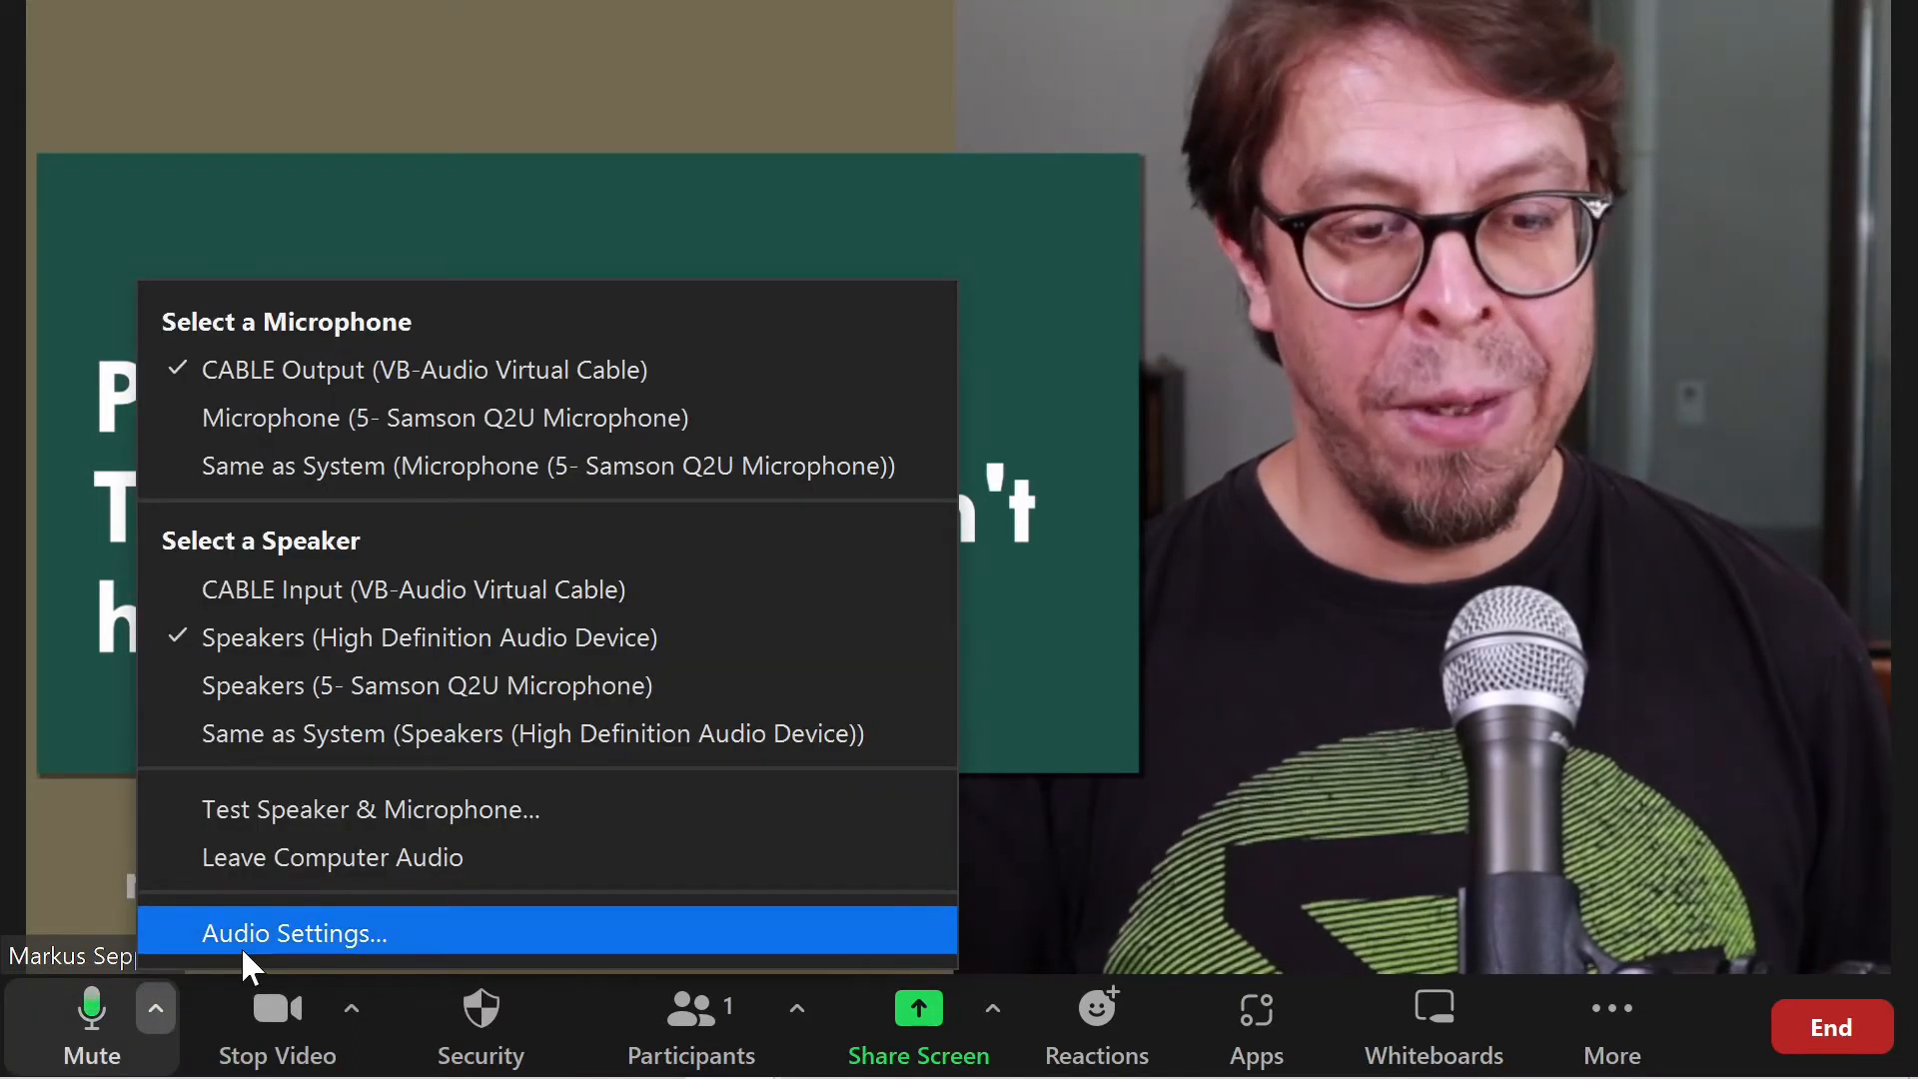
Open Zoom's audio settings to check CABLE Output is the microphone.
left_click(294, 932)
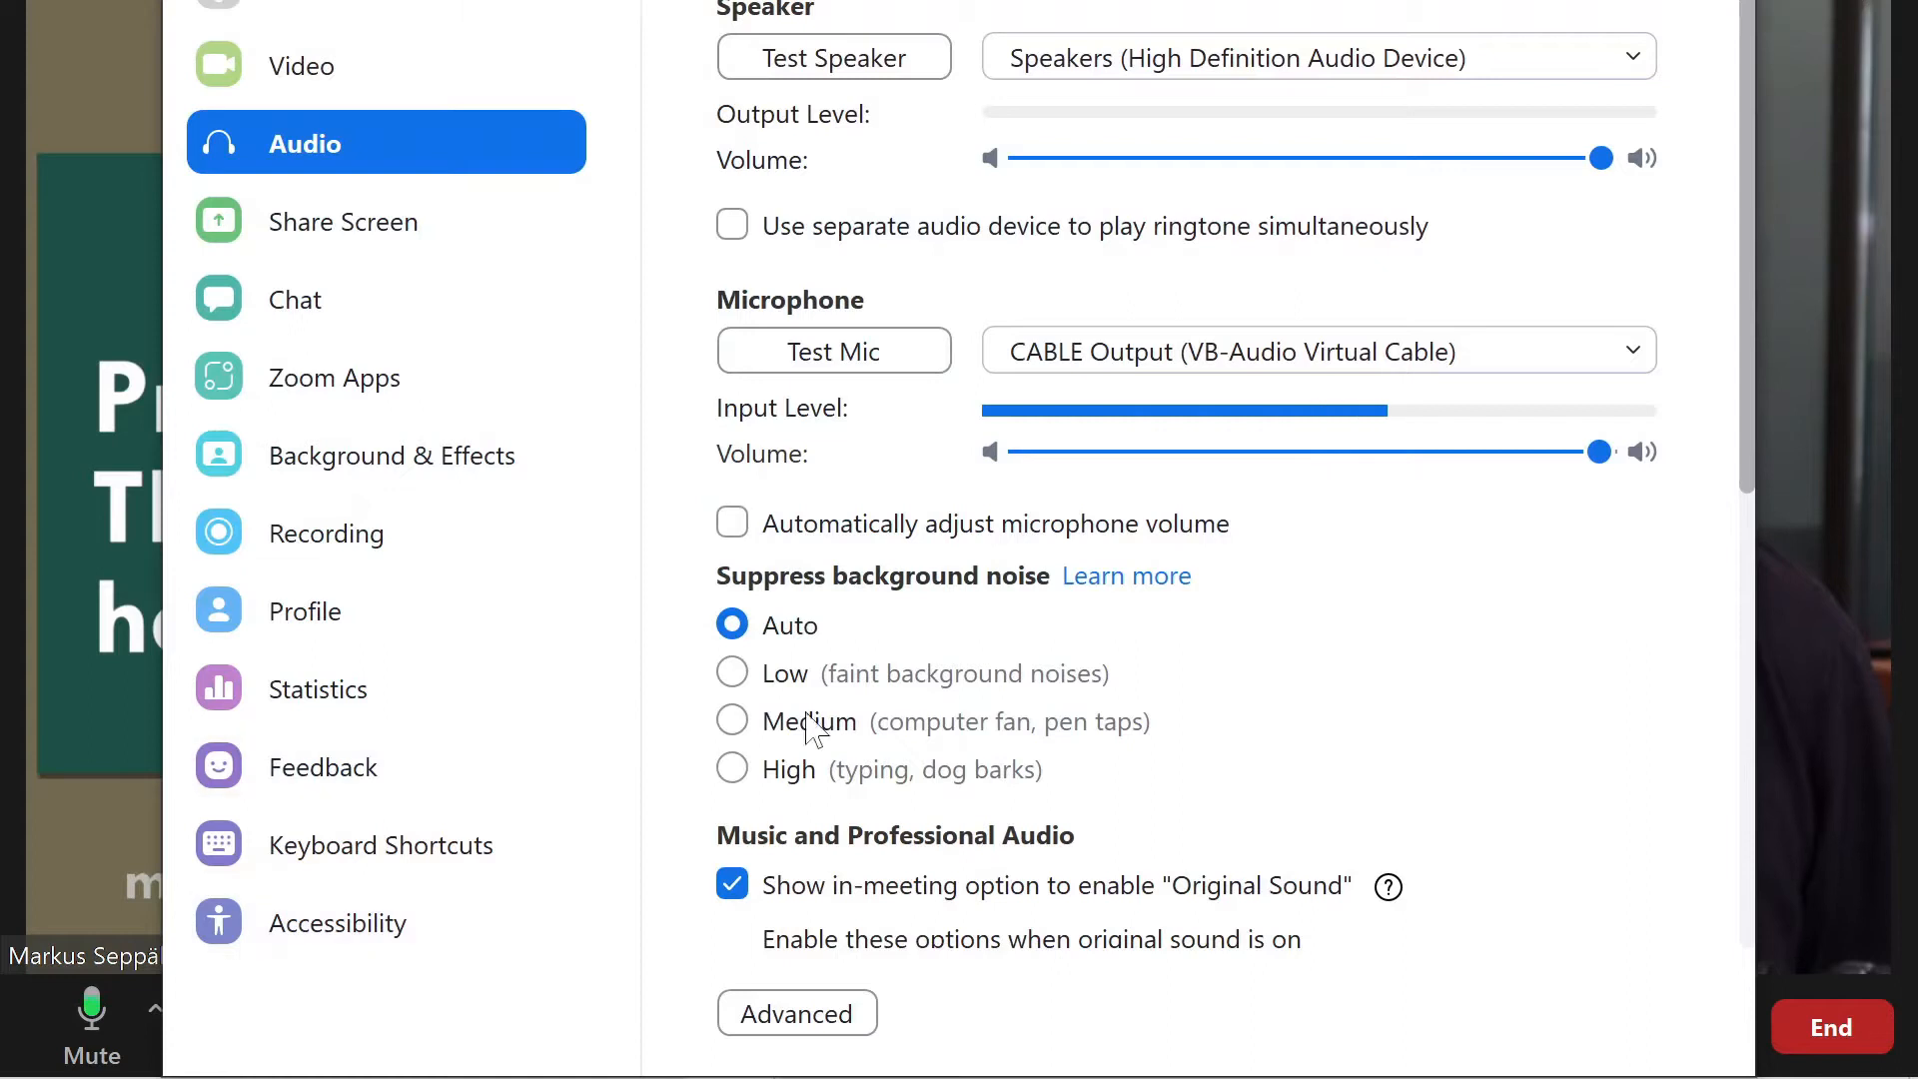
mouse_move(1450, 570)
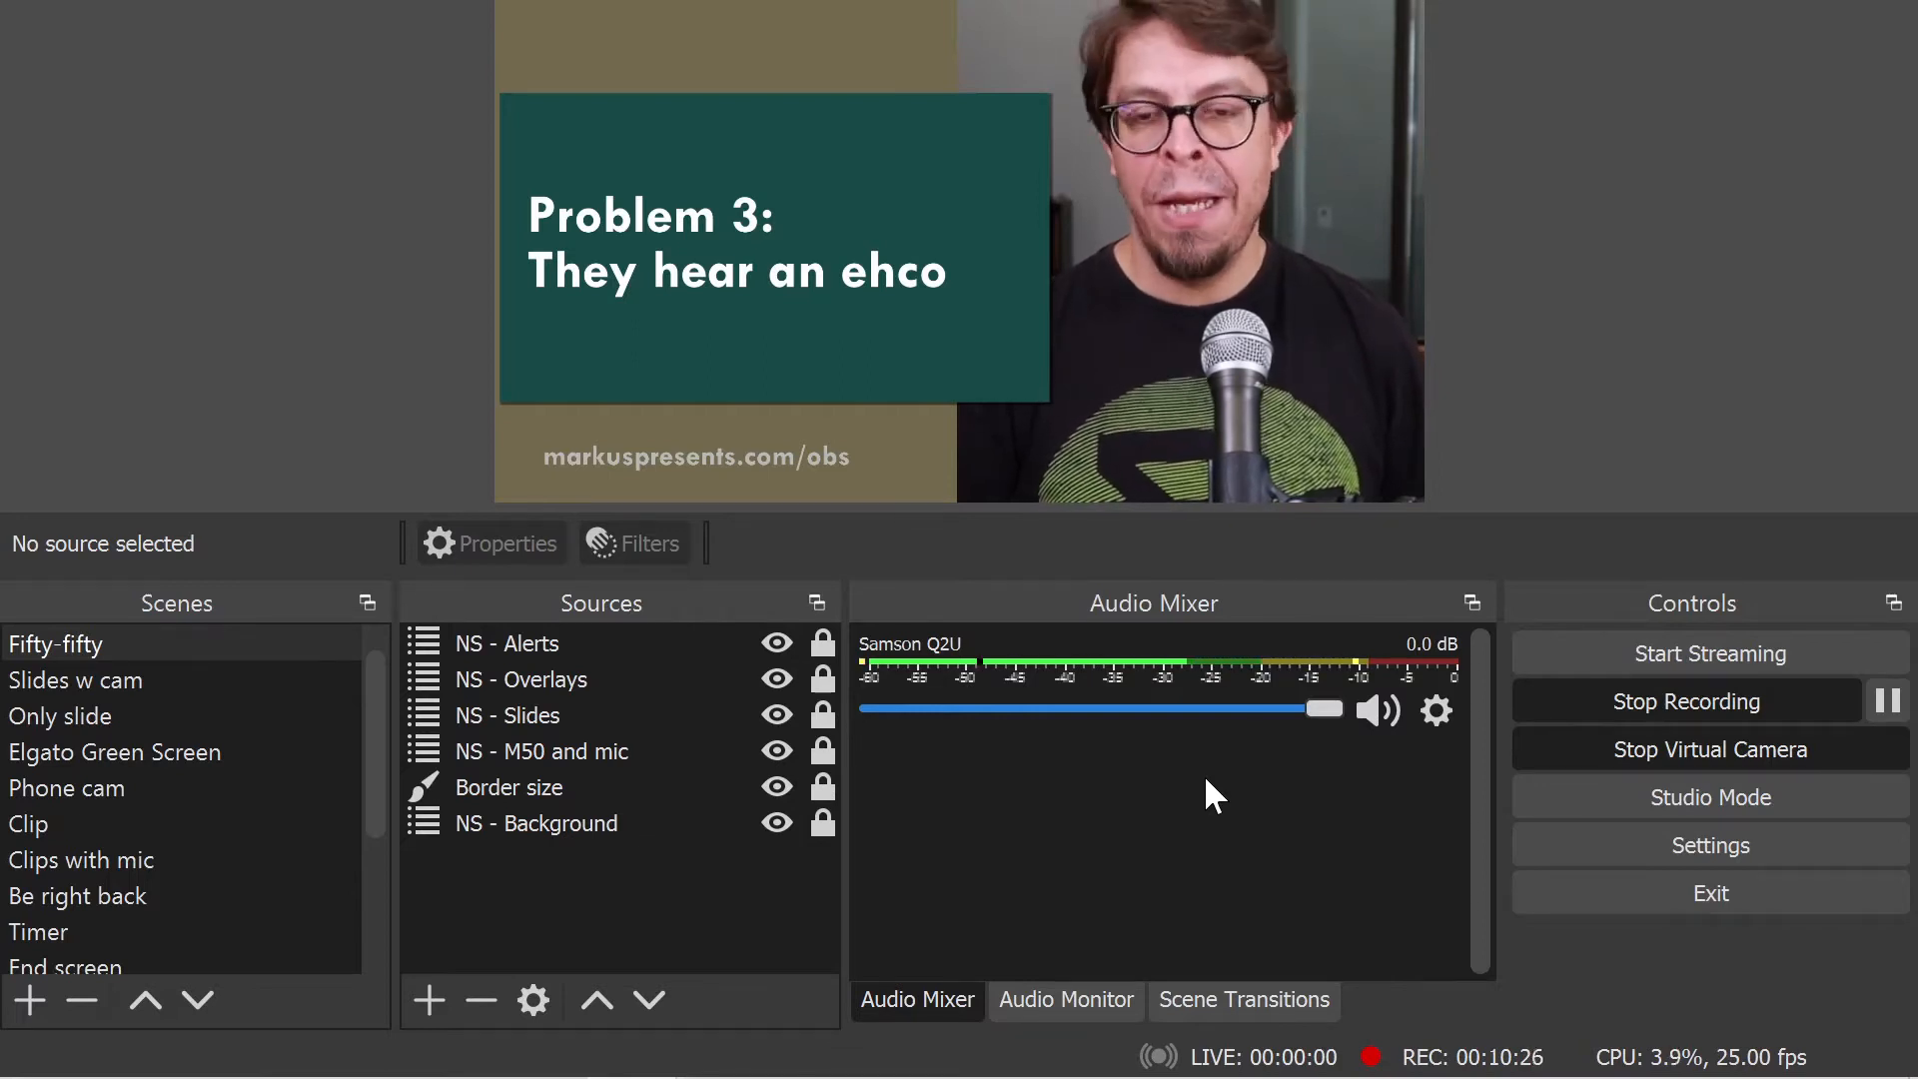
Check the Samson Q2U Audio Monitor filter outputs to CABLE Input with 100 ms delay.
left_click(1437, 711)
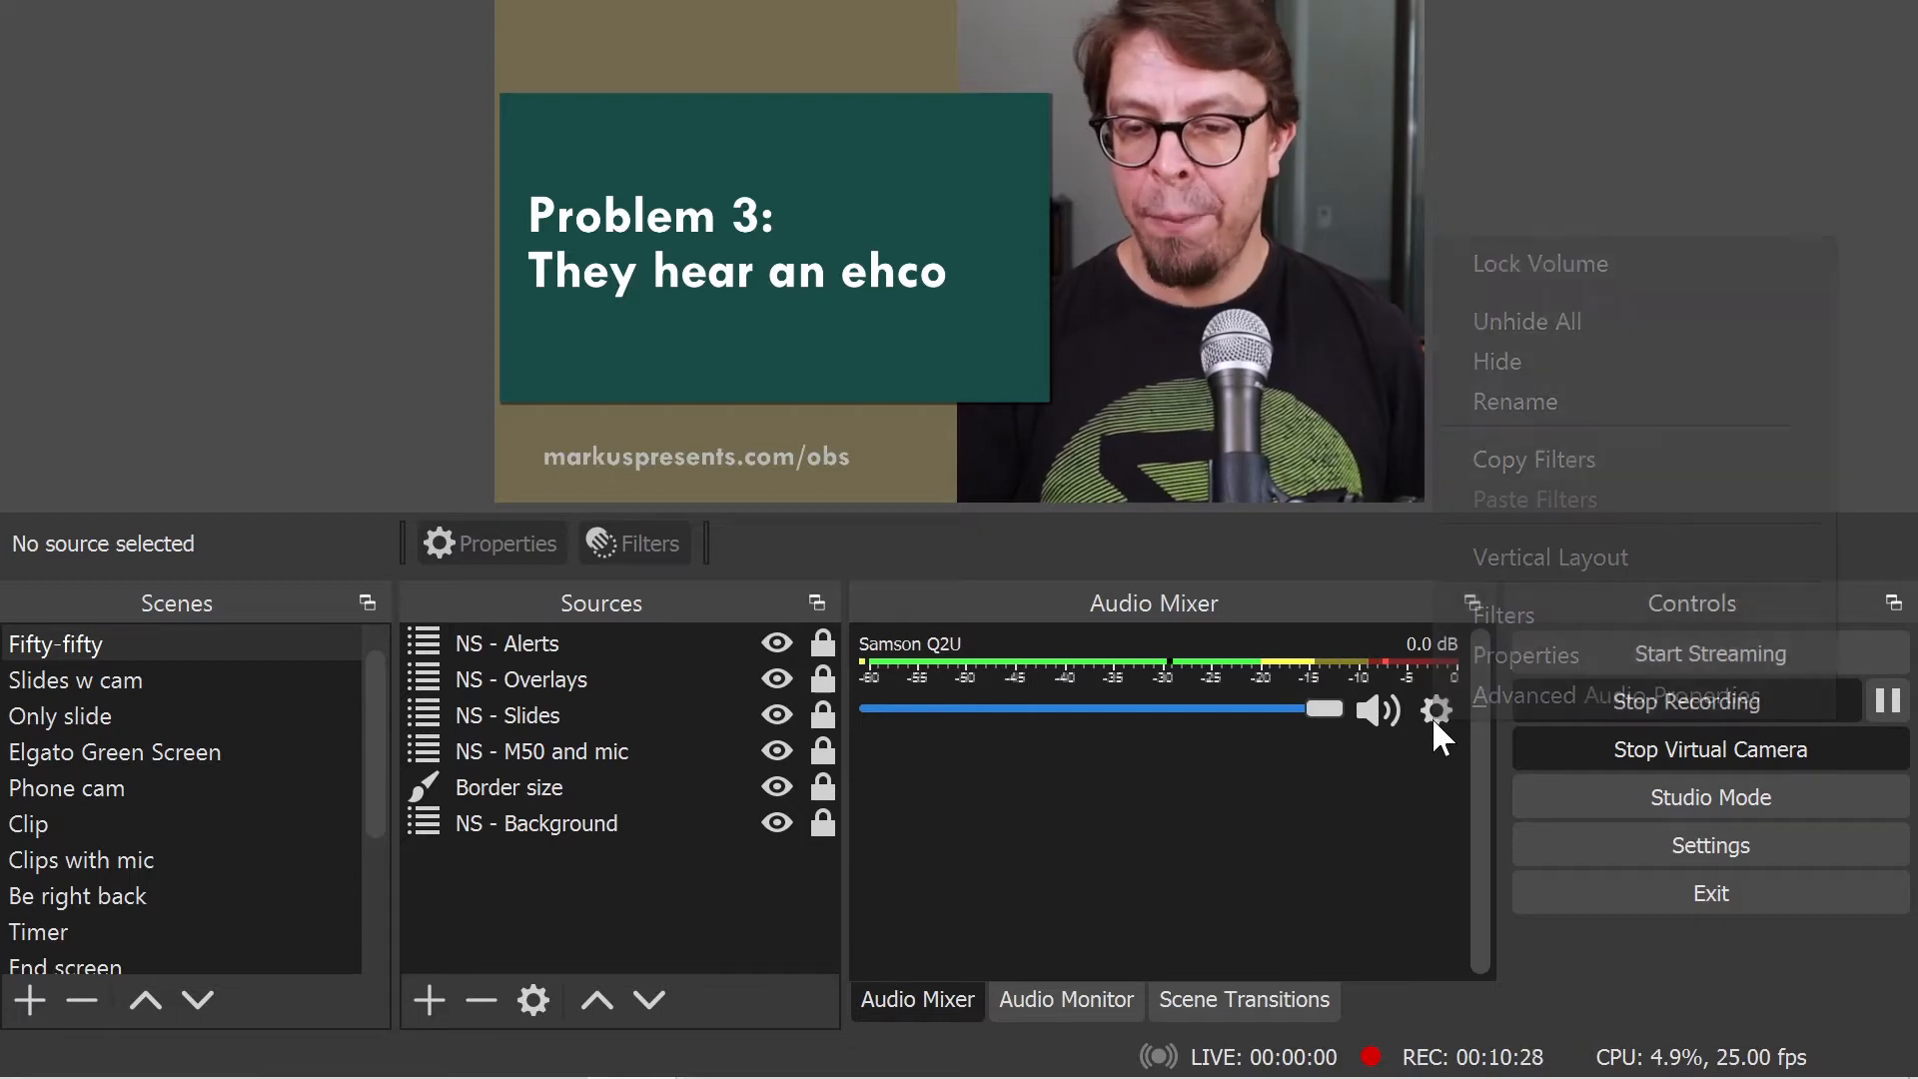
mouse_move(1515, 614)
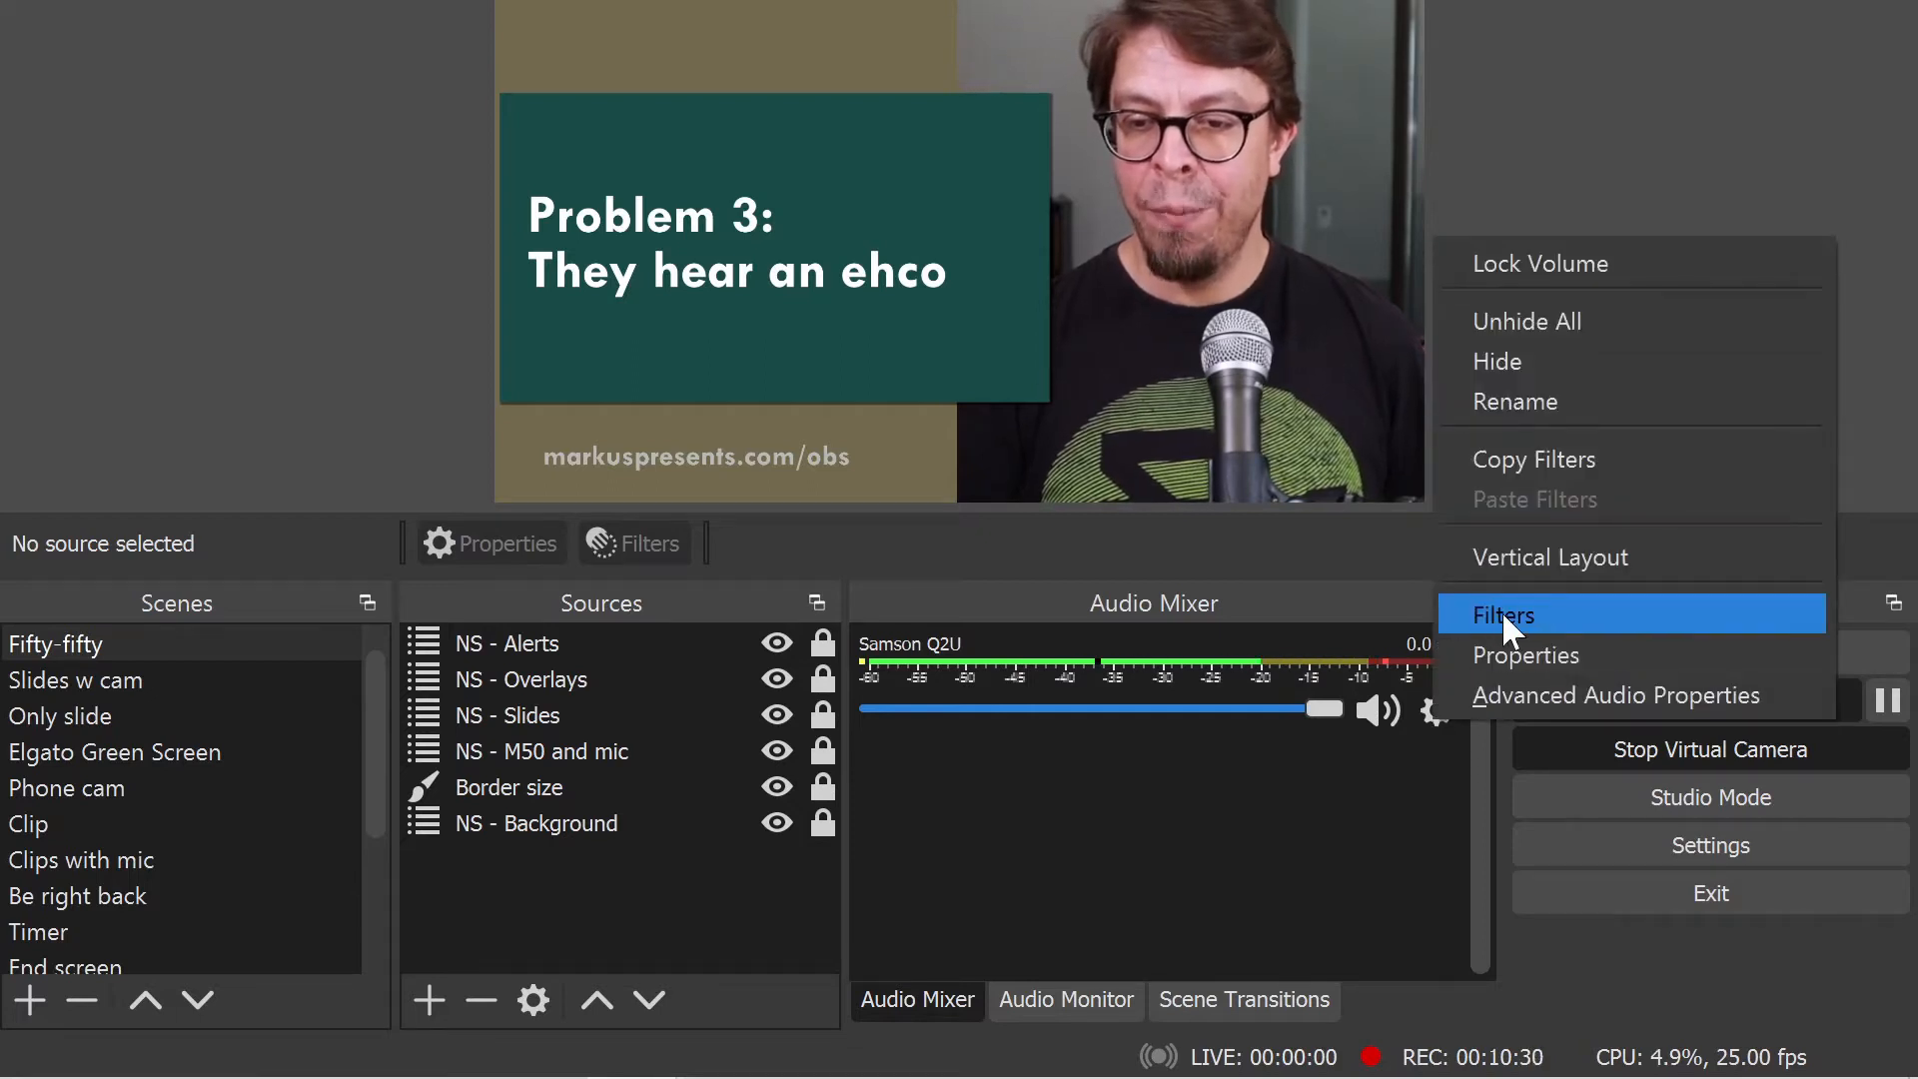
left_click(1505, 615)
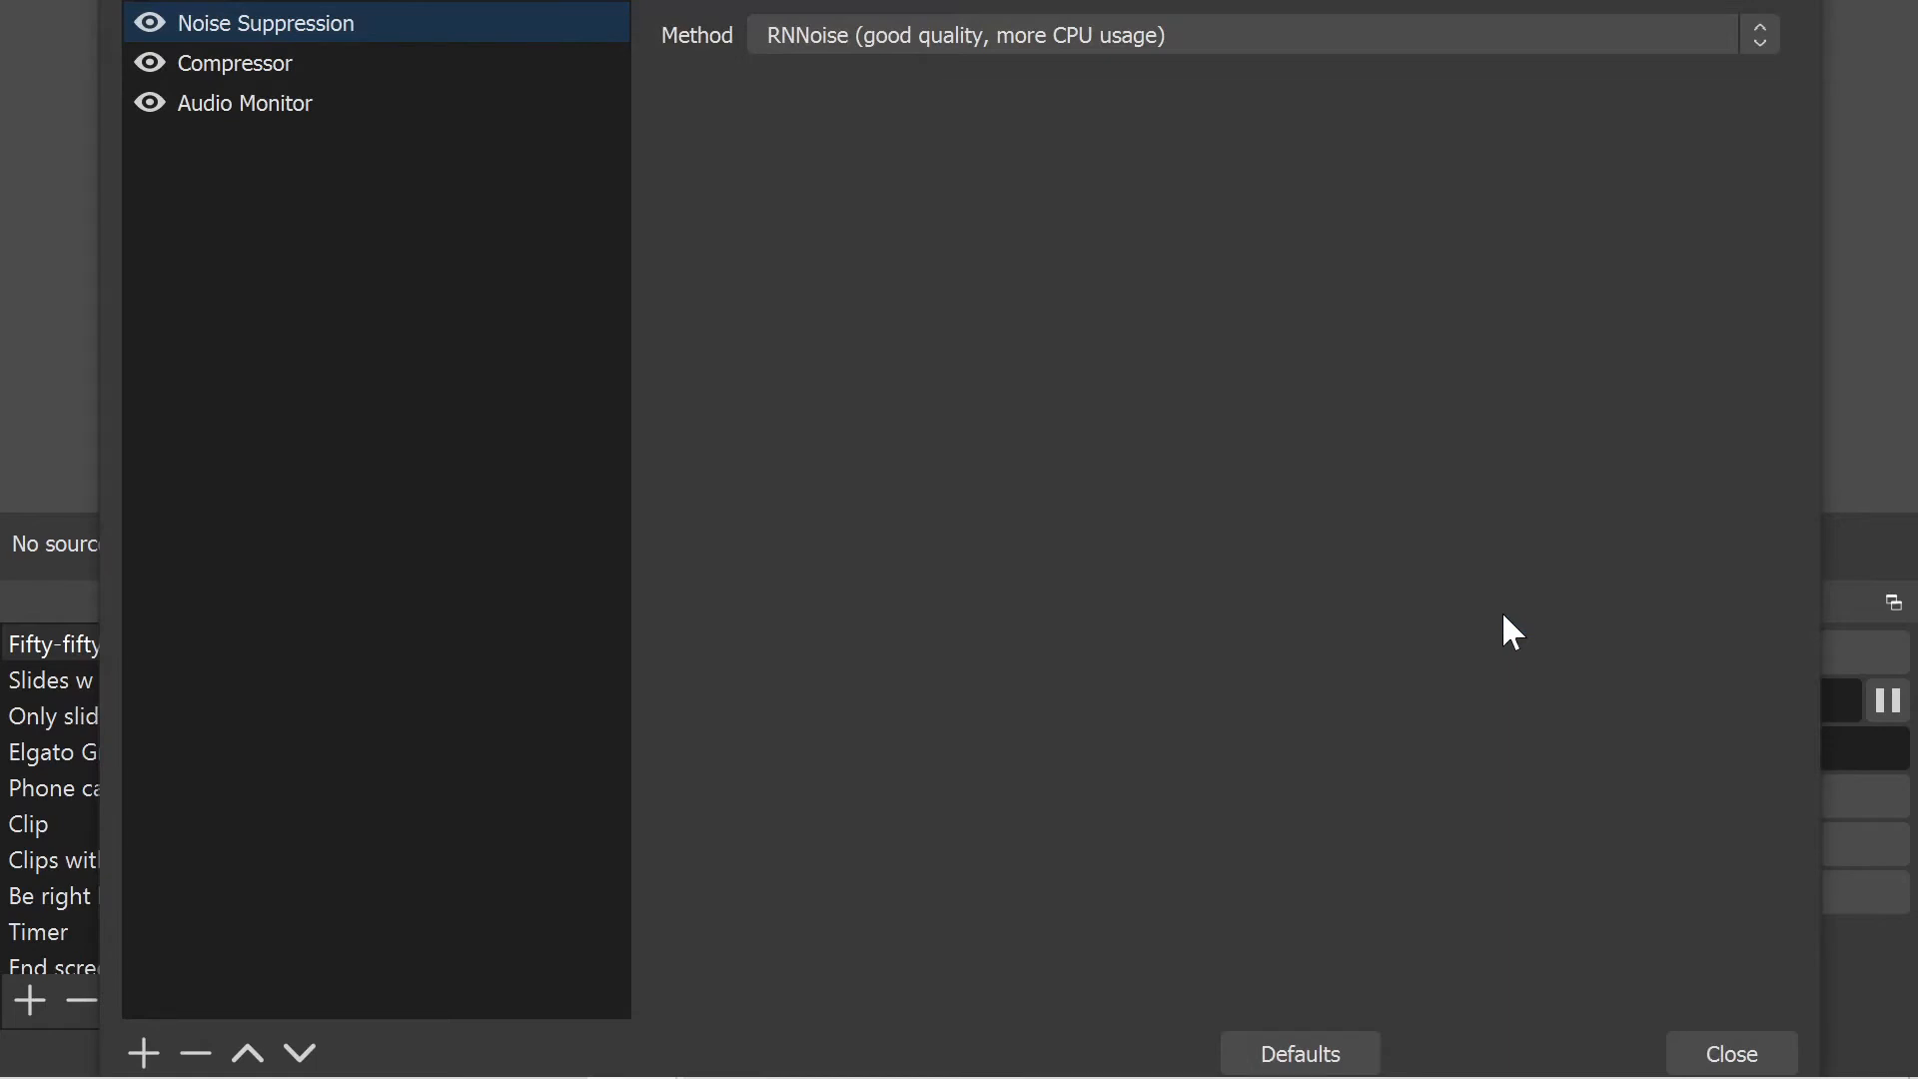
mouse_move(1352, 584)
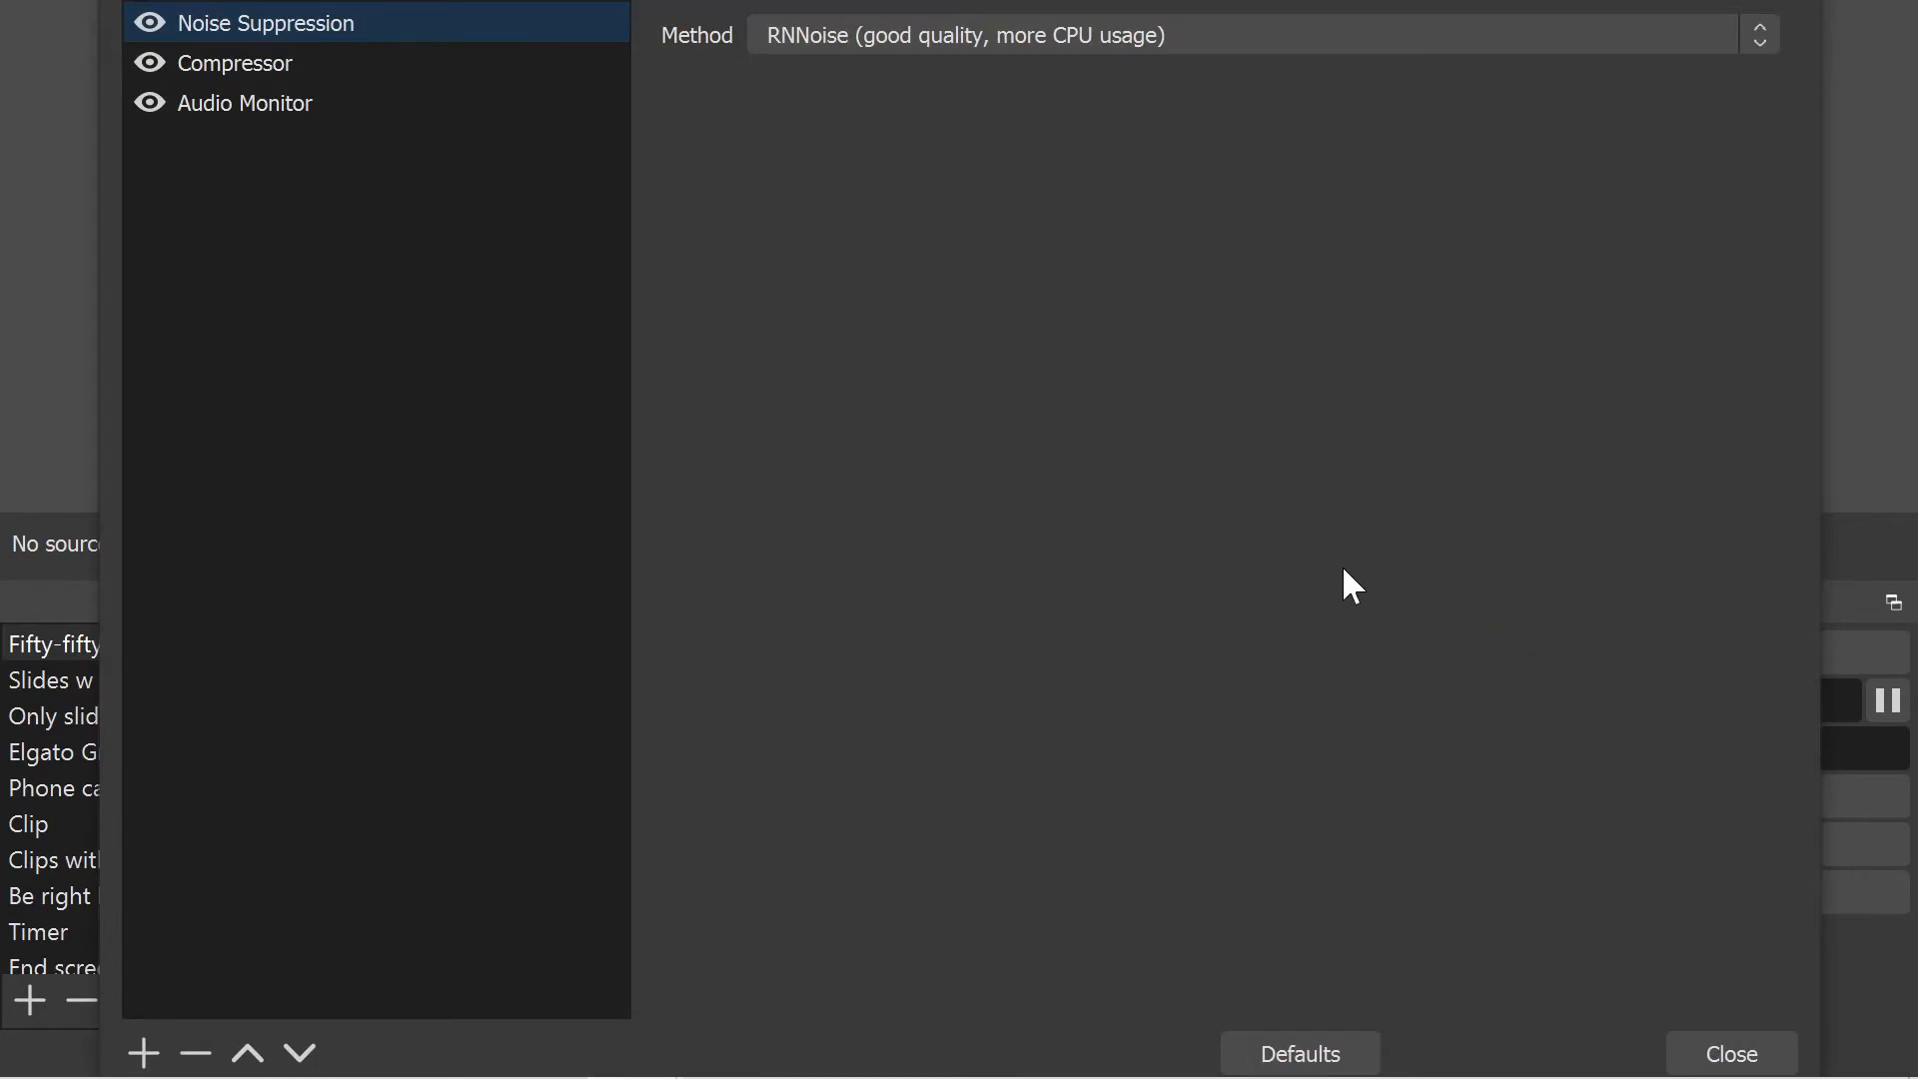
left_click(244, 102)
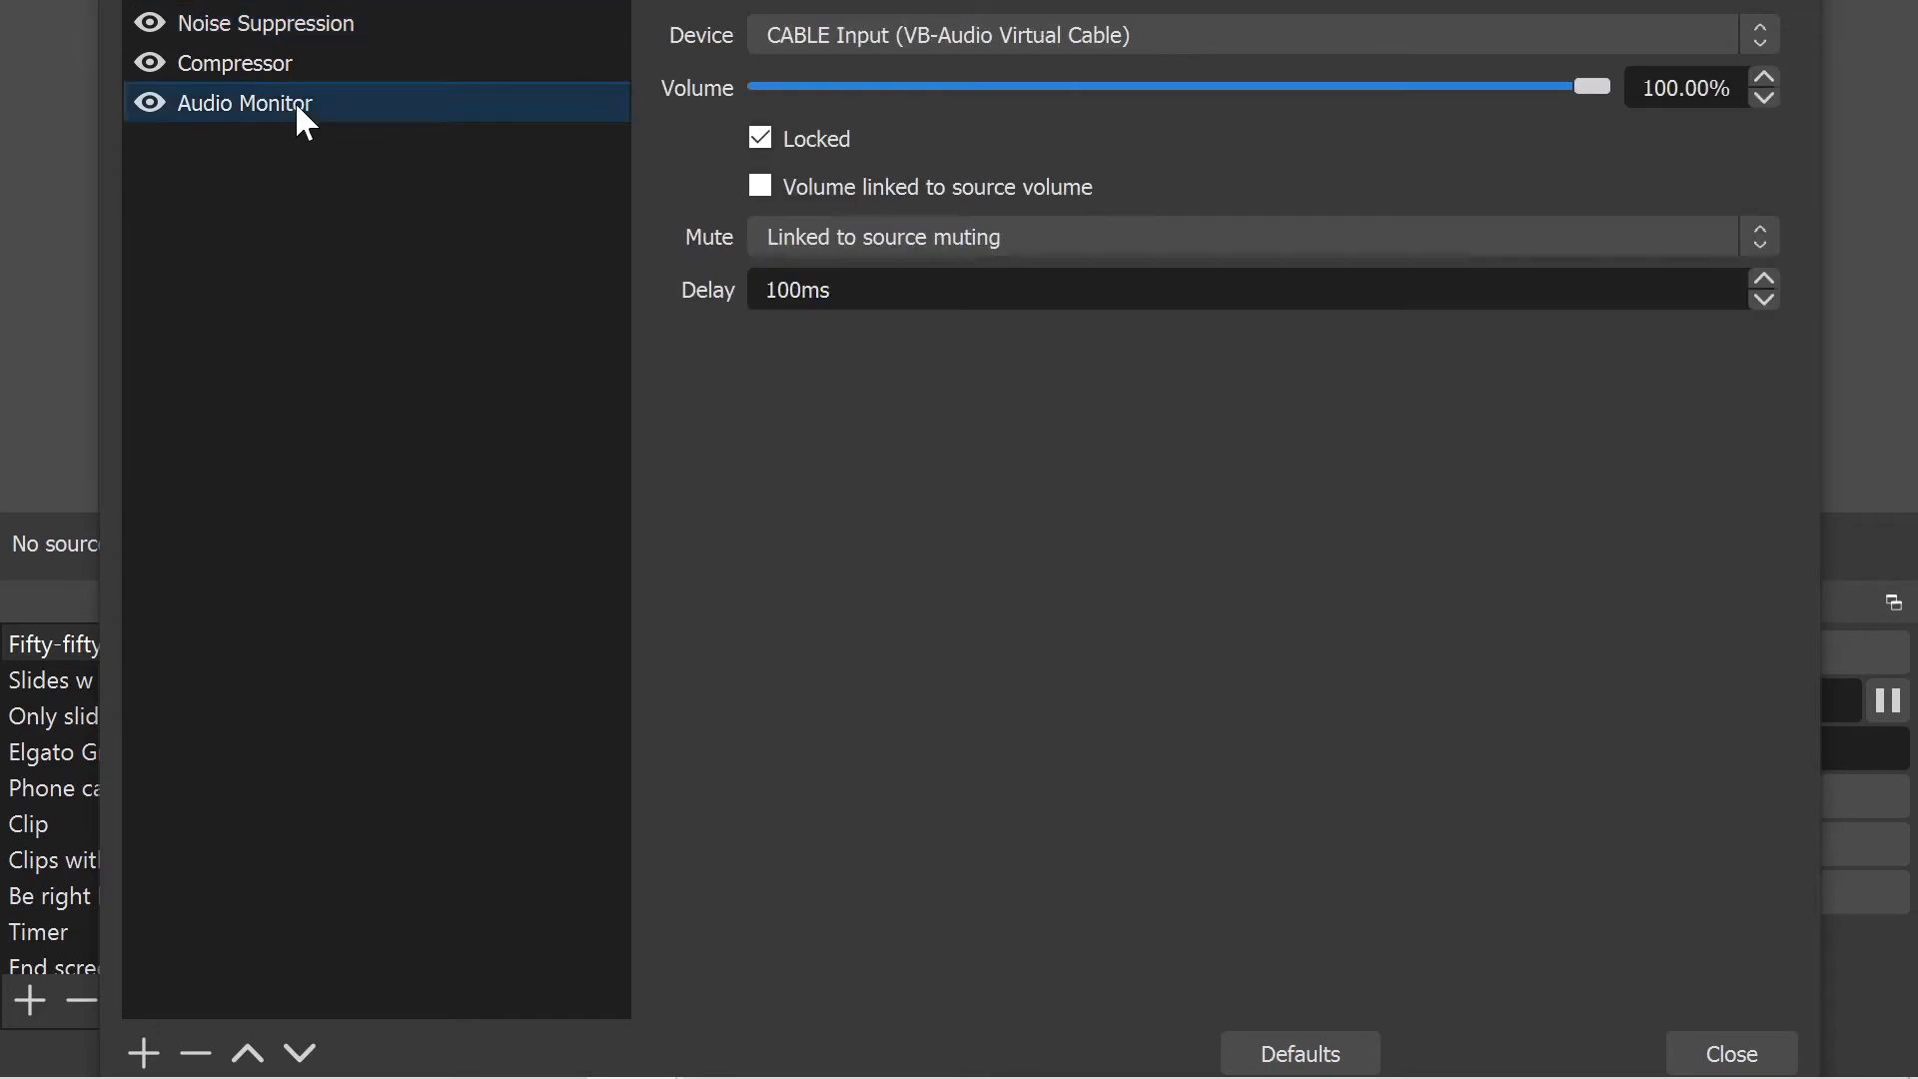
mouse_move(299, 234)
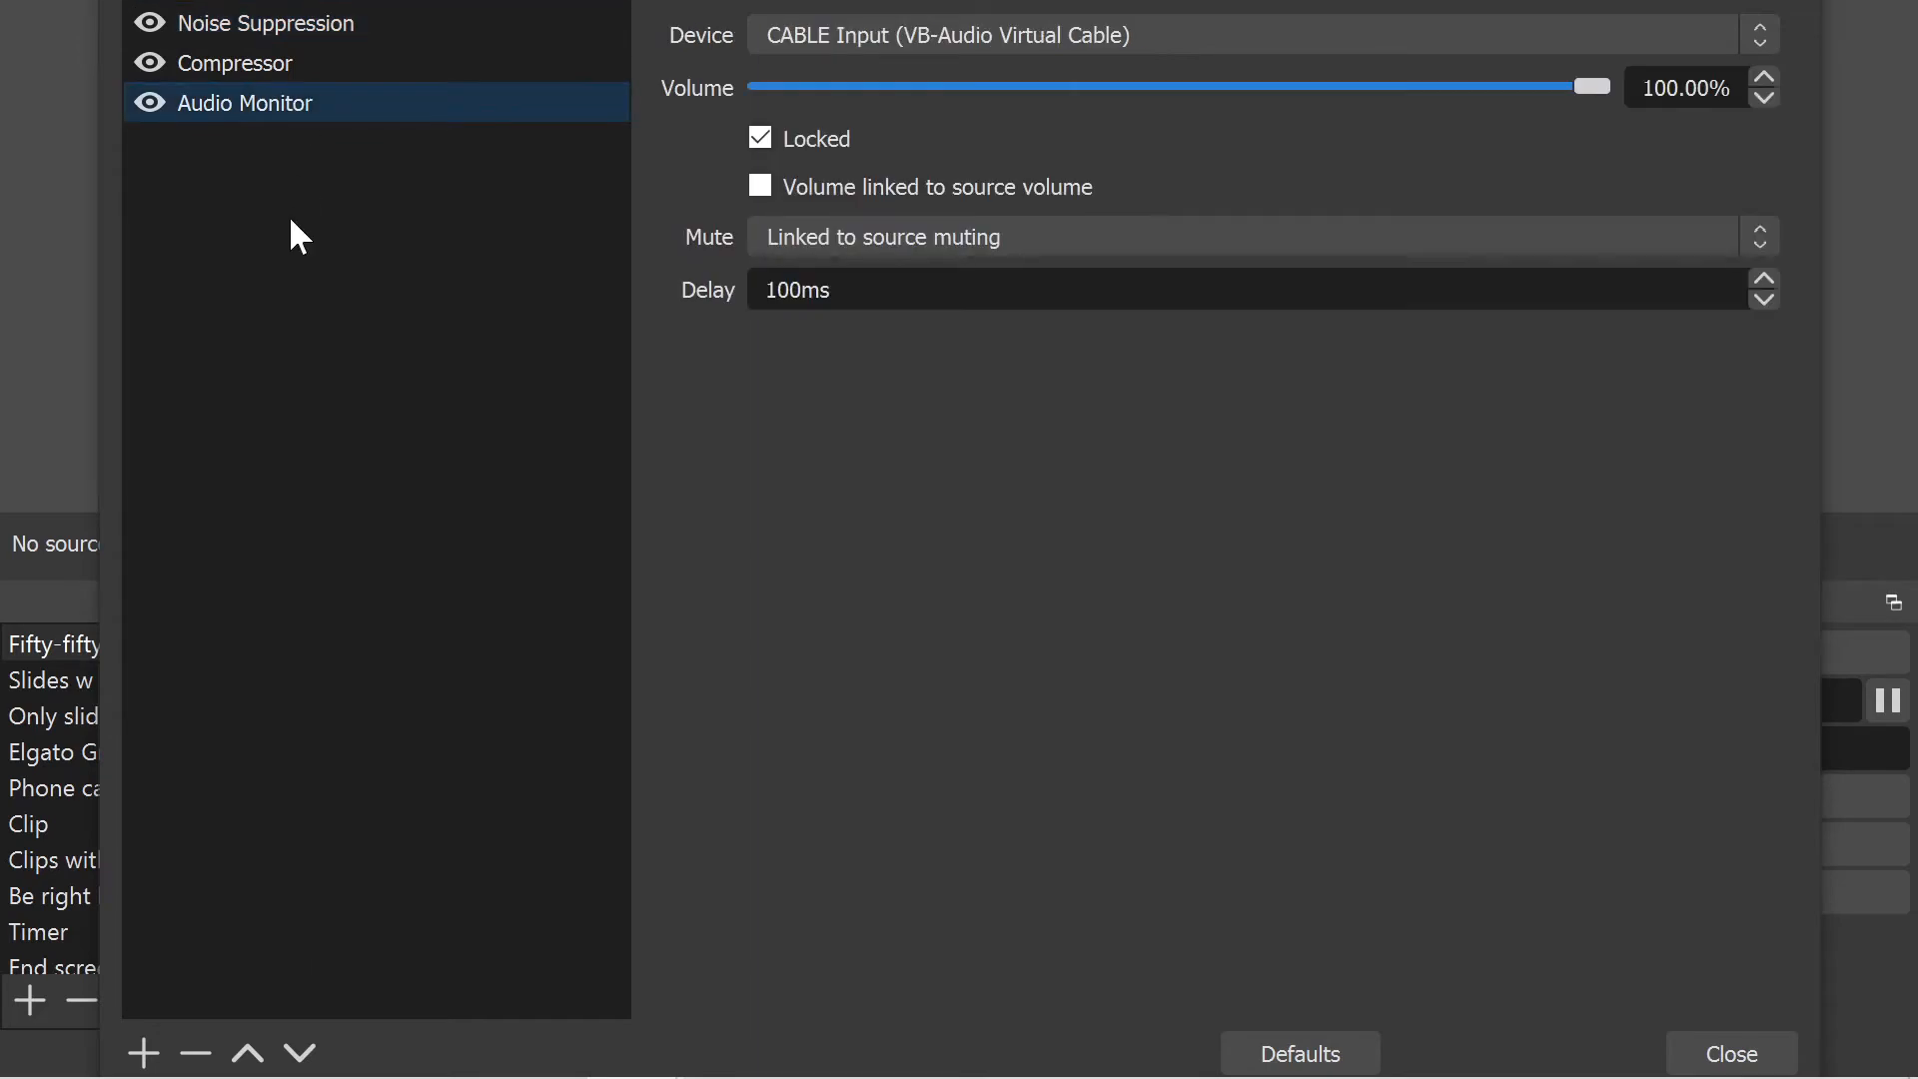
mouse_move(765, 337)
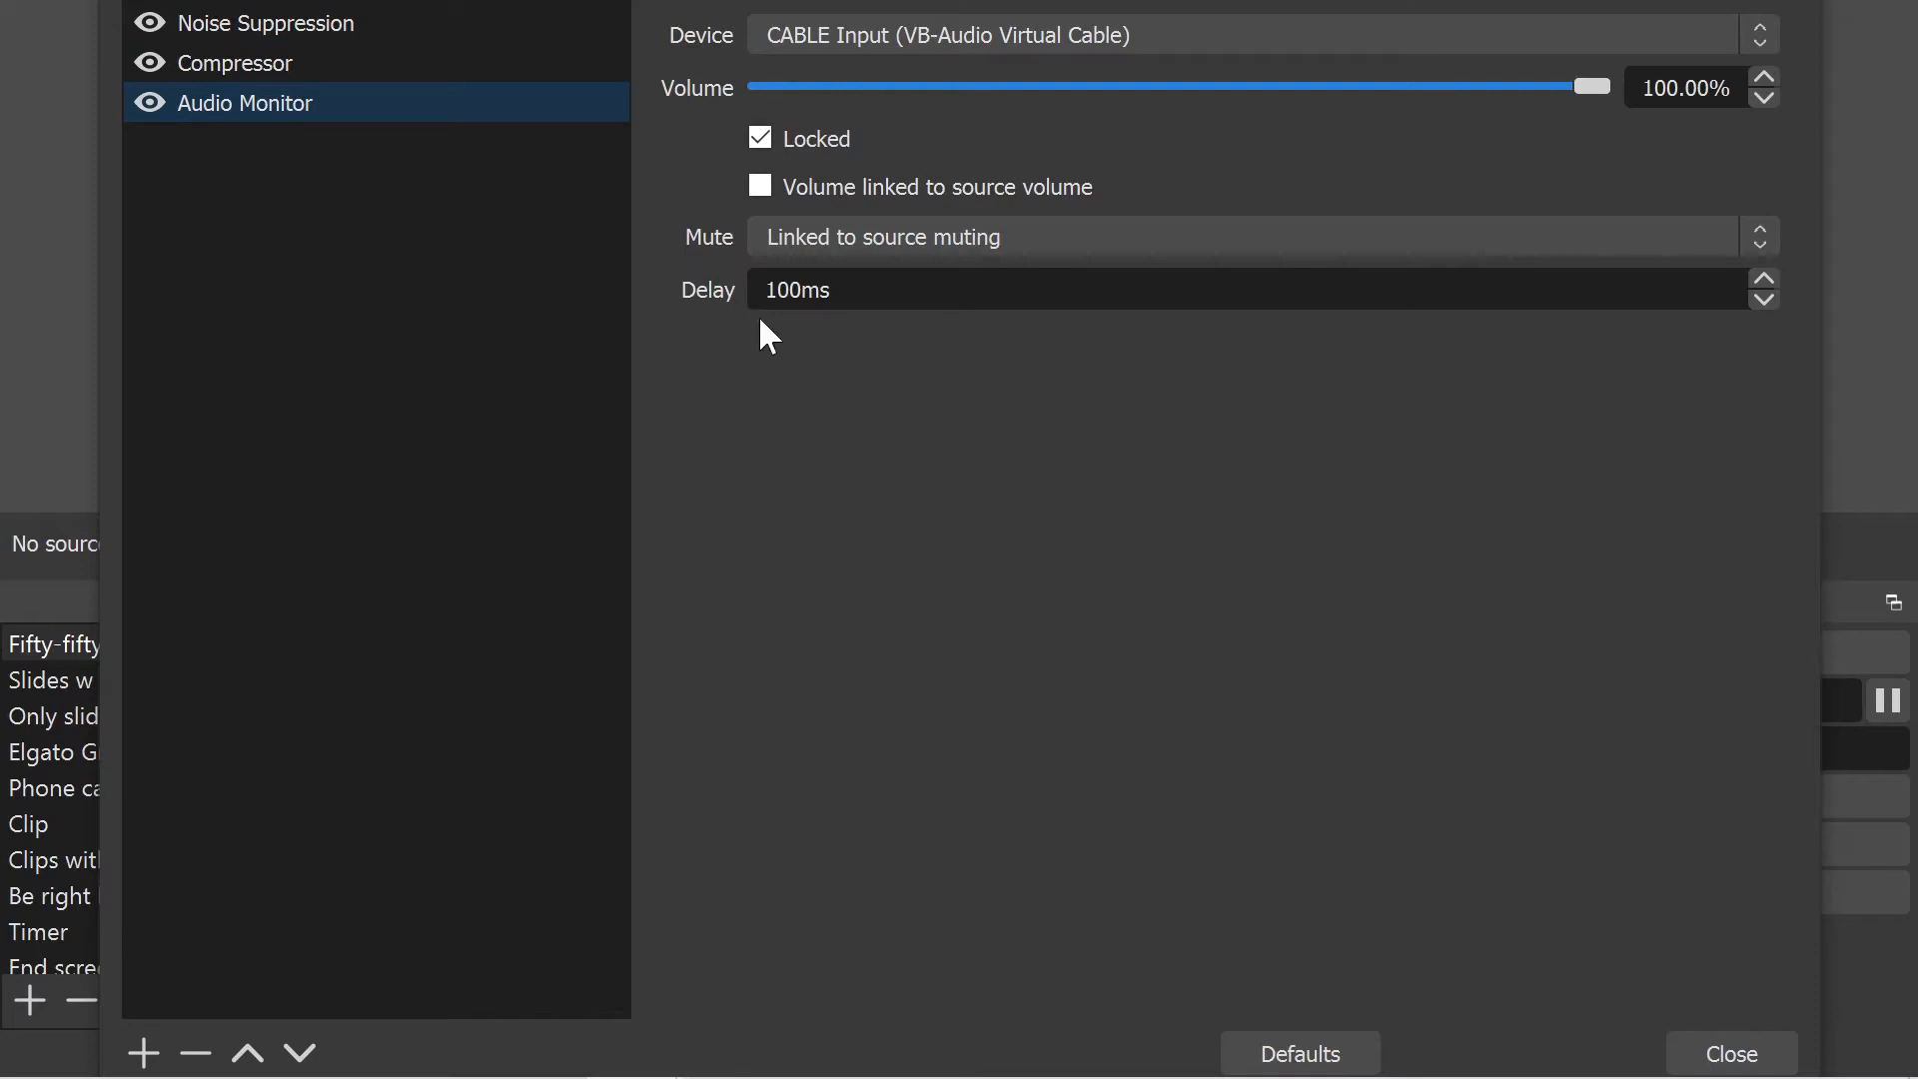
mouse_move(806, 396)
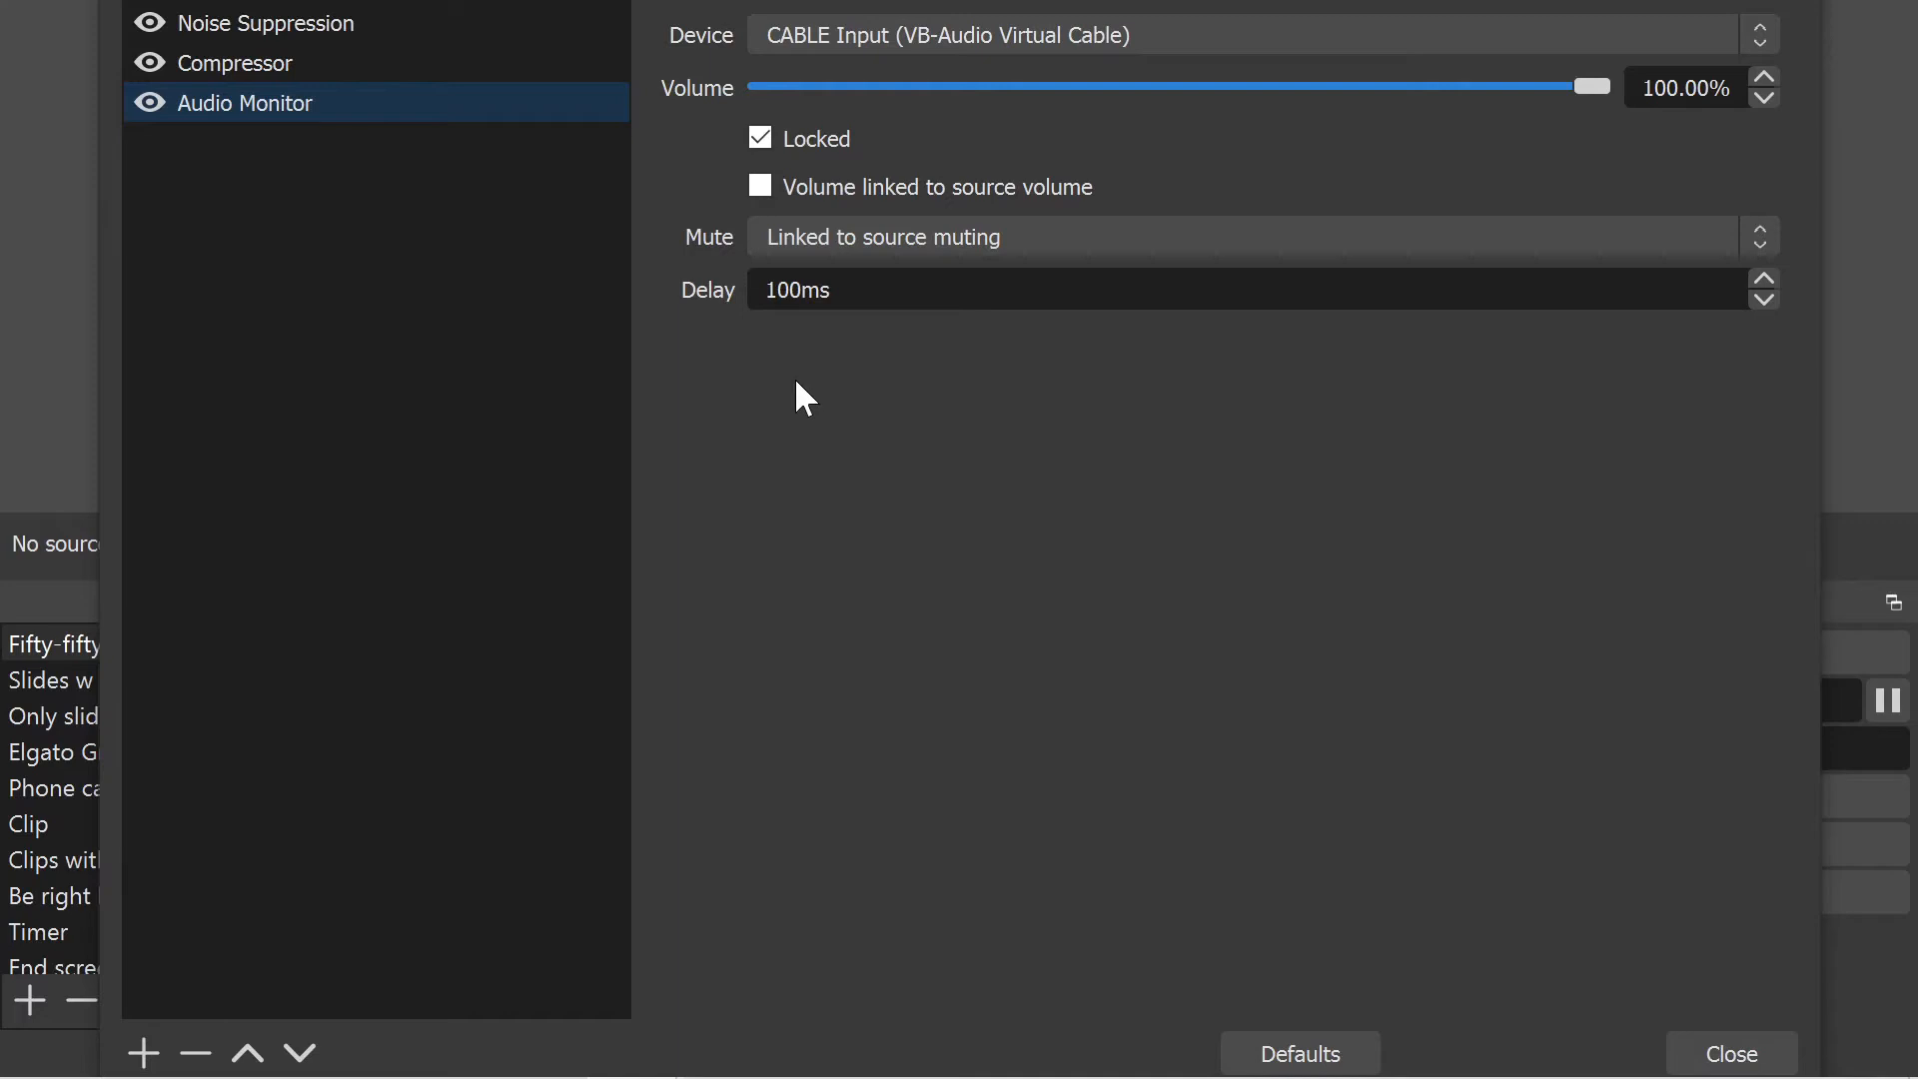
left_click(1730, 1053)
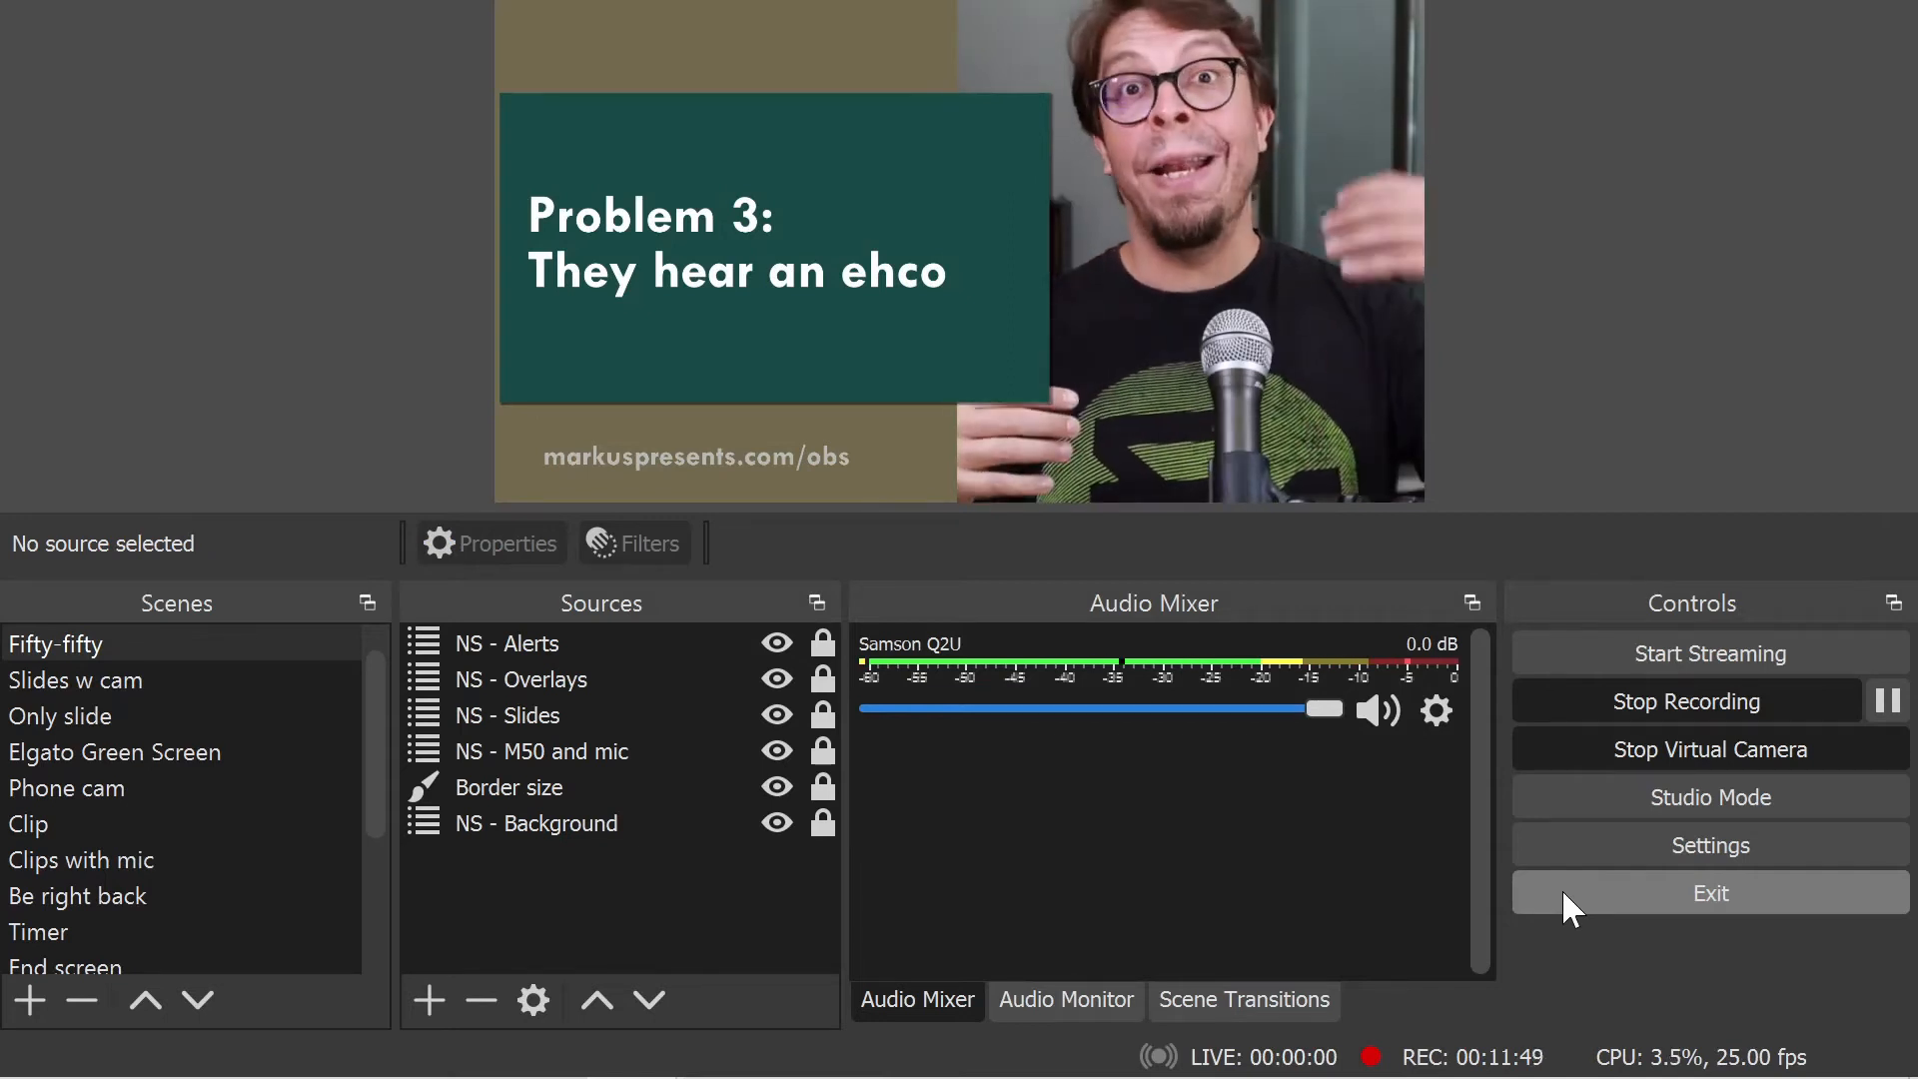
mouse_move(1617, 983)
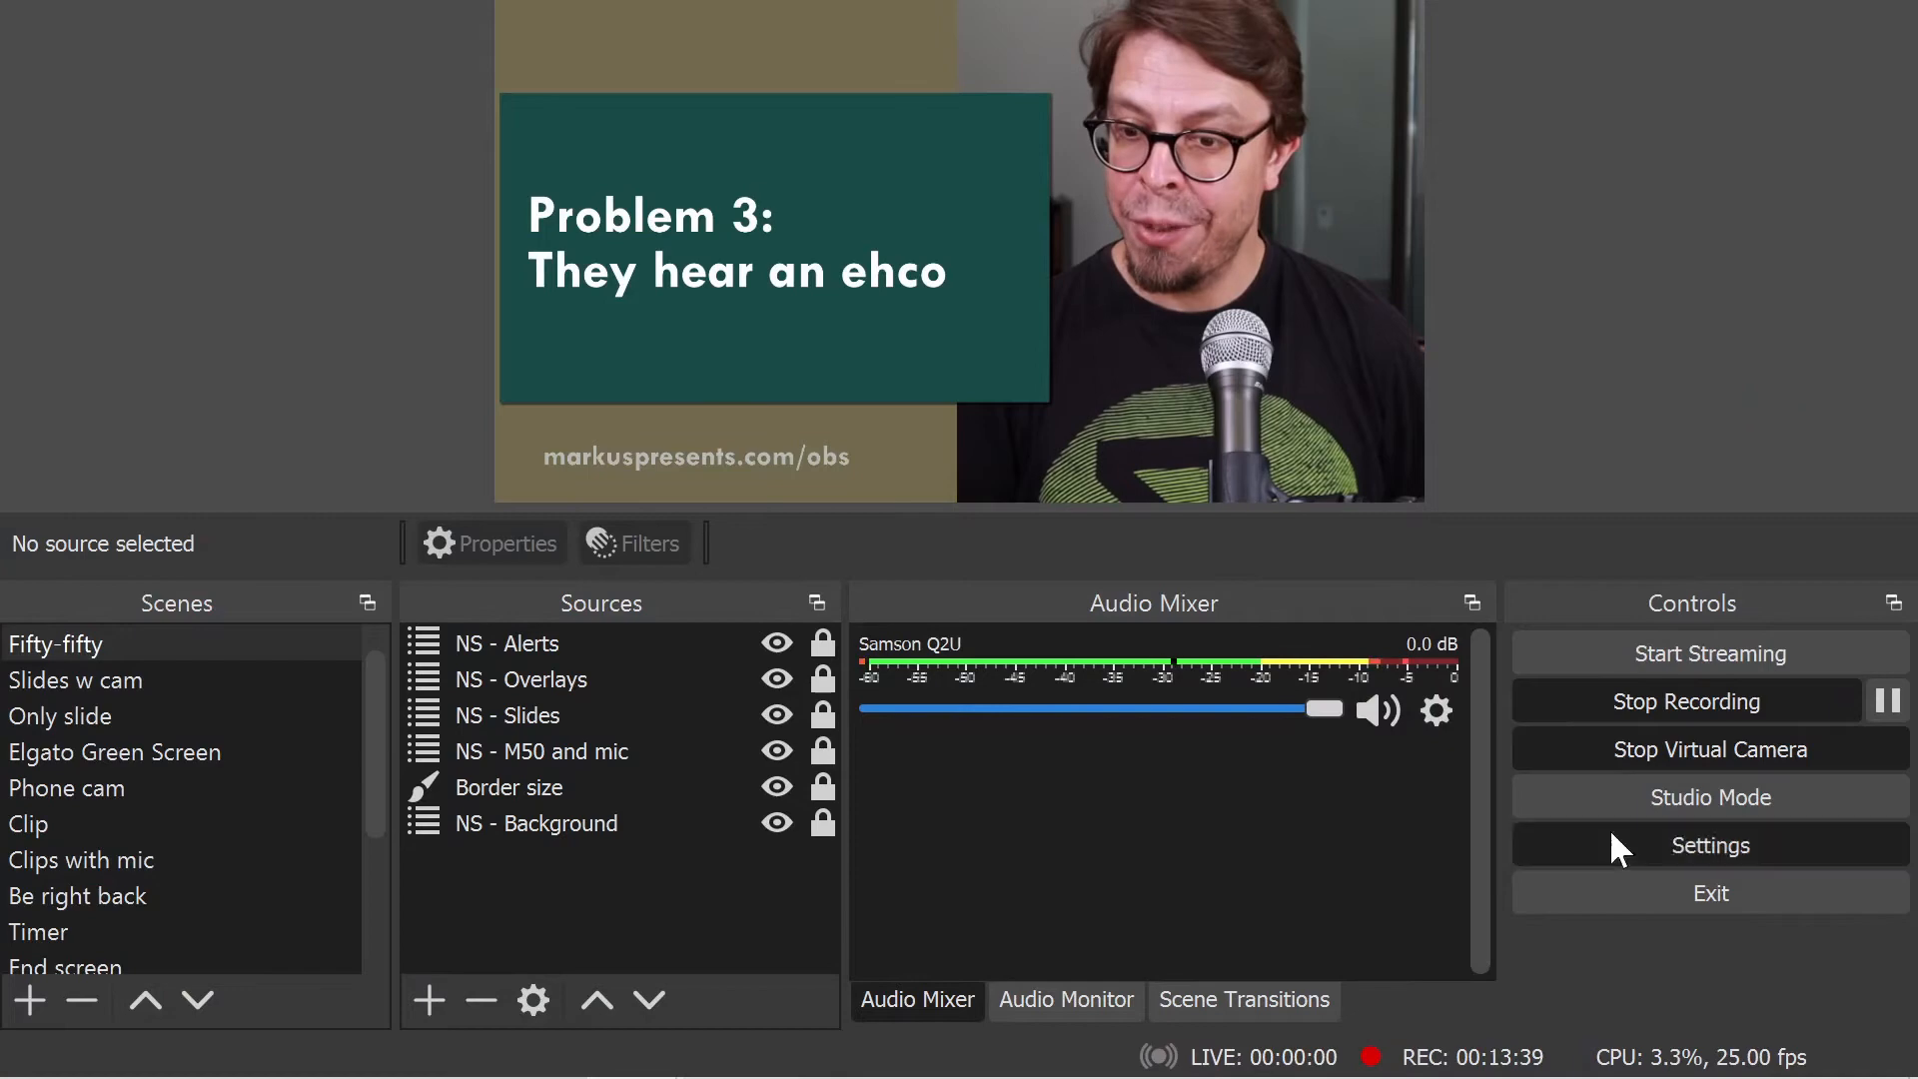
Reopen OBS Settings on the Audio page, showing the Default monitoring device.
left_click(1709, 844)
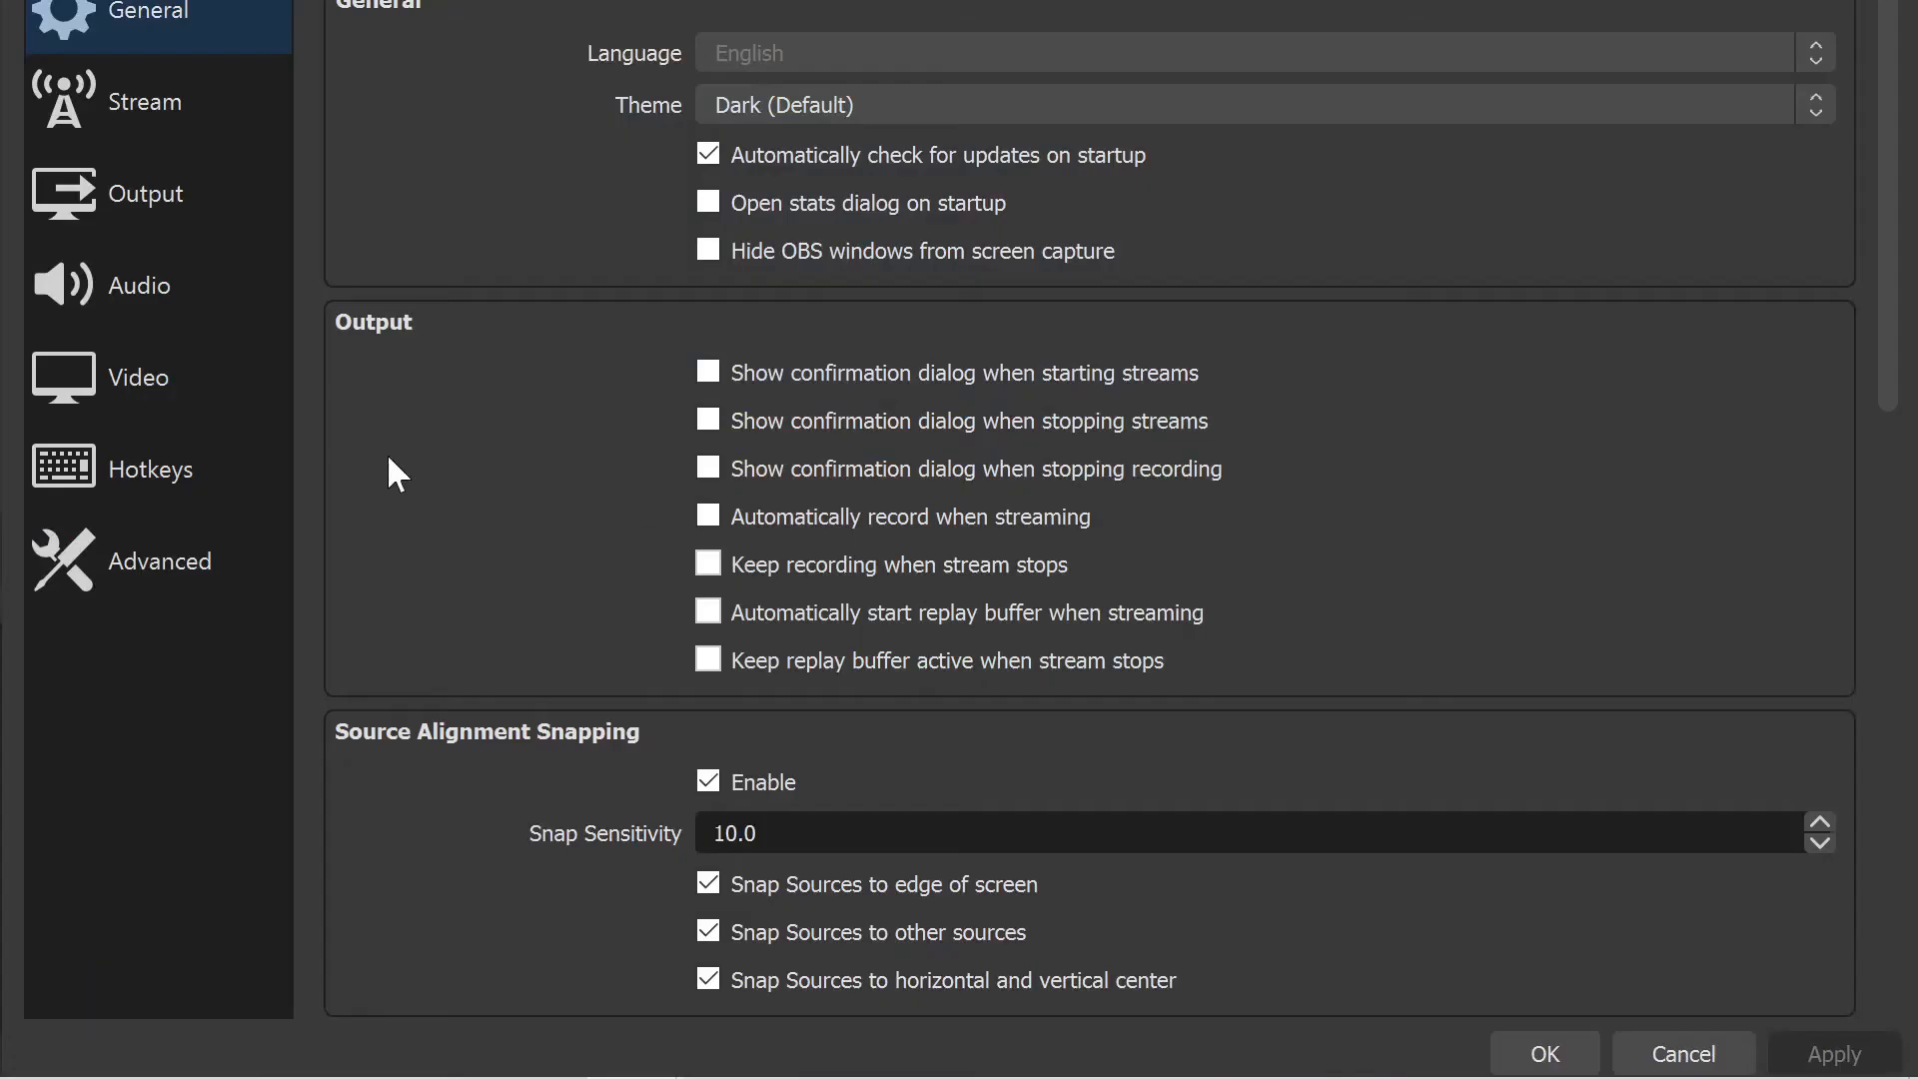
left_click(138, 284)
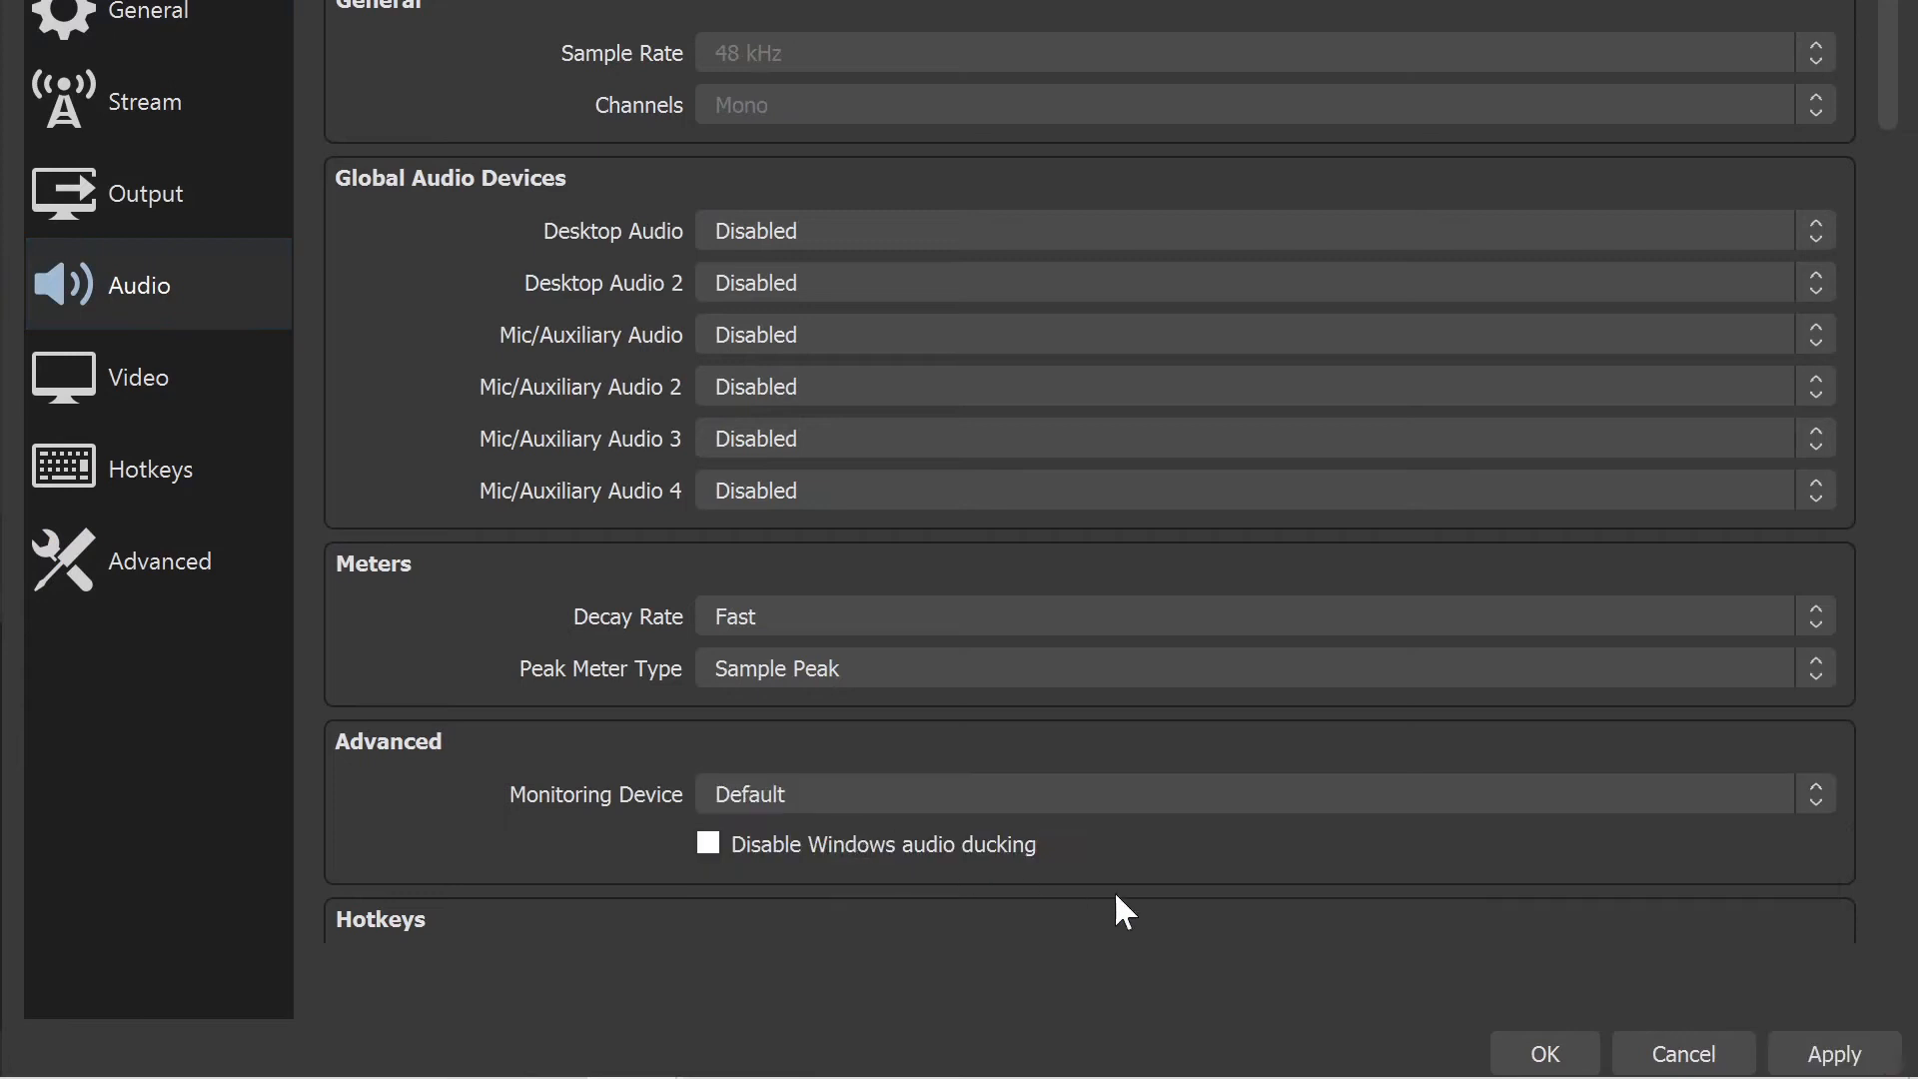
mouse_move(1514, 1025)
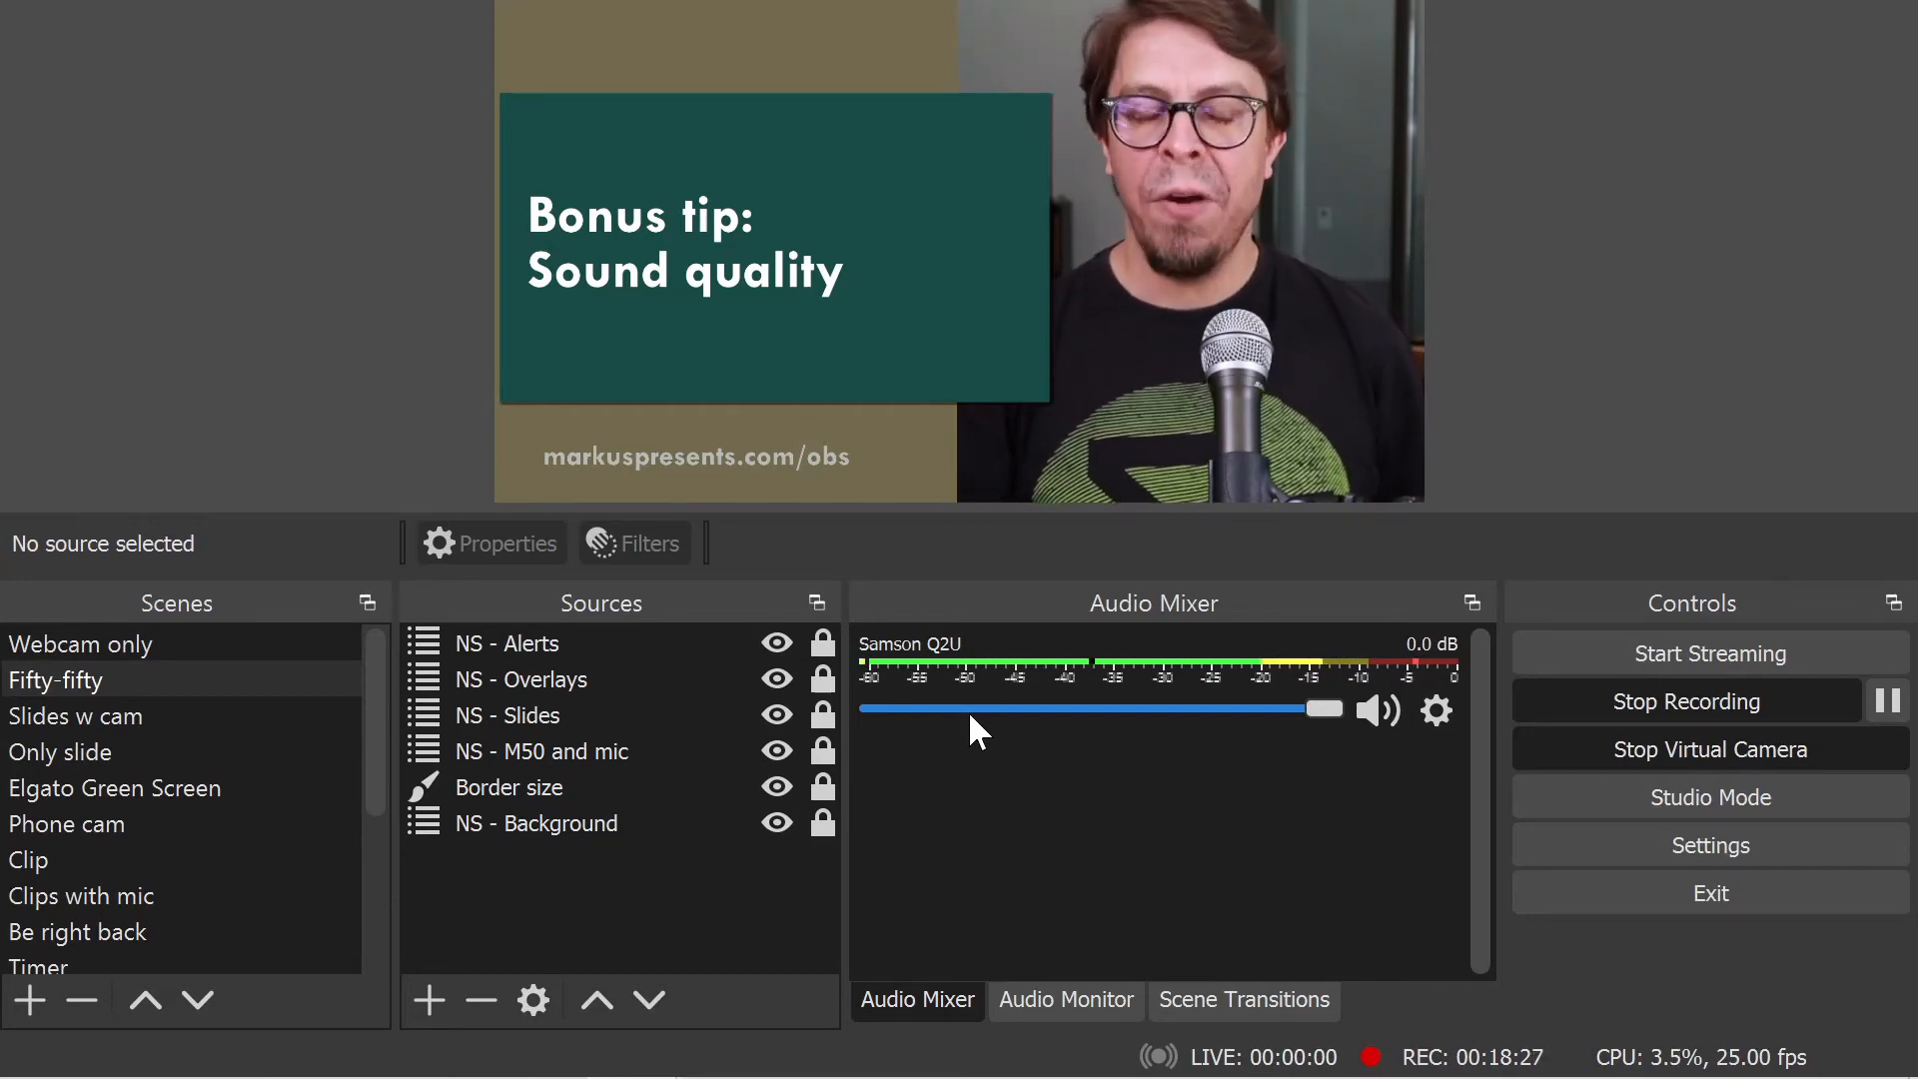
Open the Samson Q2U mic's filters to view RNNoise noise suppression.
left_click(1436, 710)
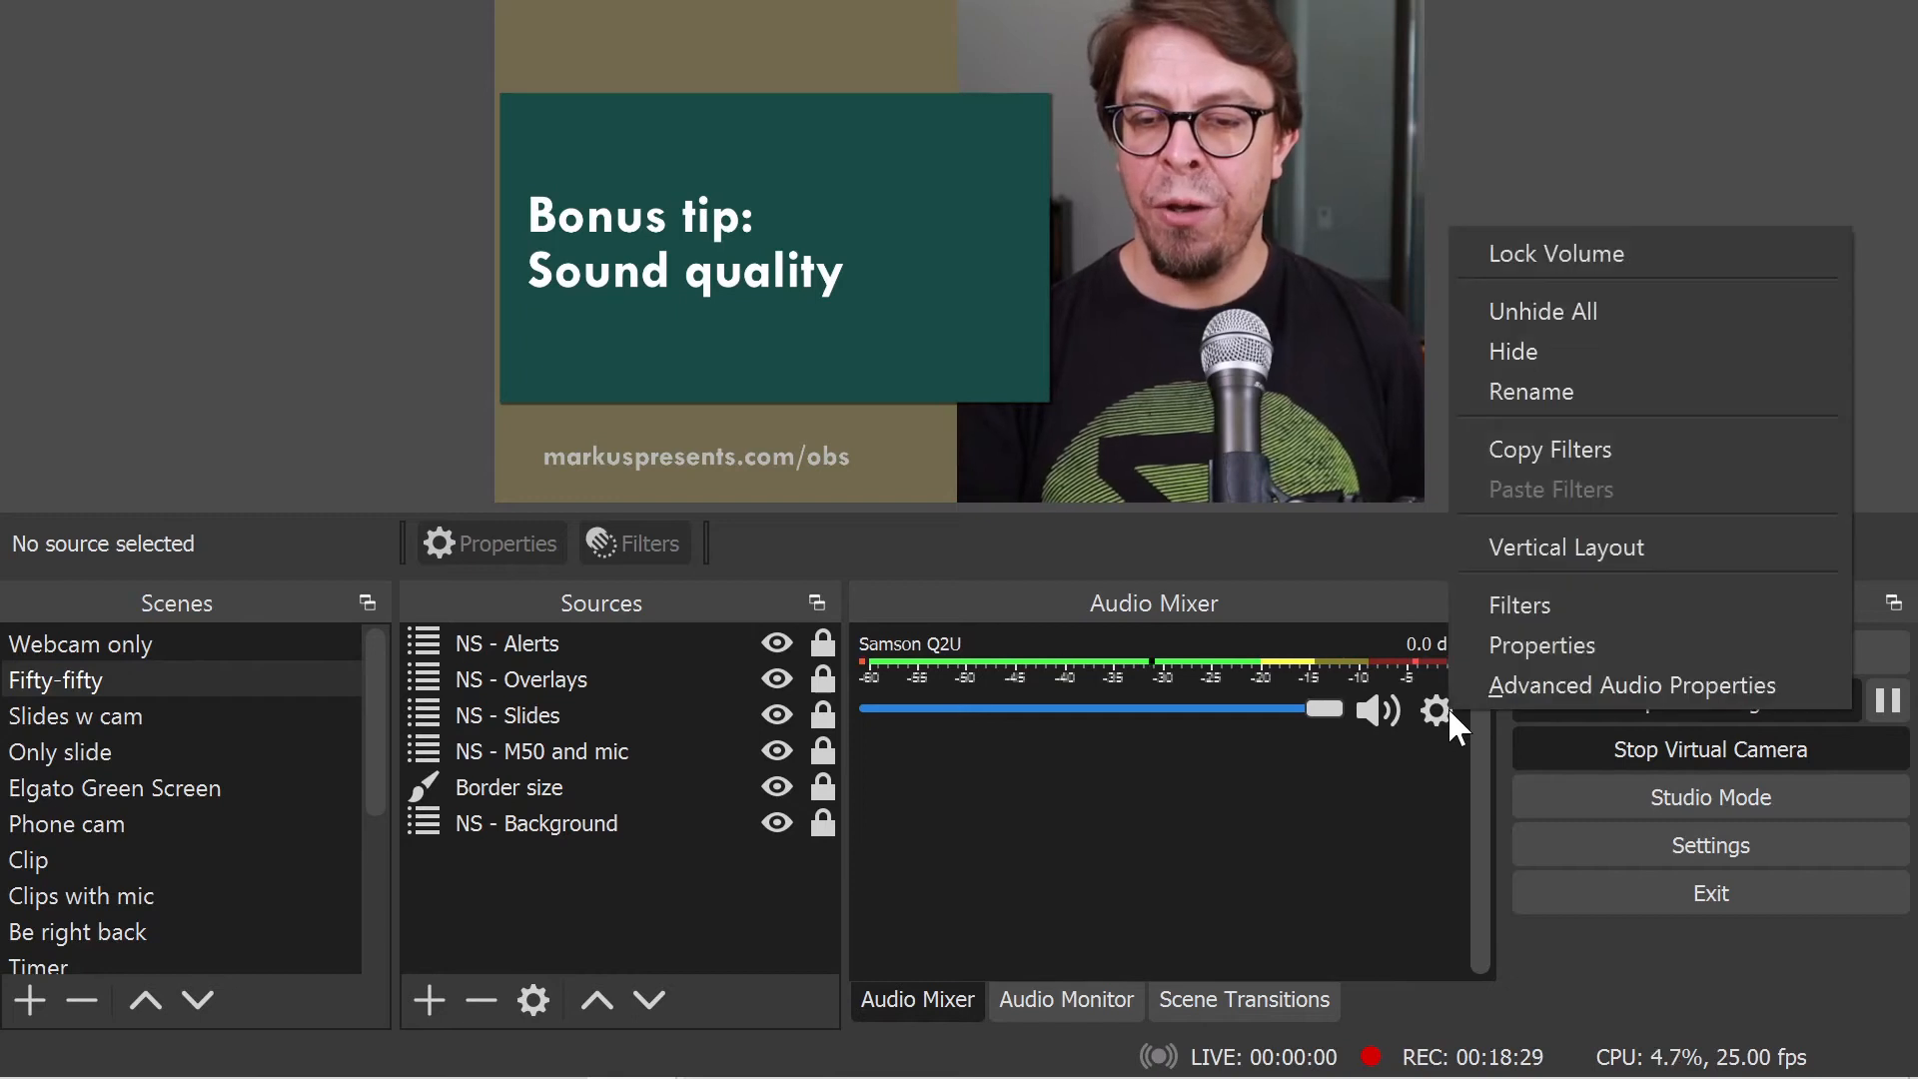
left_click(1520, 604)
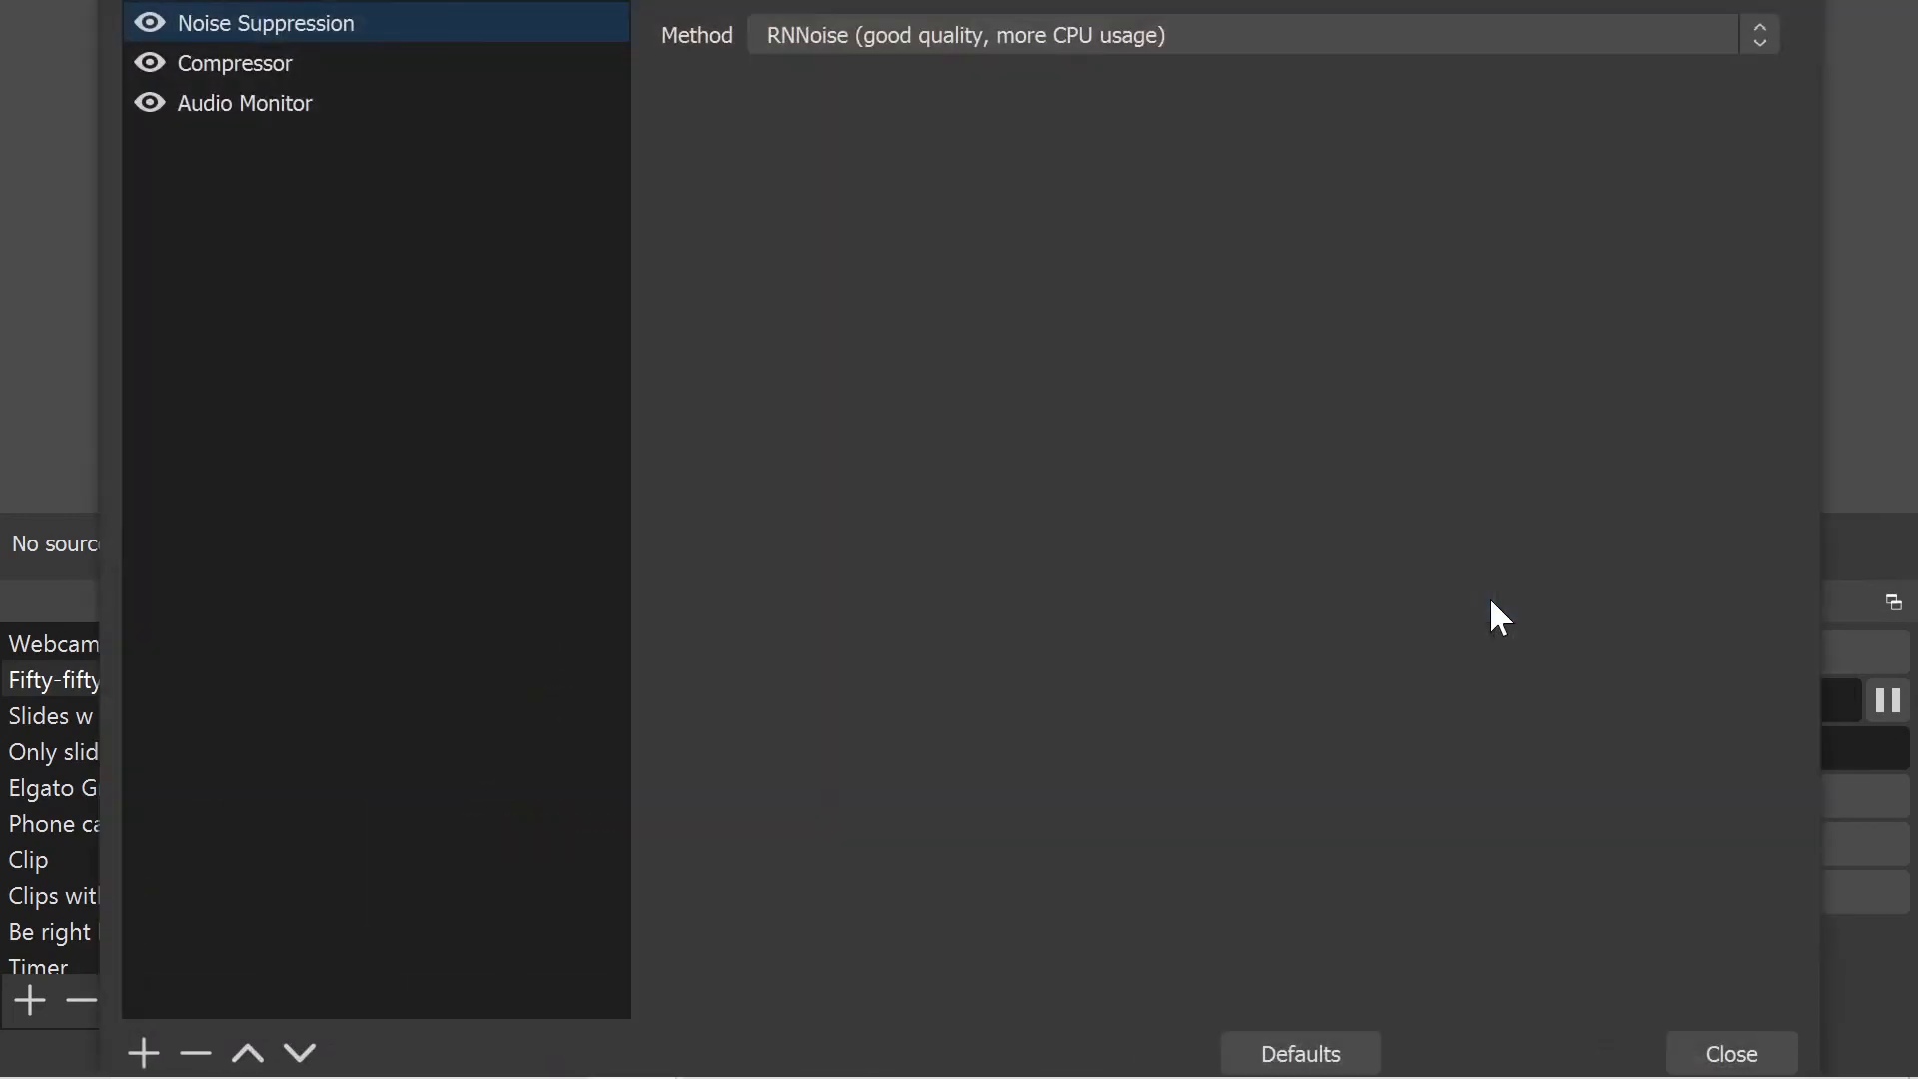
mouse_move(750, 361)
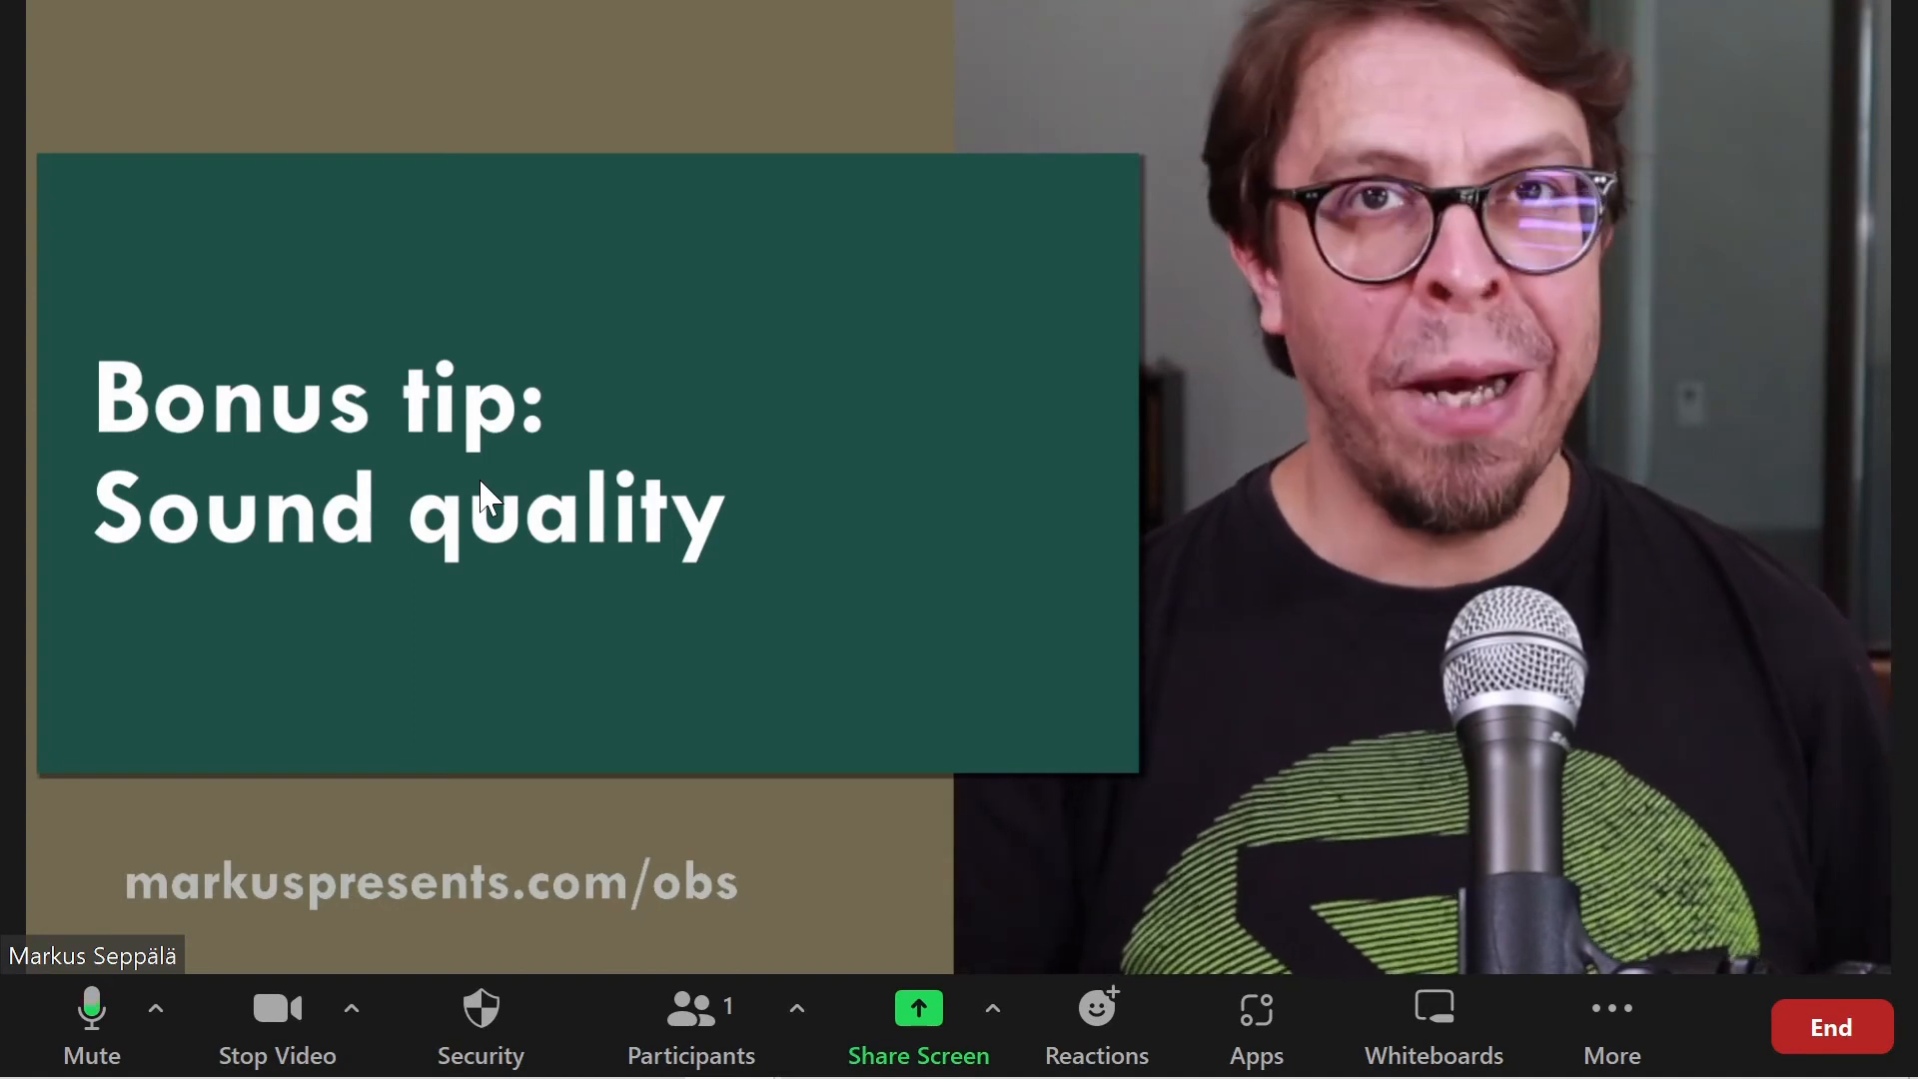
mouse_move(208, 730)
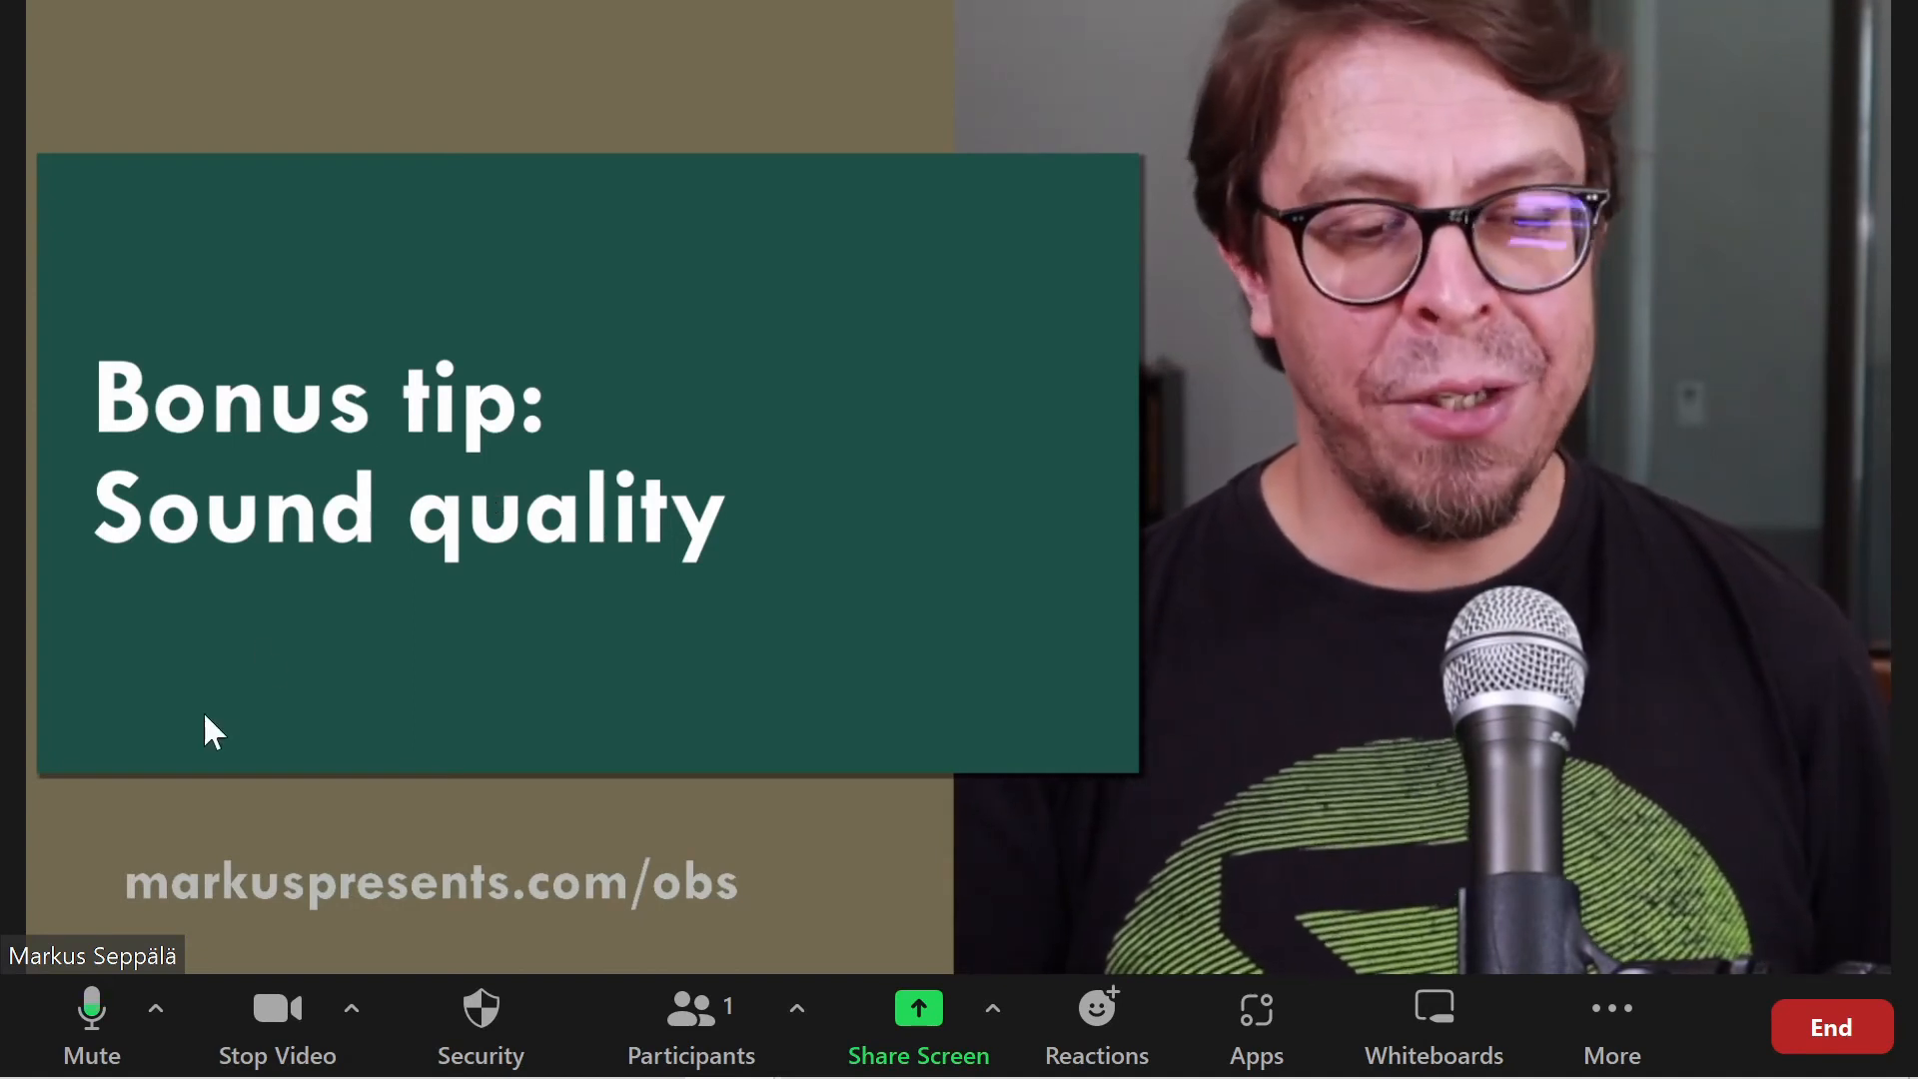
Open Zoom's full audio settings from the menu beside Mute.
left_click(156, 1009)
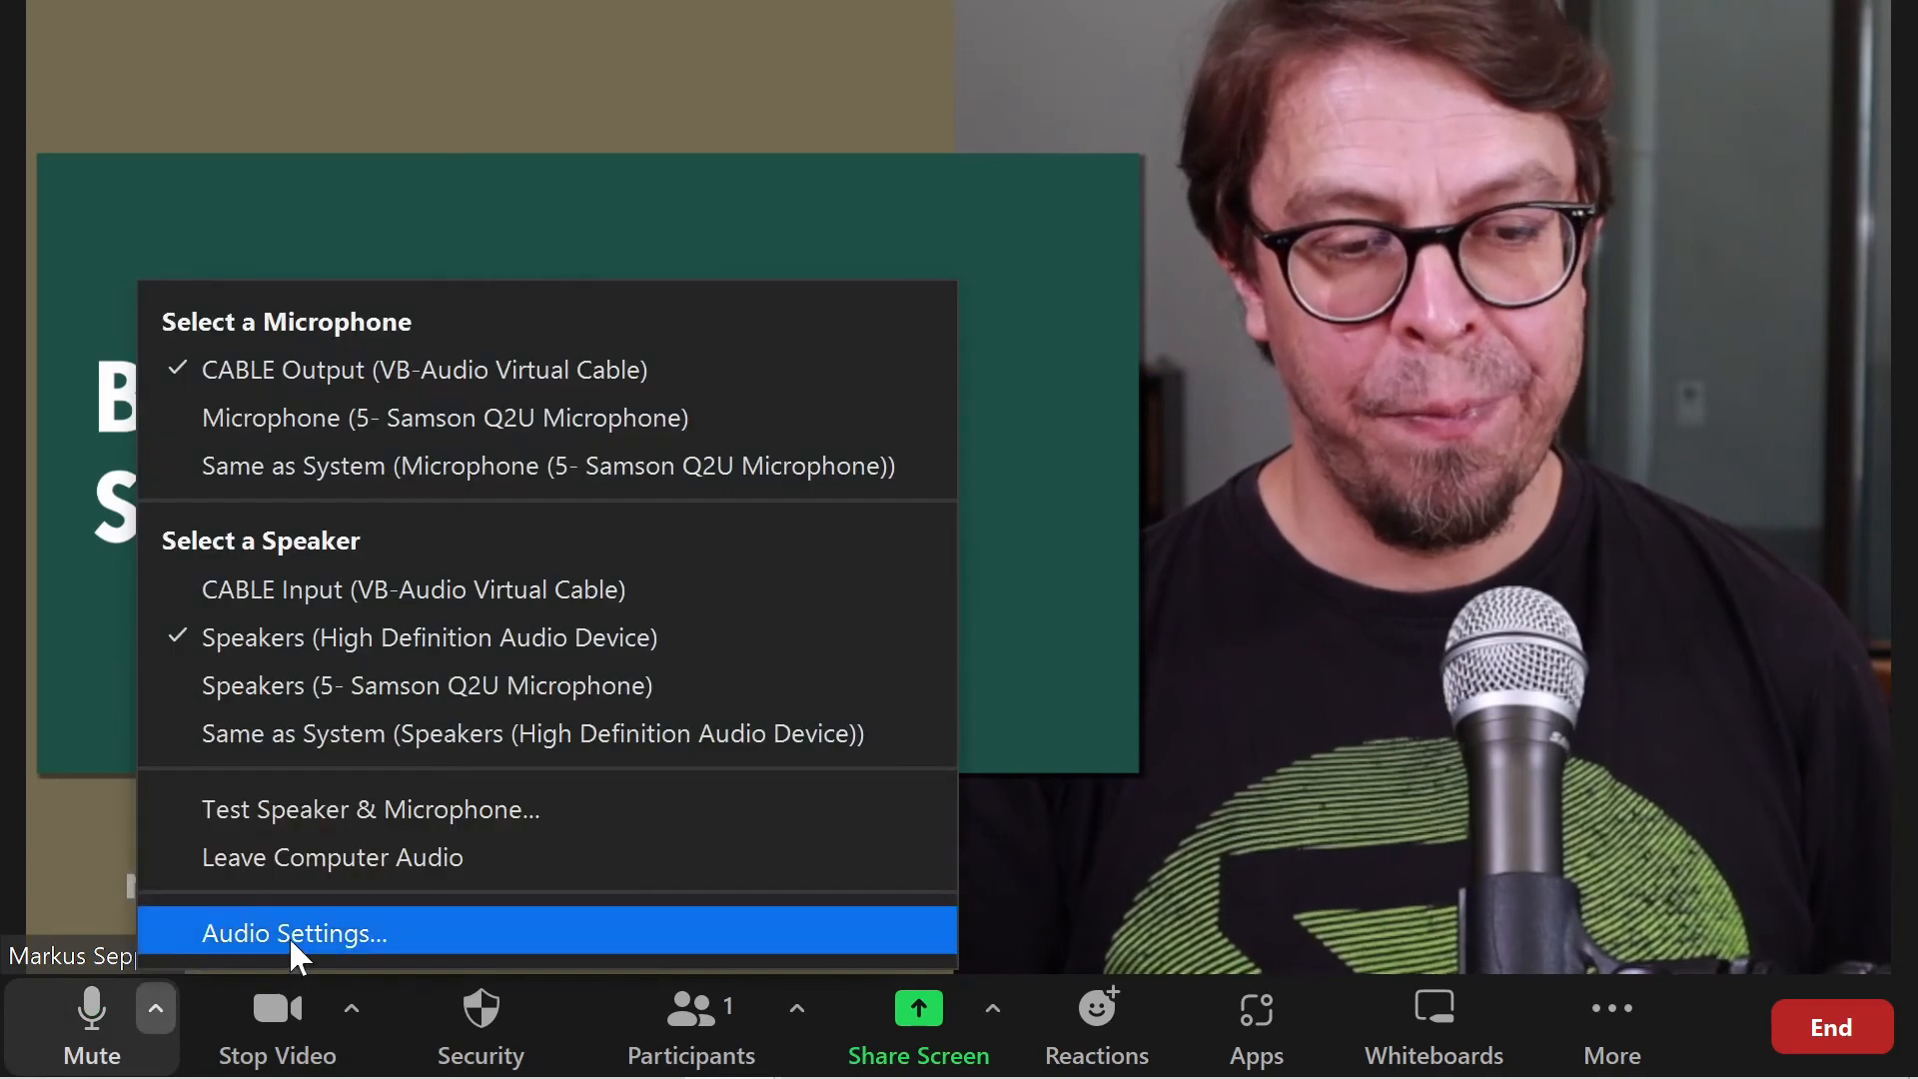
left_click(294, 932)
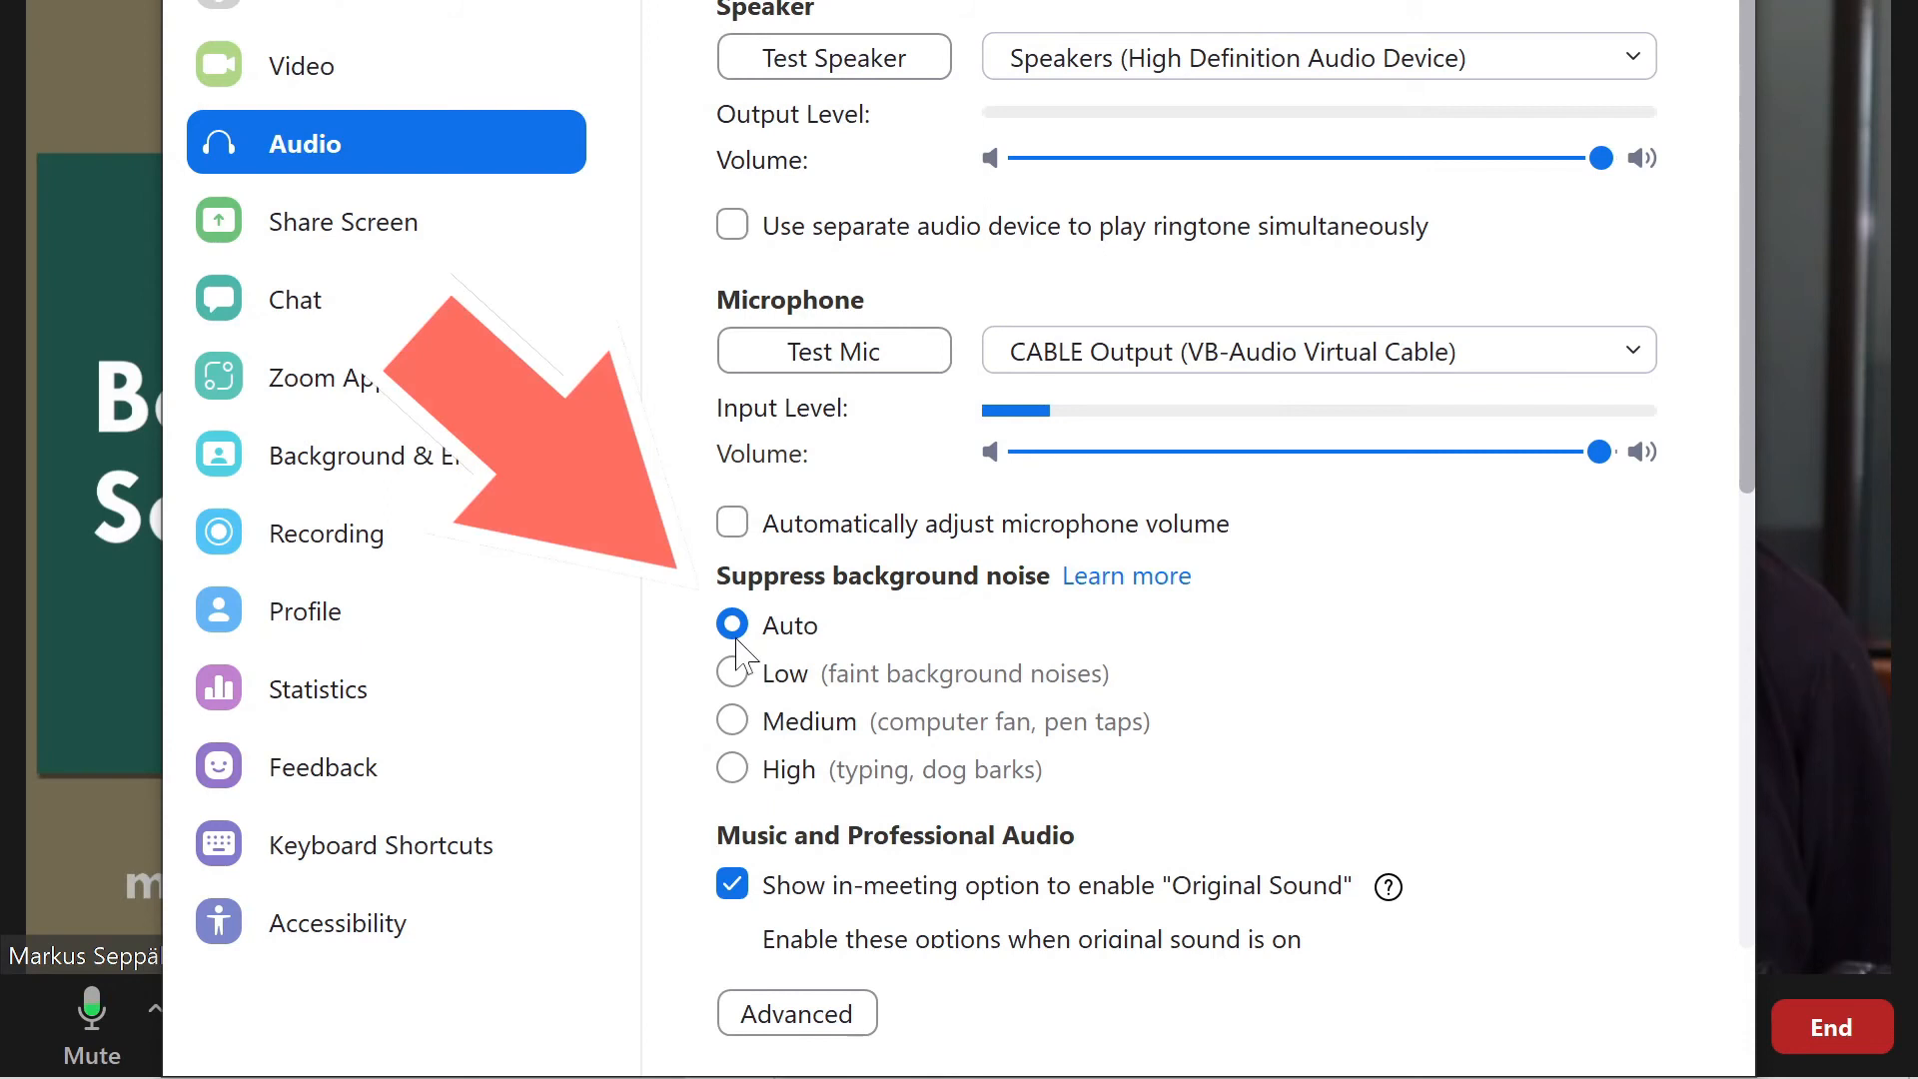
mouse_move(844, 599)
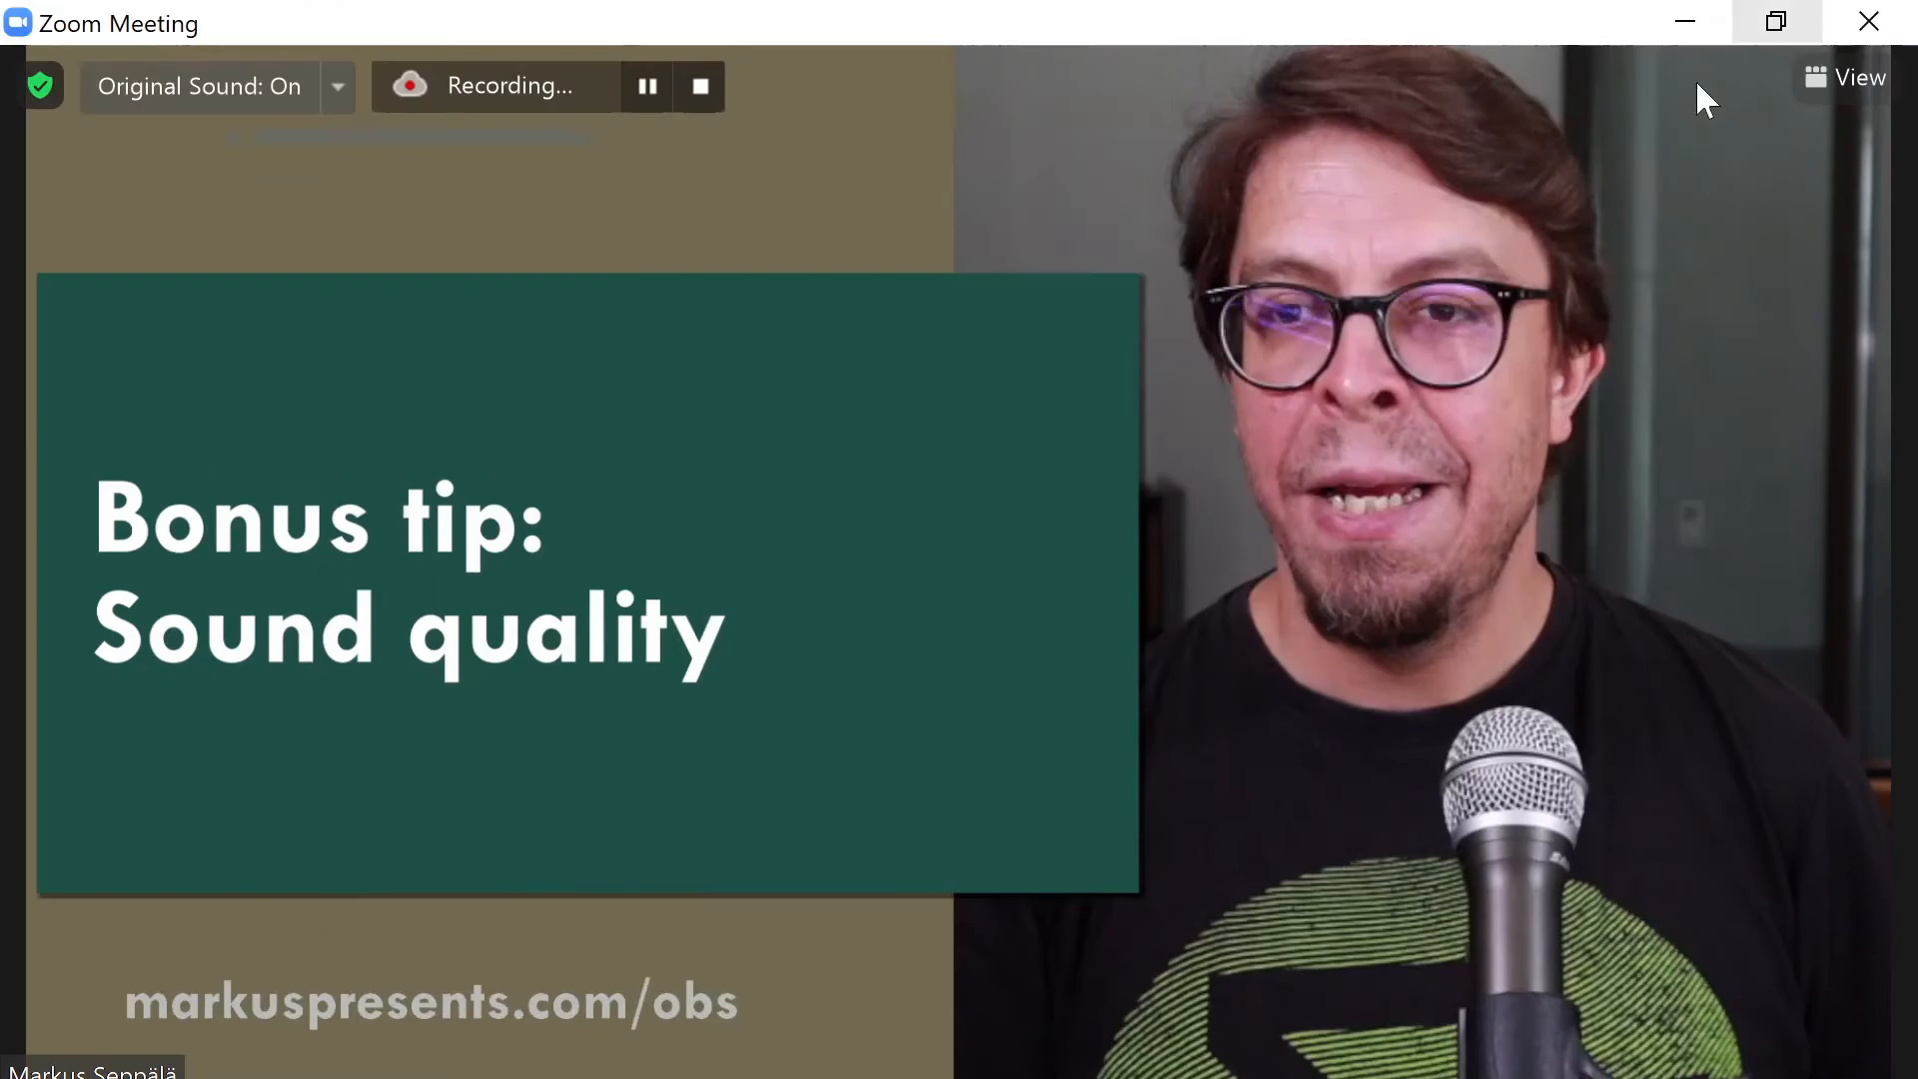
mouse_move(304, 254)
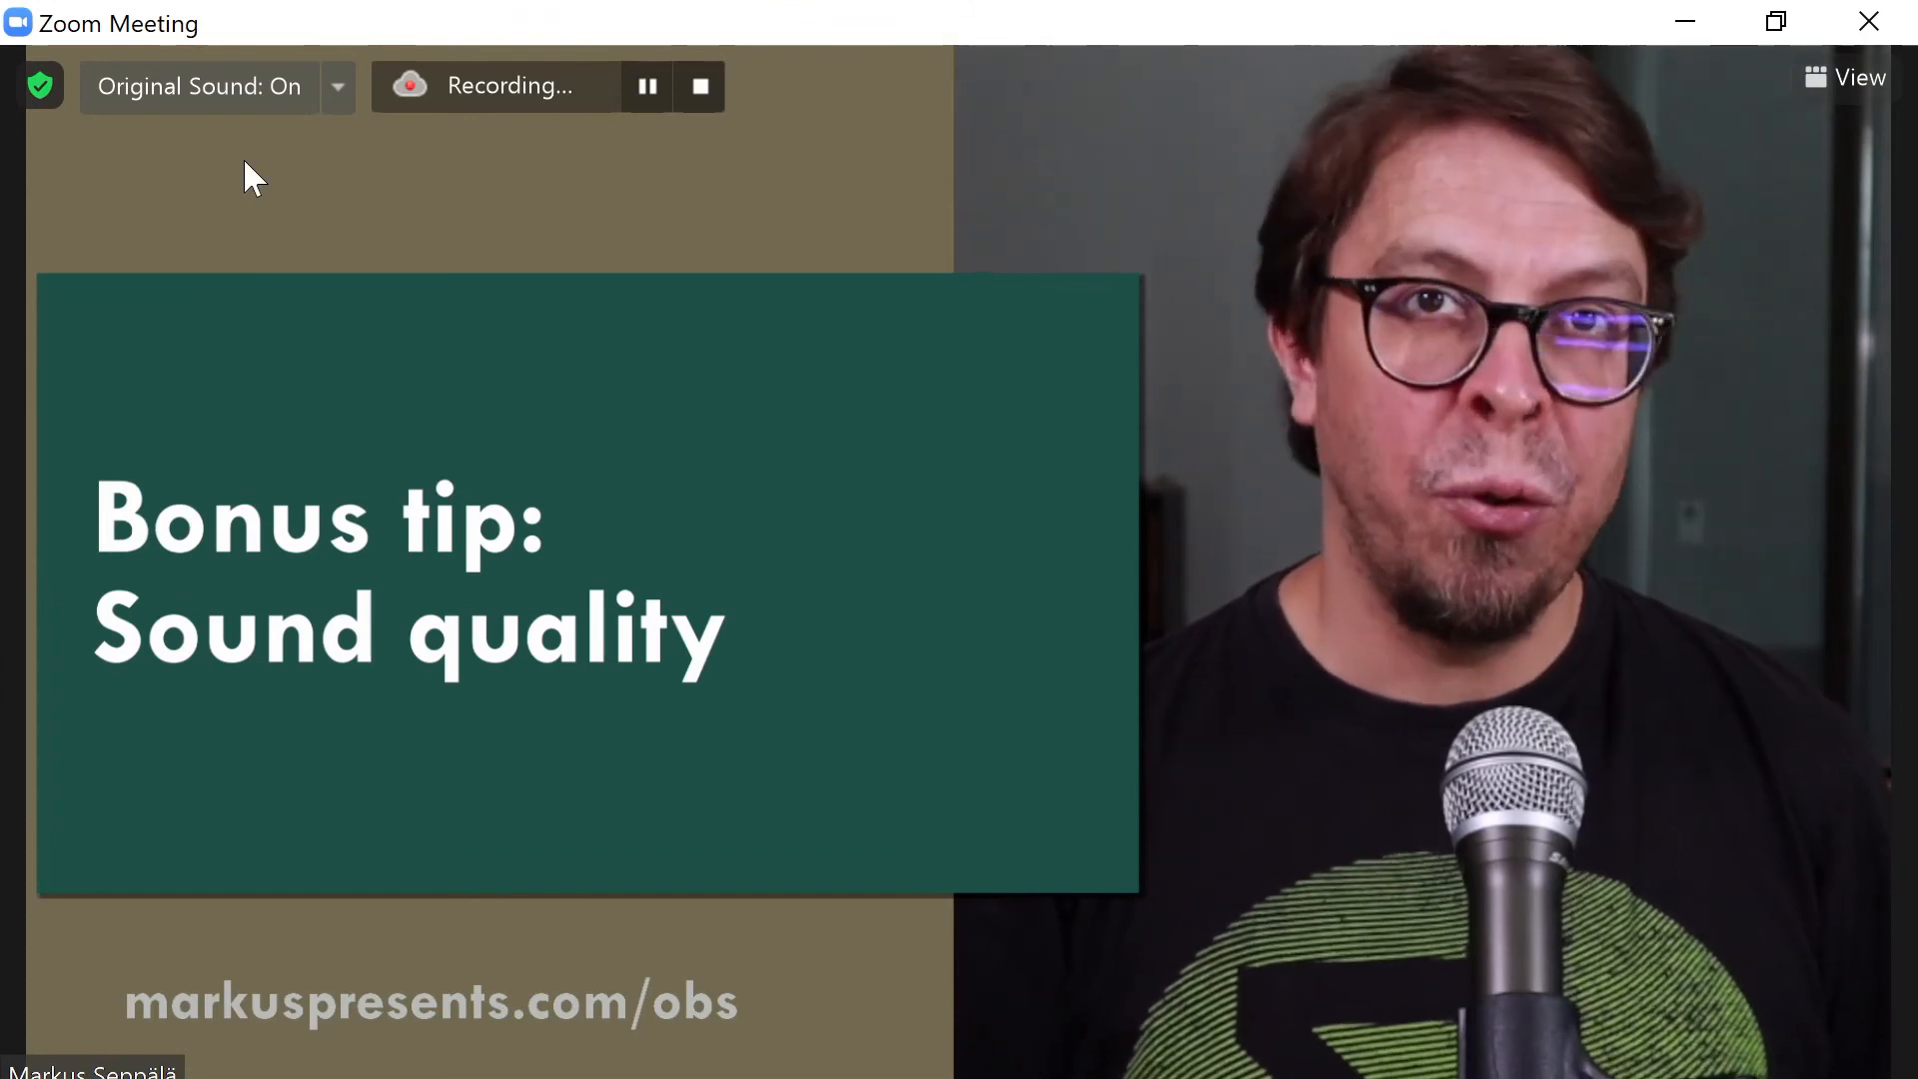
left_click(198, 86)
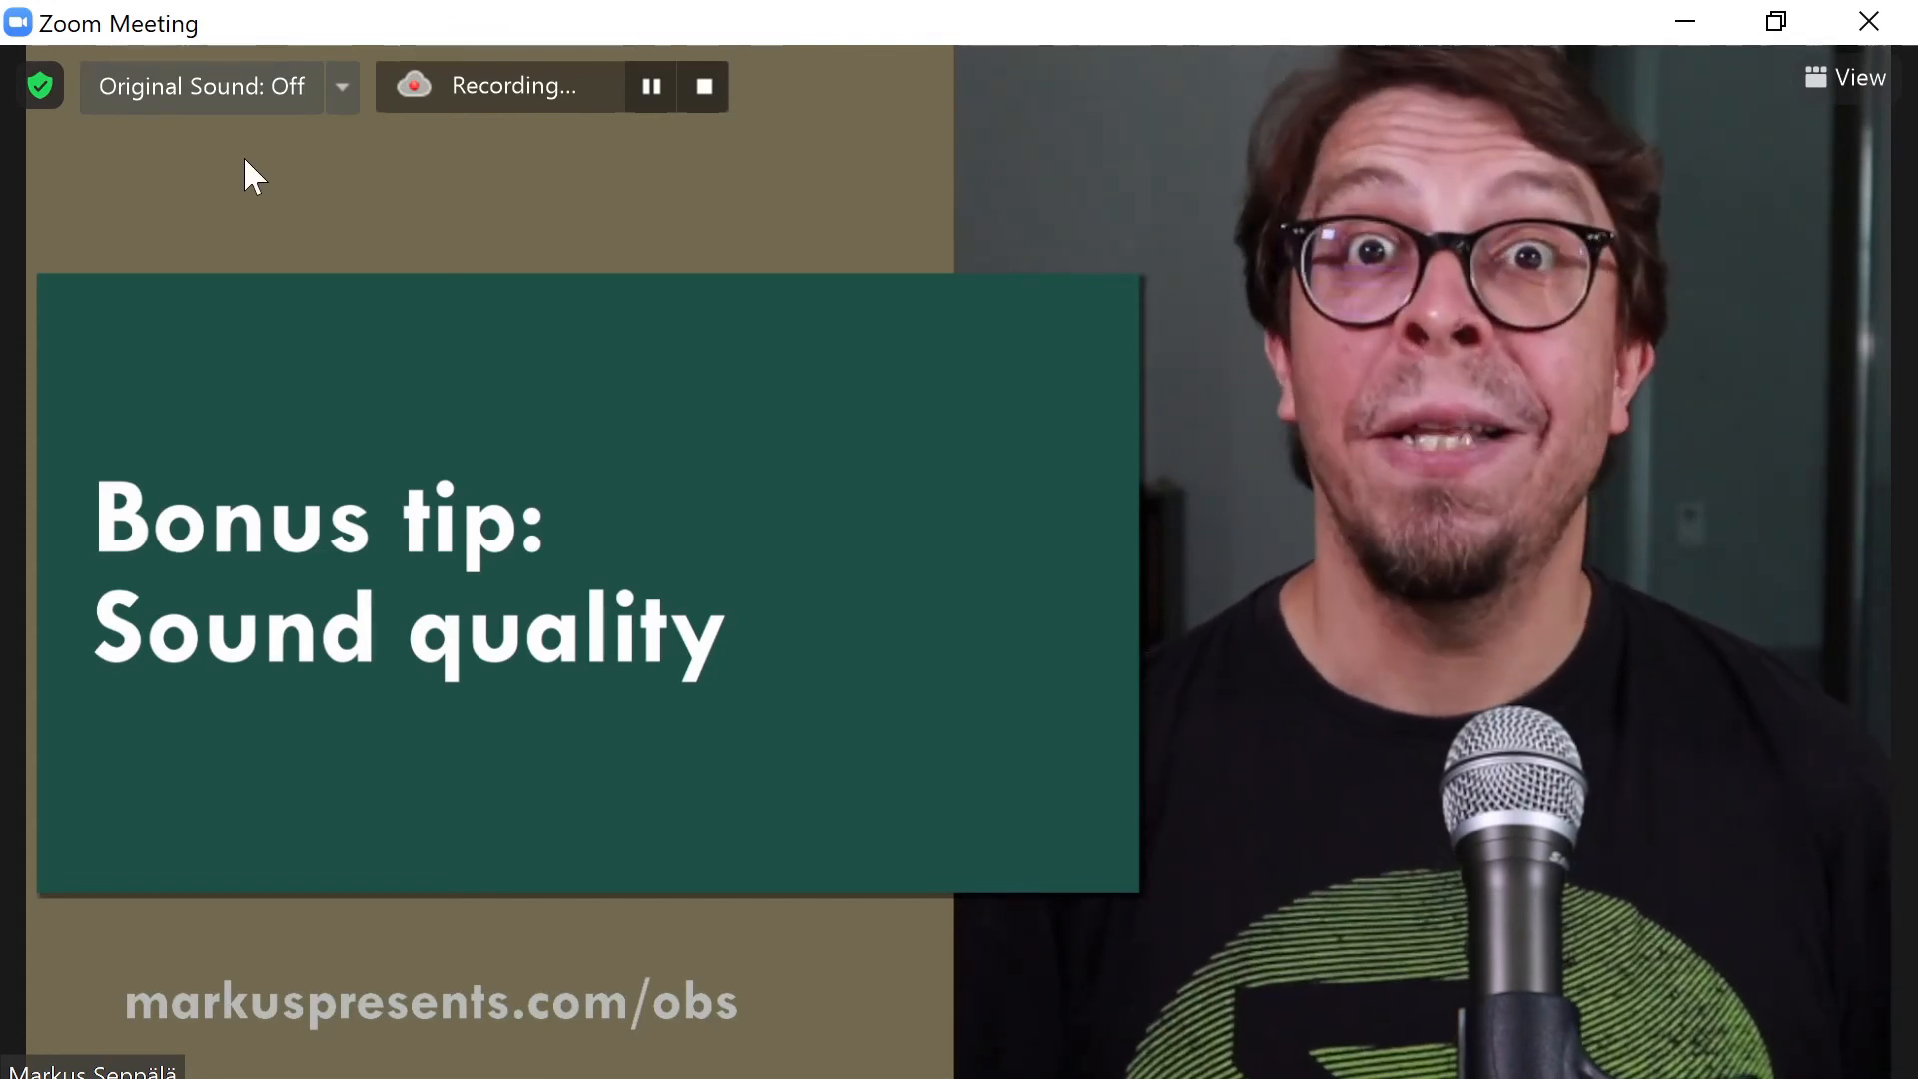
left_click(200, 86)
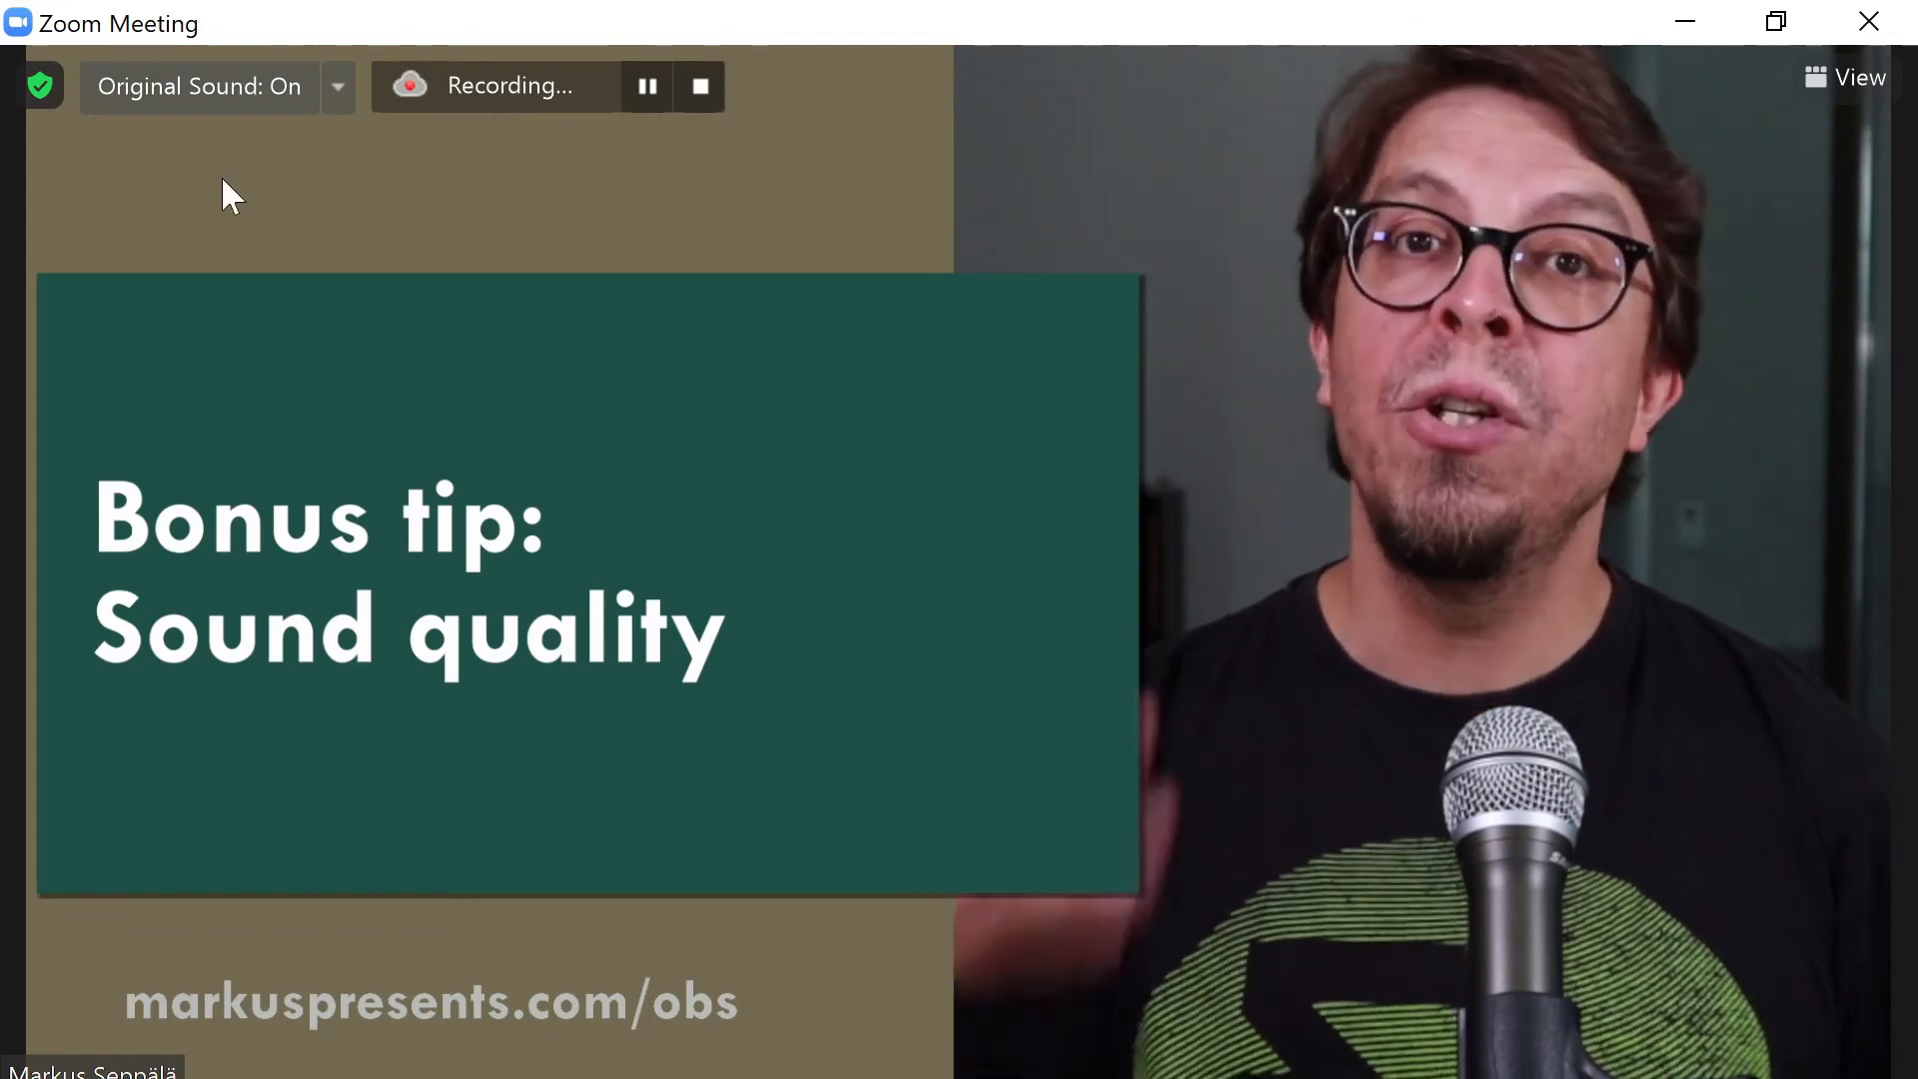